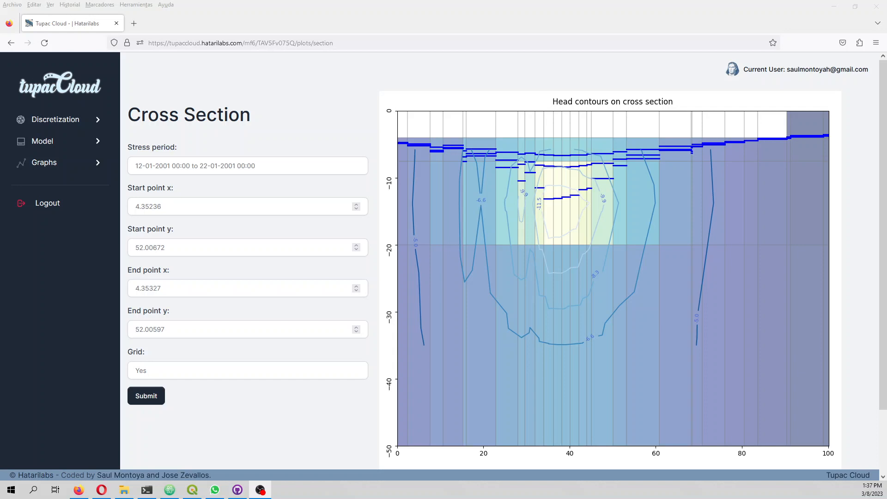
{"action": "mouse_move", "coordinate": [875, 43]}
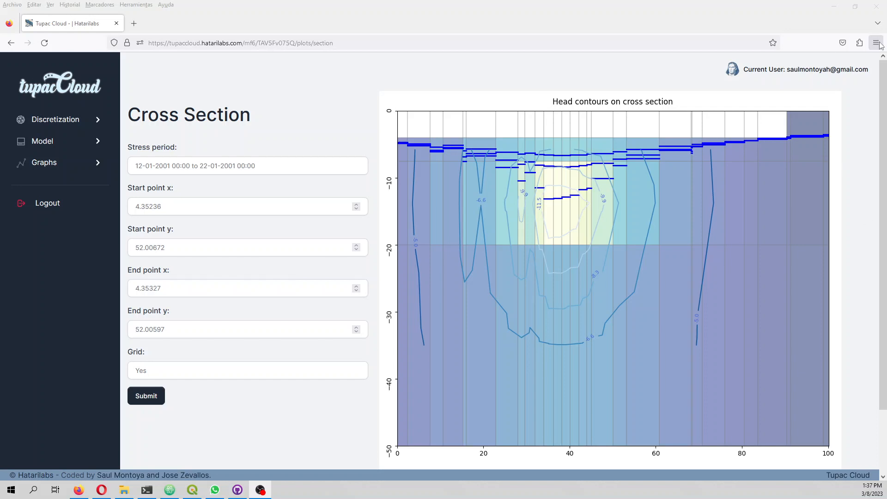
Clear all Firefox history, cookies, cache and sessions over the Everything range.
{"action": "left_click", "coordinate": [872, 42]}
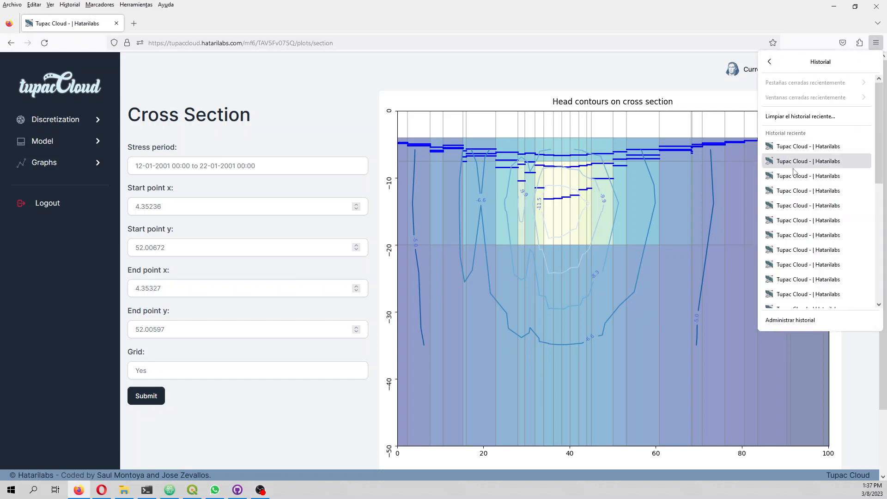
{"action": "left_click", "coordinate": [800, 116]}
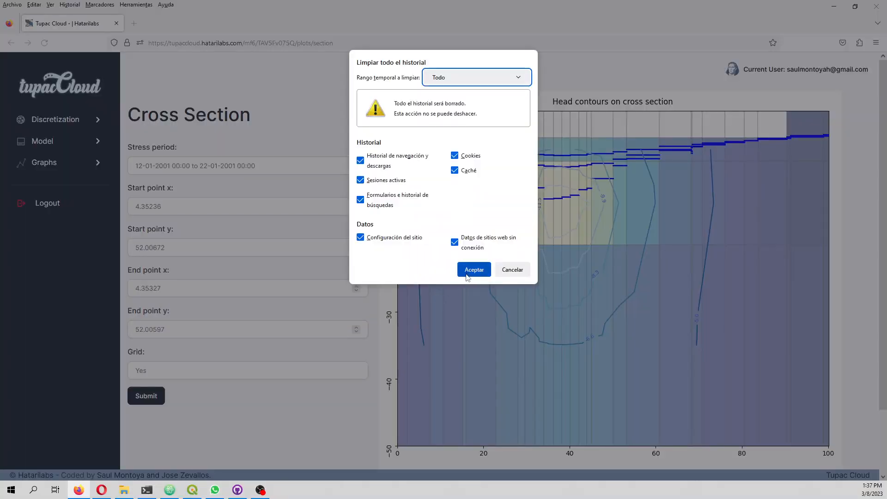
{"action": "left_click", "coordinate": [474, 269]}
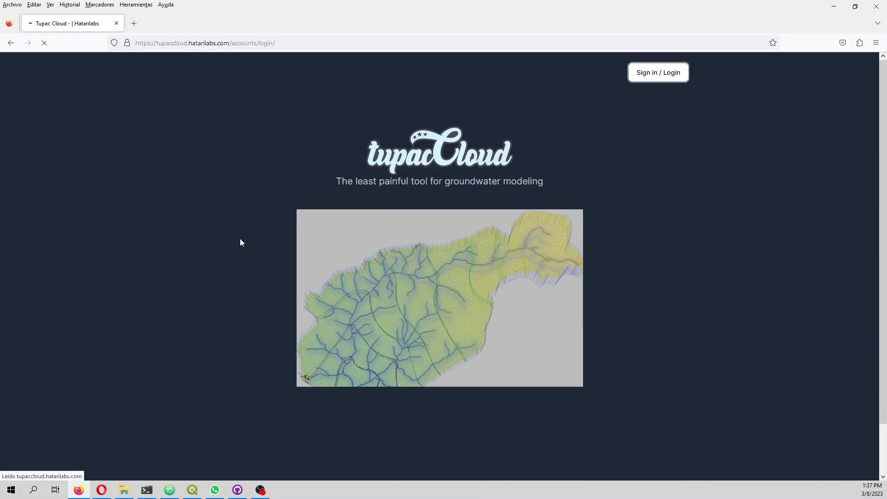
Sign in to Tupac Cloud via Hatarilabs SSO with the saulmo…h@gmail email and password.
{"action": "left_click", "coordinate": [658, 72]}
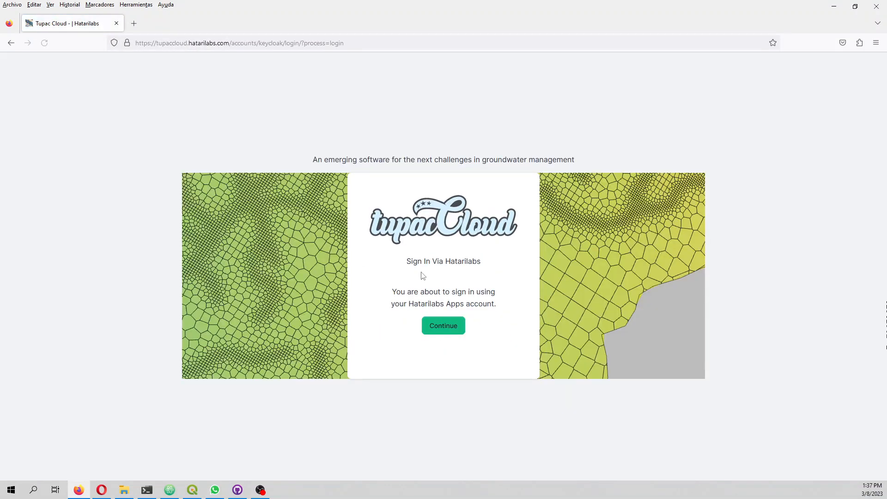
{"action": "left_click", "coordinate": [443, 326]}
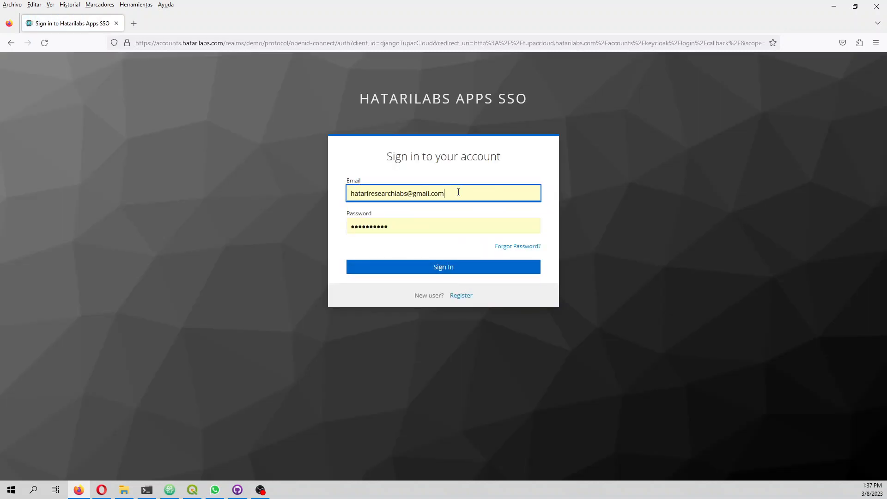
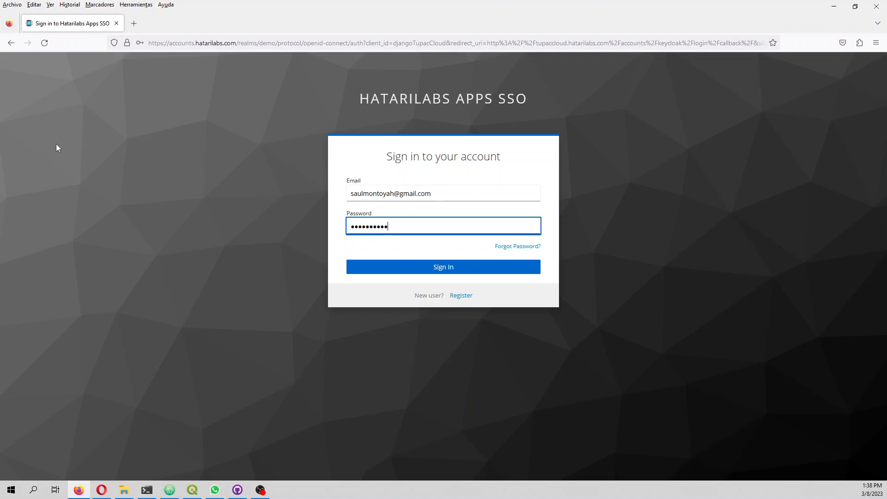
{"action": "left_click", "coordinate": [443, 266]}
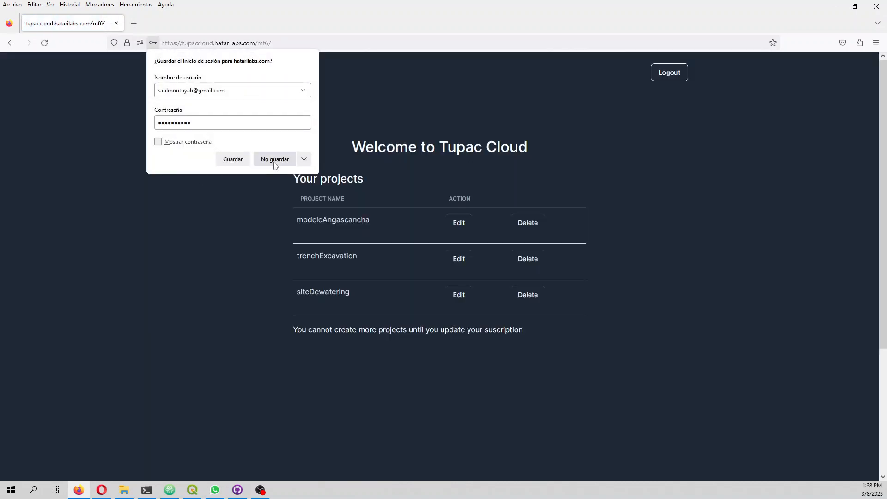
Decline saving the password and delete the siteDewatering project.
{"action": "left_click", "coordinate": [274, 159]}
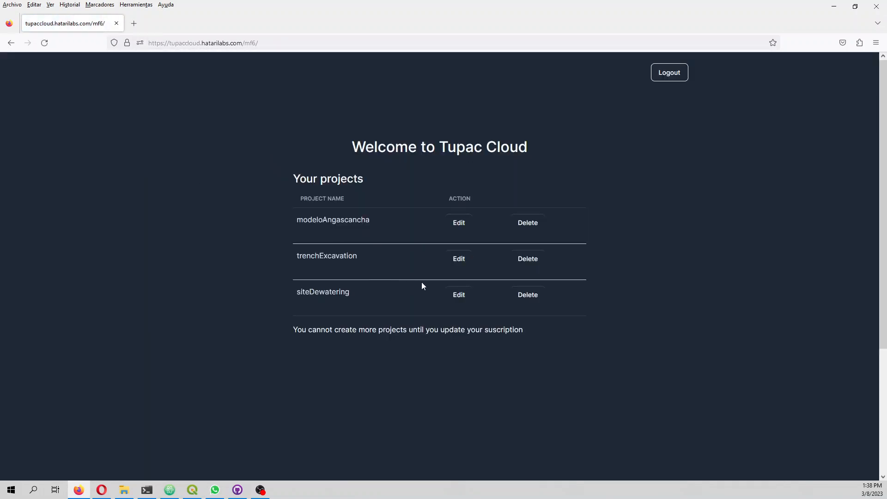
{"action": "mouse_move", "coordinate": [470, 295]}
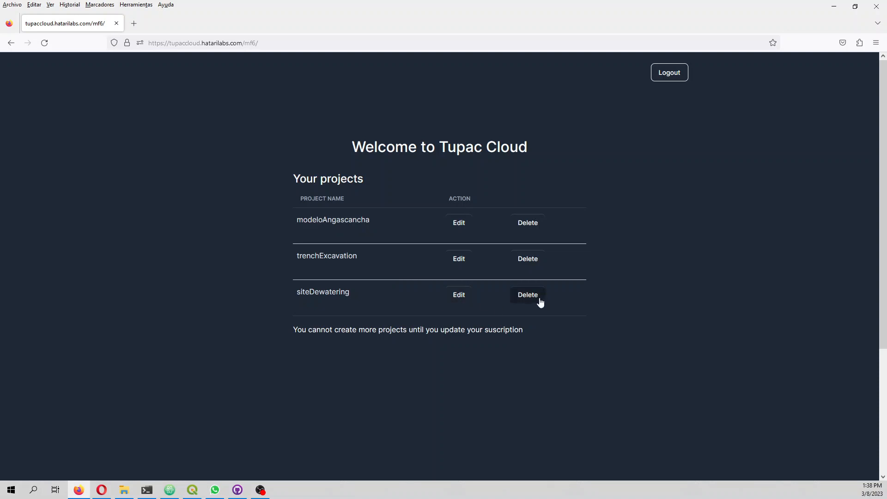
{"action": "mouse_move", "coordinate": [536, 301]}
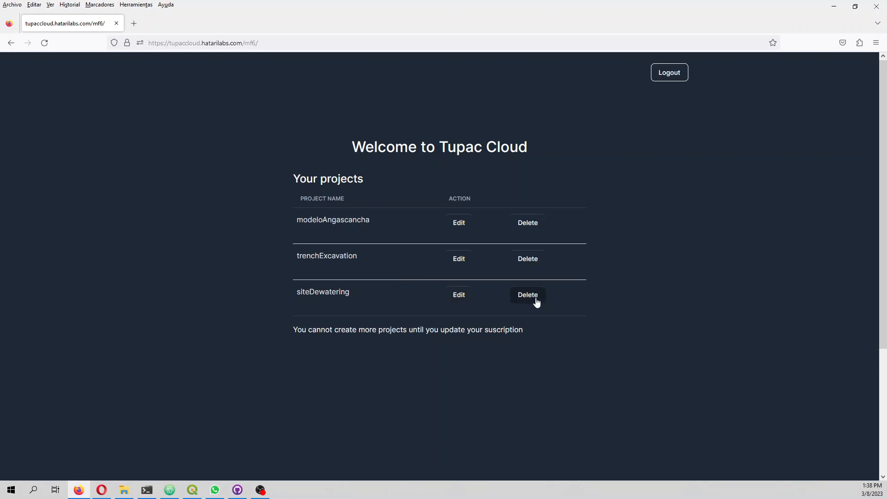
{"action": "left_click", "coordinate": [528, 295]}
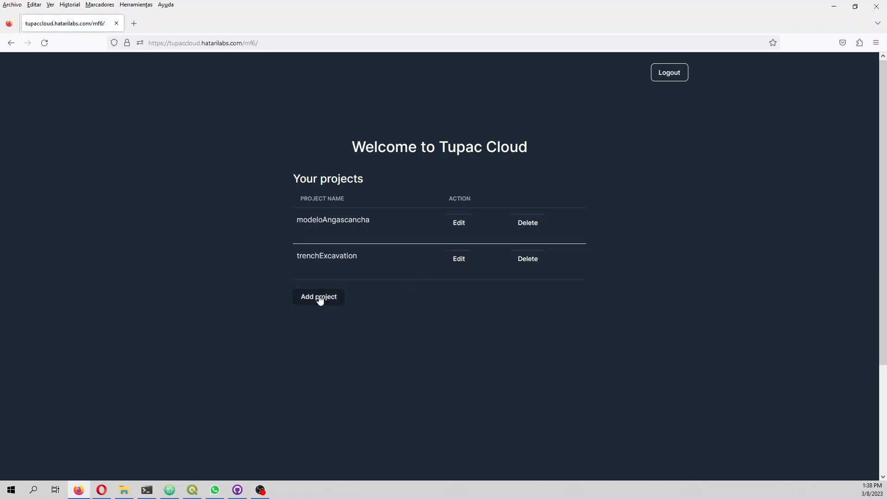
Upload new project siteDewatering: description 'dewatering', EPSG 32631, start date 01/01/2001.
{"action": "left_click", "coordinate": [318, 297]}
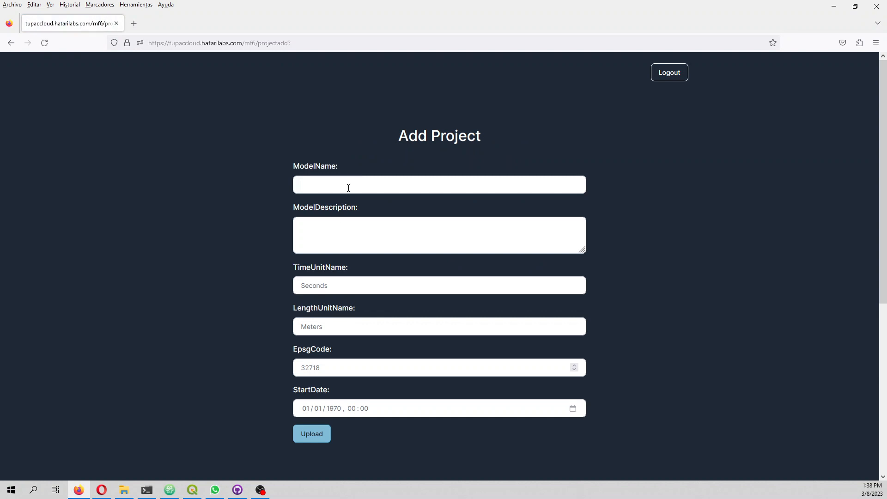
{"action": "type", "text": "site"}
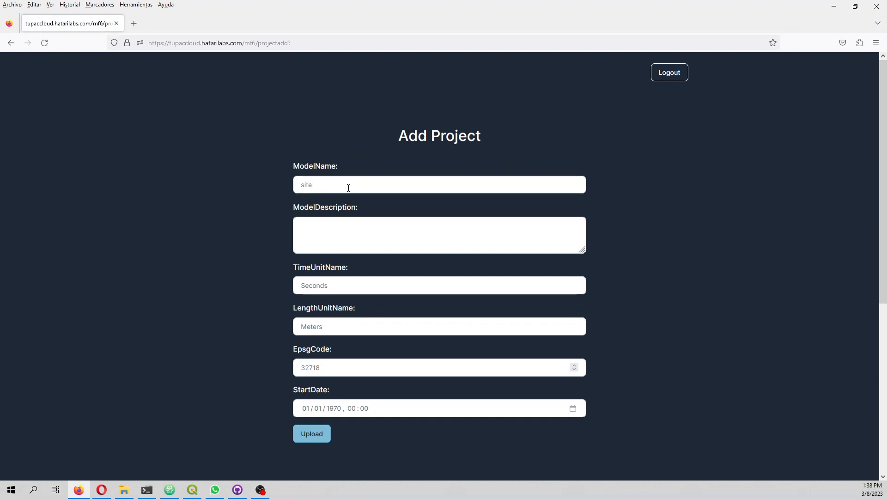
{"action": "type", "text": "Dewatering"}
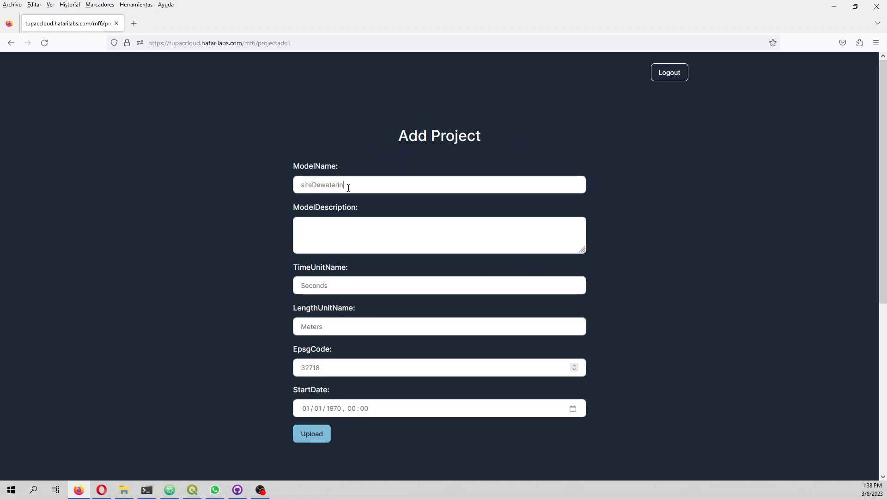
{"action": "type", "text": "g"}
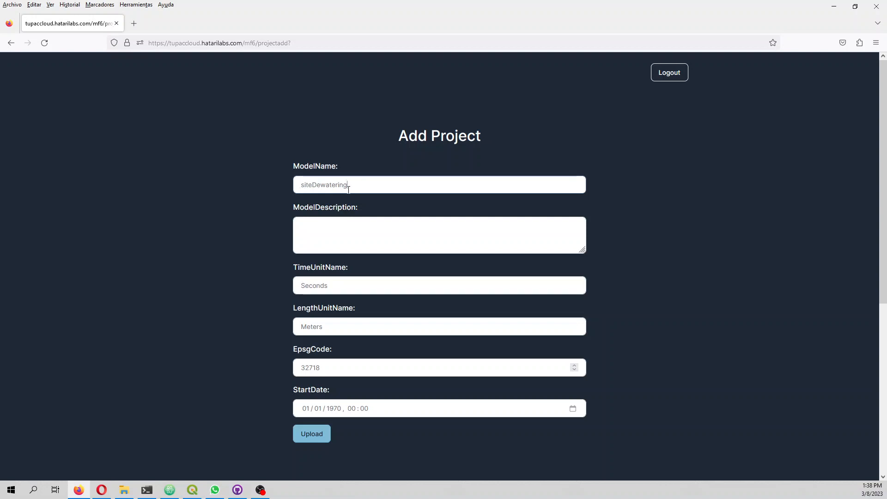
{"action": "left_click", "coordinate": [342, 226]}
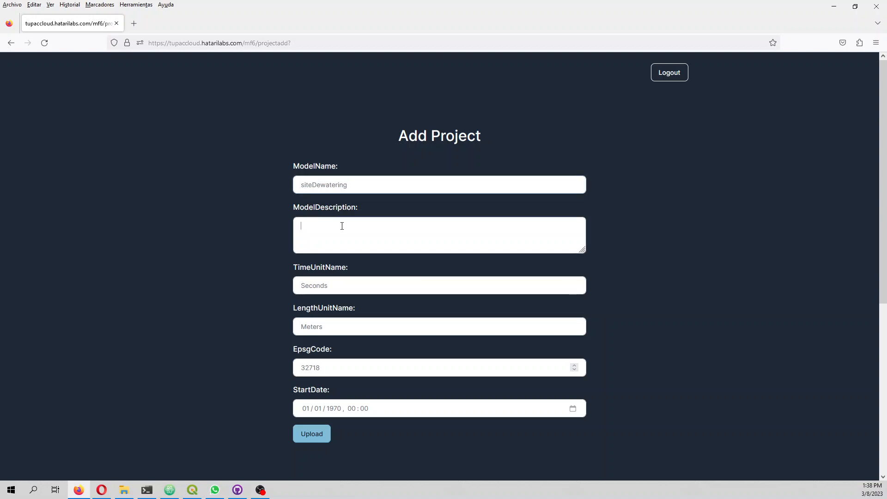
{"action": "left_click", "coordinate": [311, 433]}
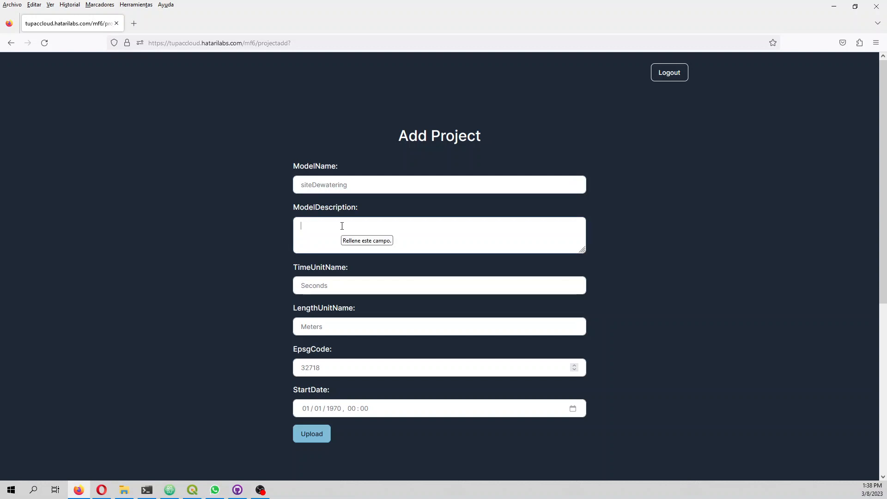
{"action": "type", "text": "d"}
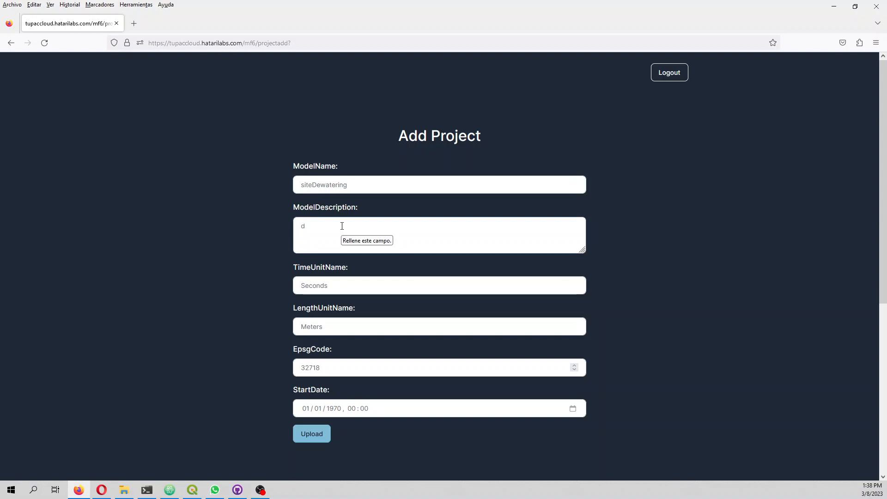
{"action": "type", "text": "ewatering"}
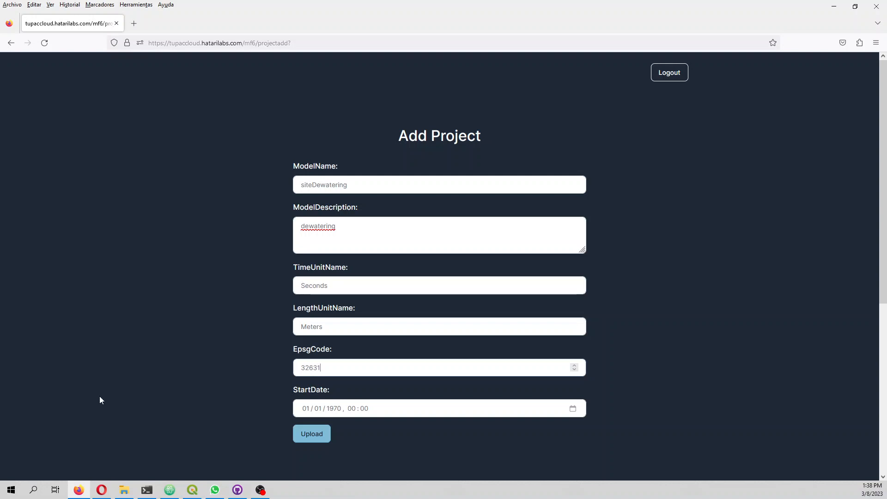
{"action": "left_click", "coordinate": [334, 408]}
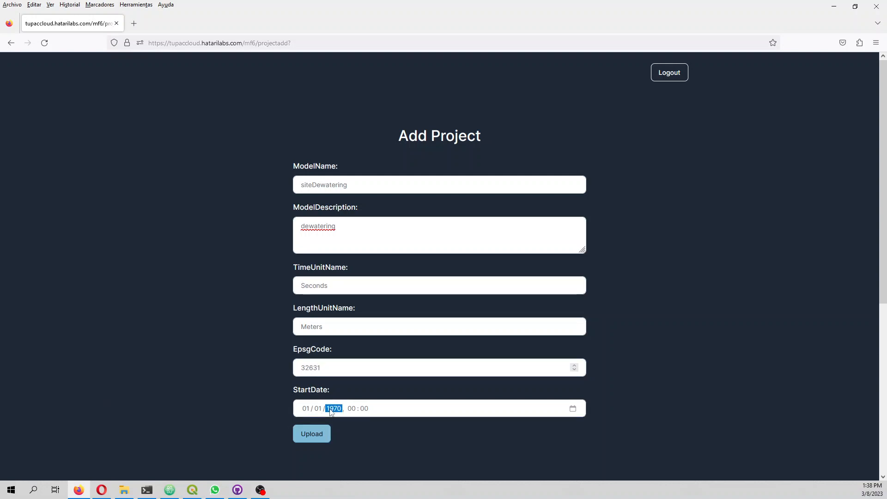
{"action": "left_click", "coordinate": [311, 433]}
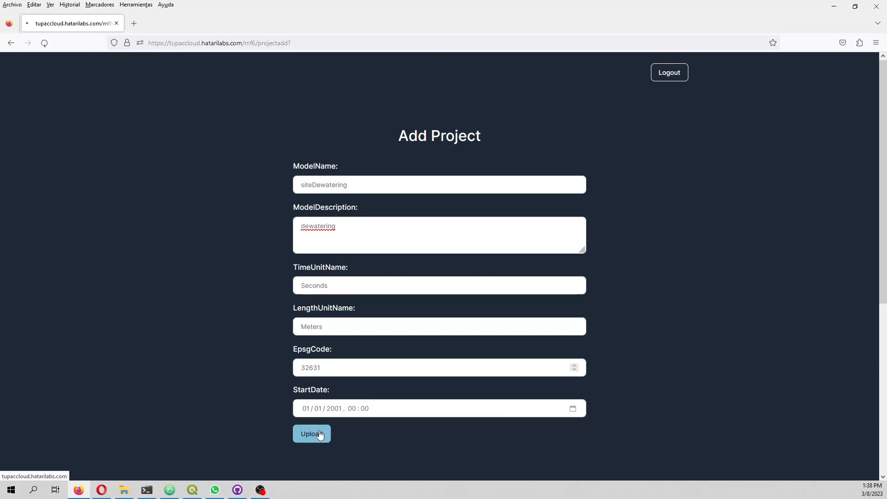
Edit siteDewatering and set modelAoi2 from the siteDewatering Shp folder as mesh limit.
{"action": "left_click", "coordinate": [312, 434]}
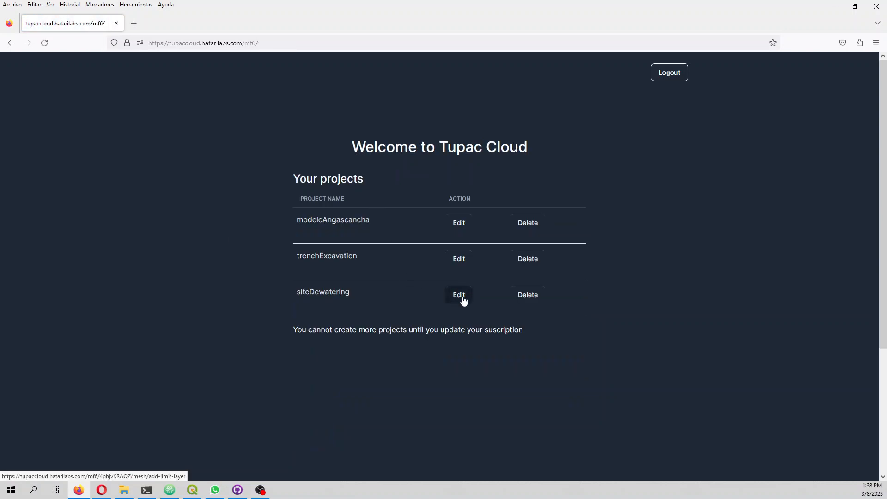
{"action": "left_click", "coordinate": [459, 295]}
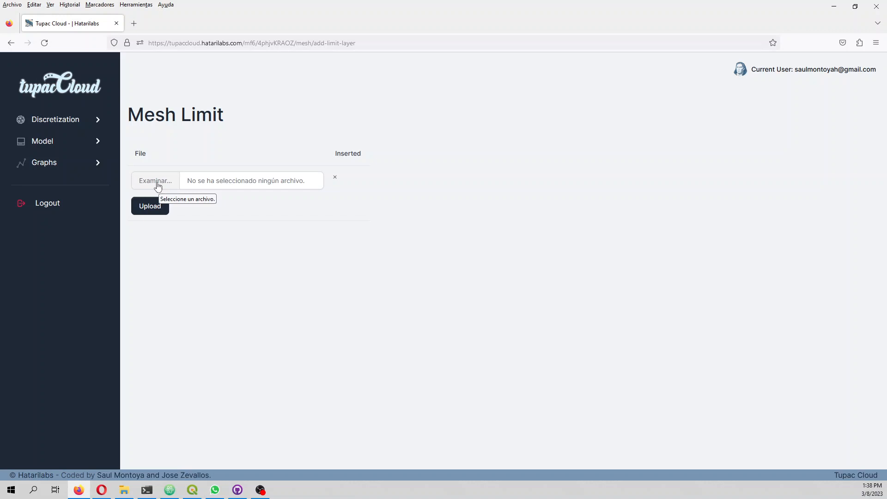
{"action": "left_click", "coordinate": [155, 180]}
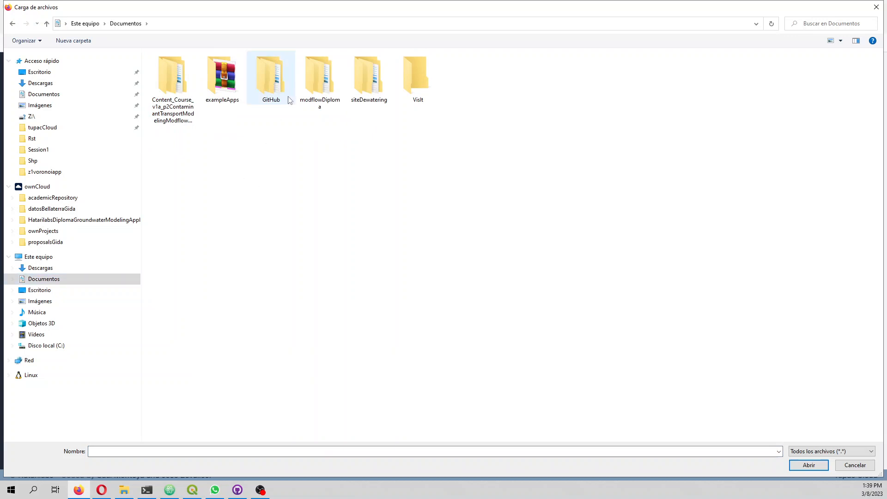
{"action": "double_click", "coordinate": [368, 74]}
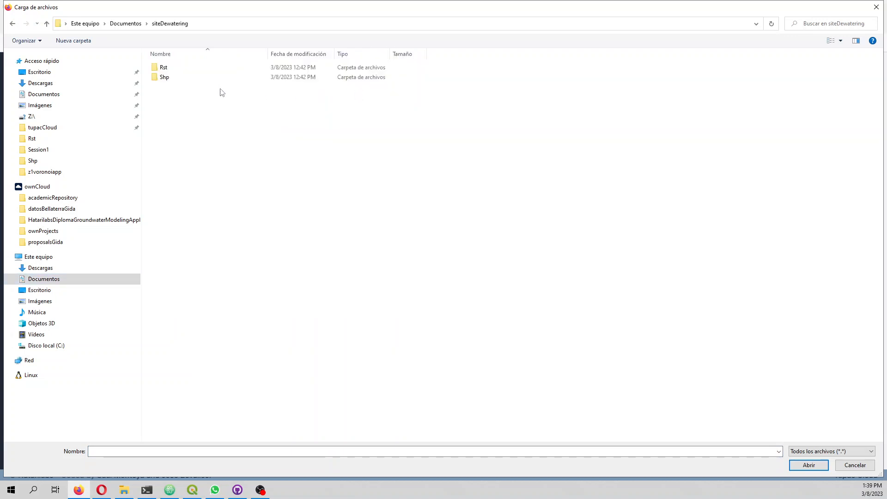
{"action": "double_click", "coordinate": [164, 77]}
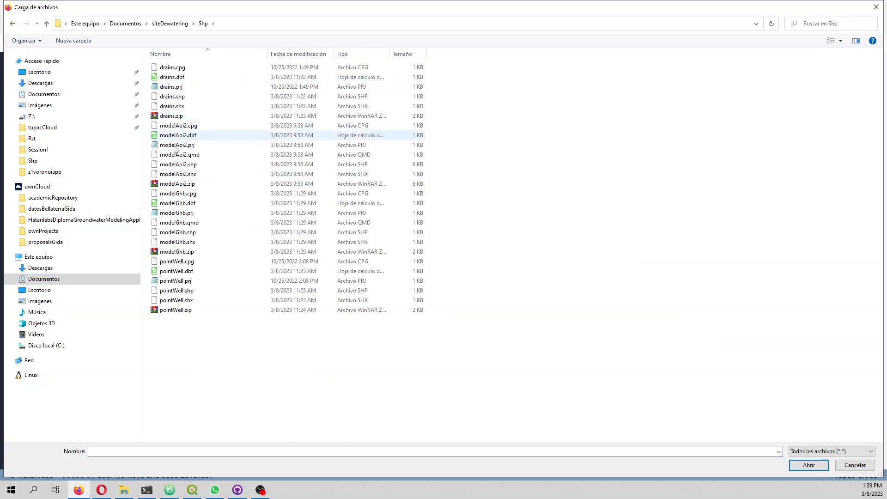
{"action": "left_click", "coordinate": [808, 465]}
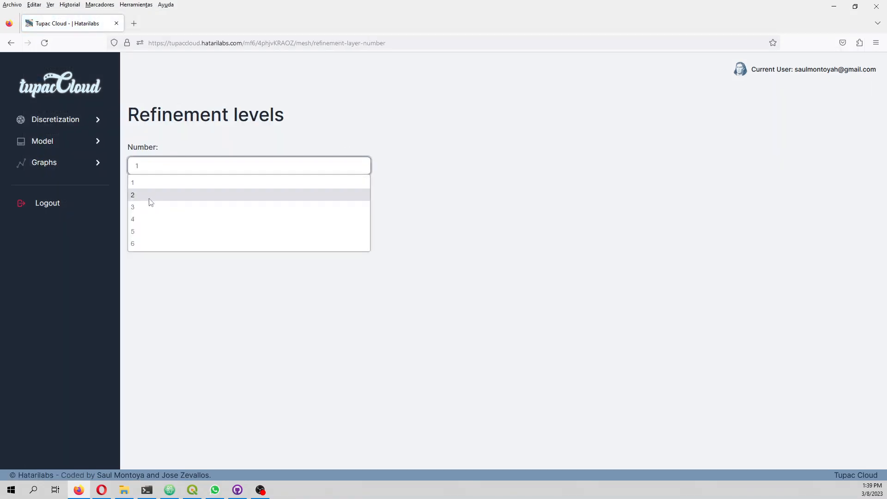
Add refinement layers: Drains by Elevation with drains.zip, Wells with pointWell.zip, and General Head.
{"action": "left_click", "coordinate": [132, 207]}
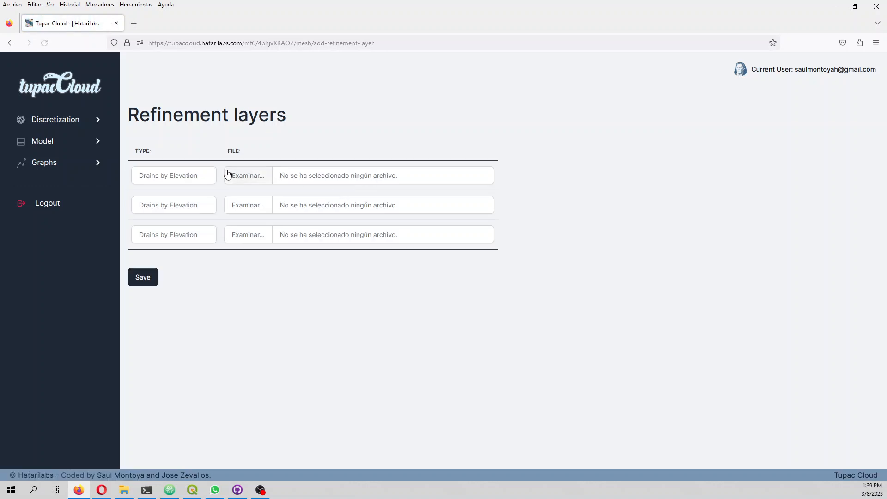
{"action": "left_click", "coordinate": [173, 176]}
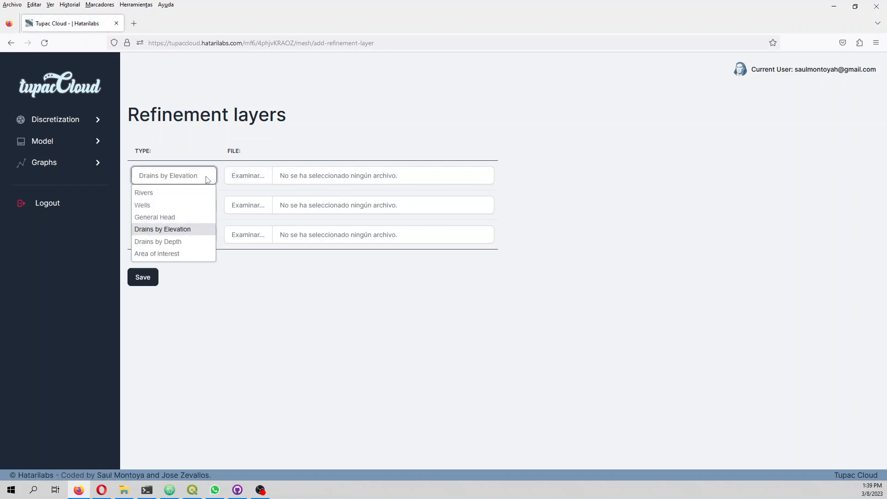
{"action": "mouse_move", "coordinate": [196, 229]}
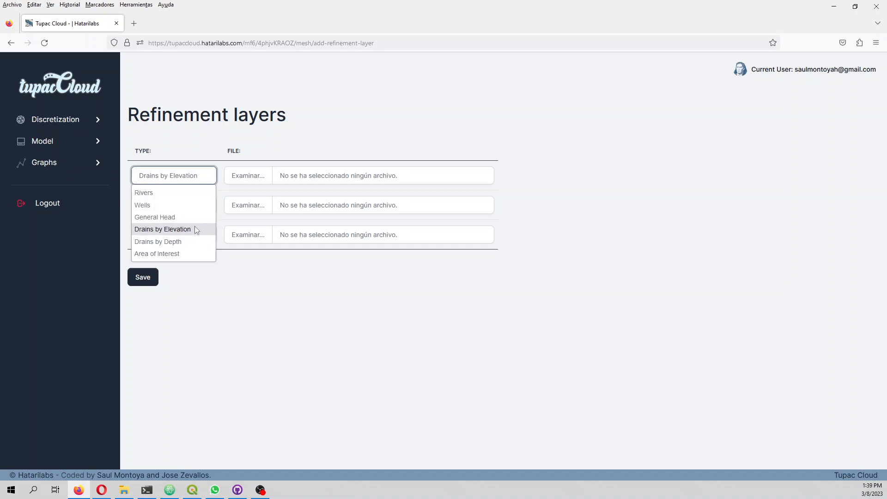
{"action": "left_click", "coordinate": [162, 229]}
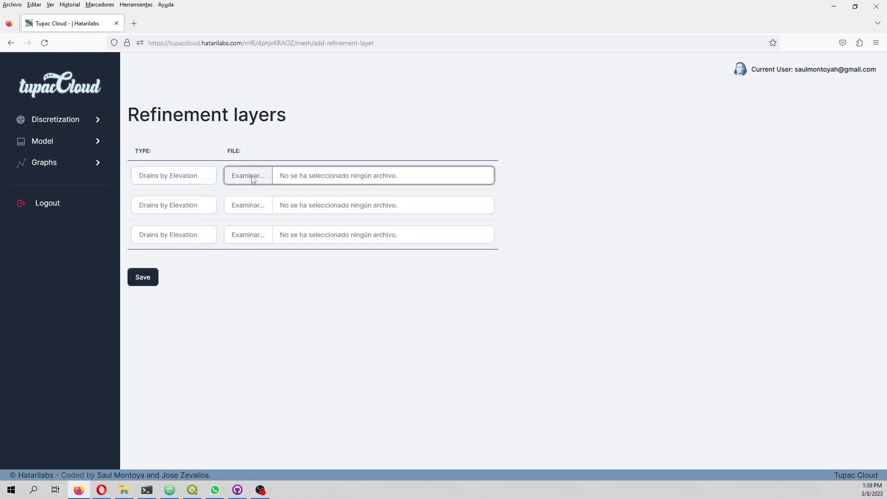
{"action": "left_click", "coordinate": [247, 175]}
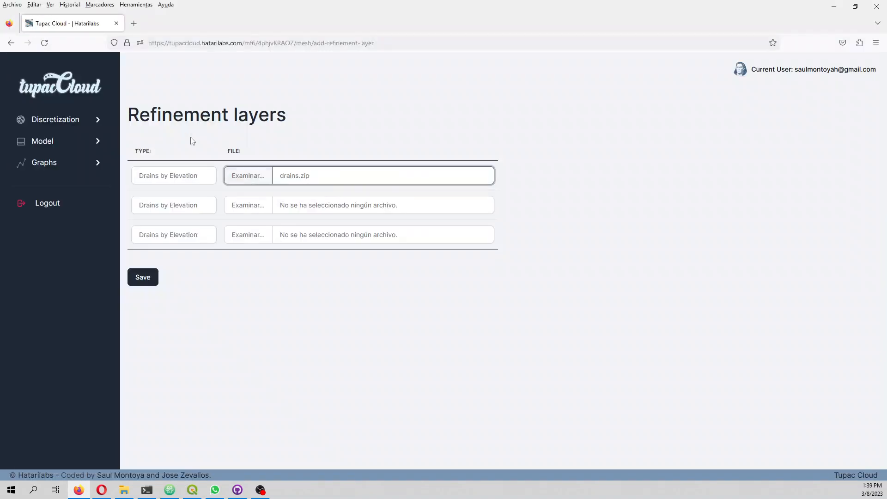
{"action": "left_click", "coordinate": [173, 205]}
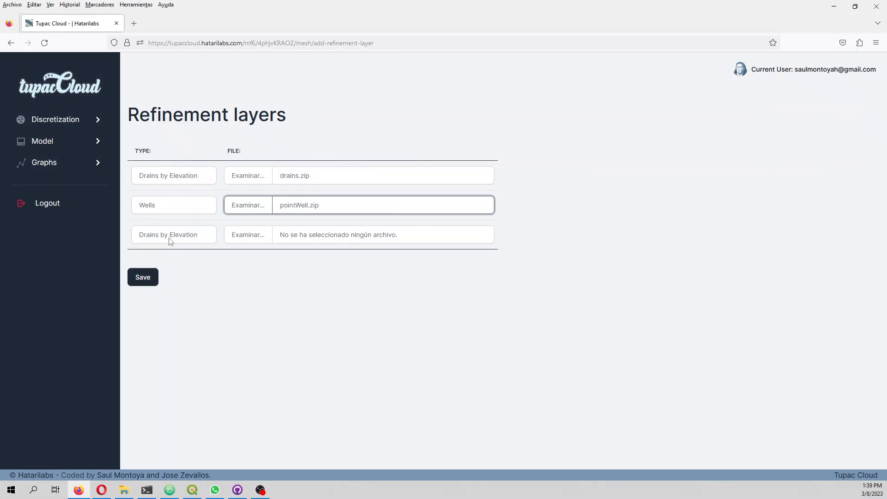
{"action": "left_click", "coordinate": [173, 234]}
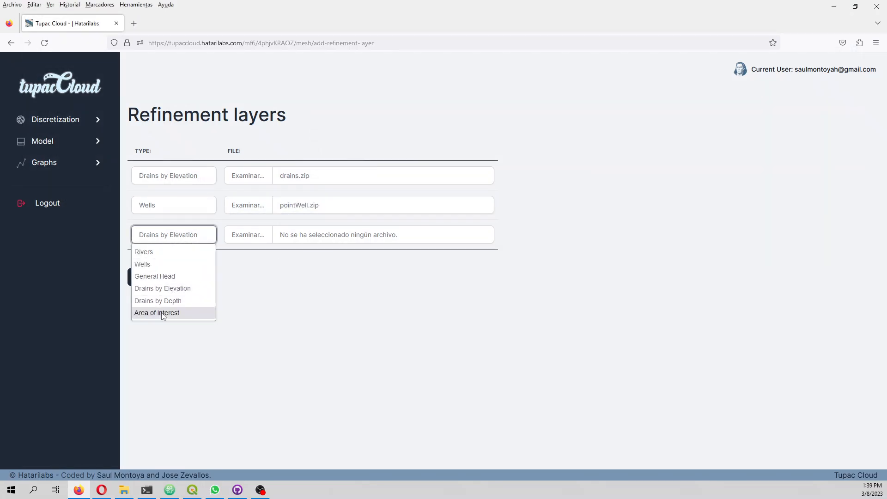
{"action": "mouse_move", "coordinate": [157, 300]}
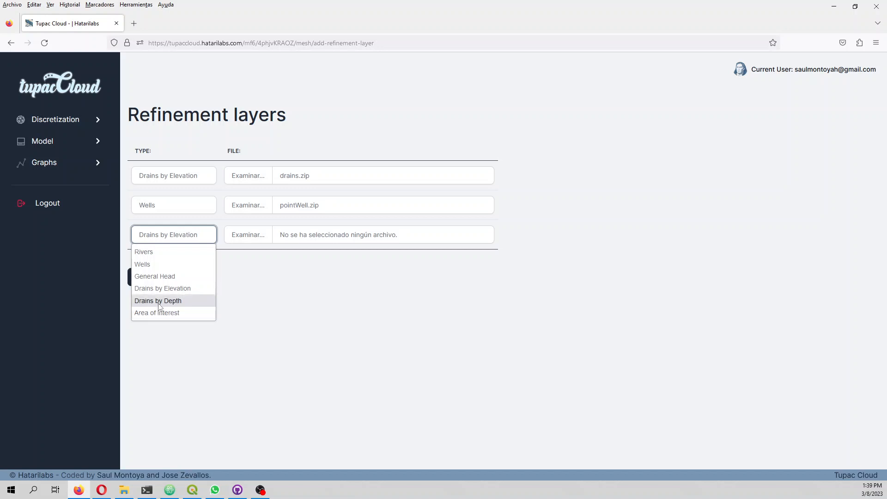
{"action": "mouse_move", "coordinate": [159, 278]}
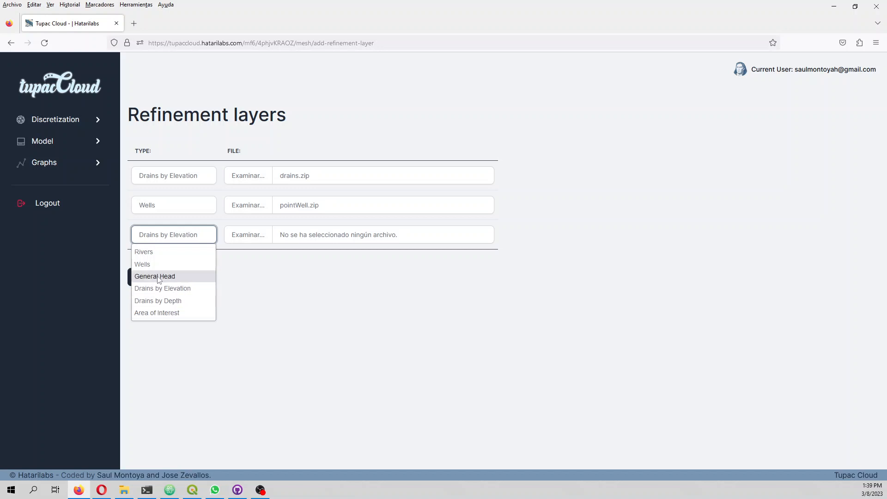
{"action": "left_click", "coordinate": [248, 235]}
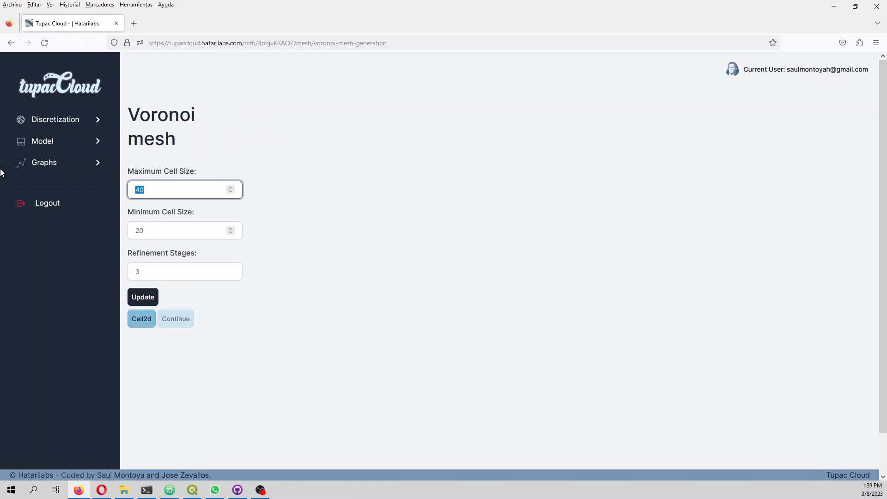
Update the Voronoi mesh with maximum cell size 6 and minimum 2, then view it fully.
{"action": "type", "text": "6"}
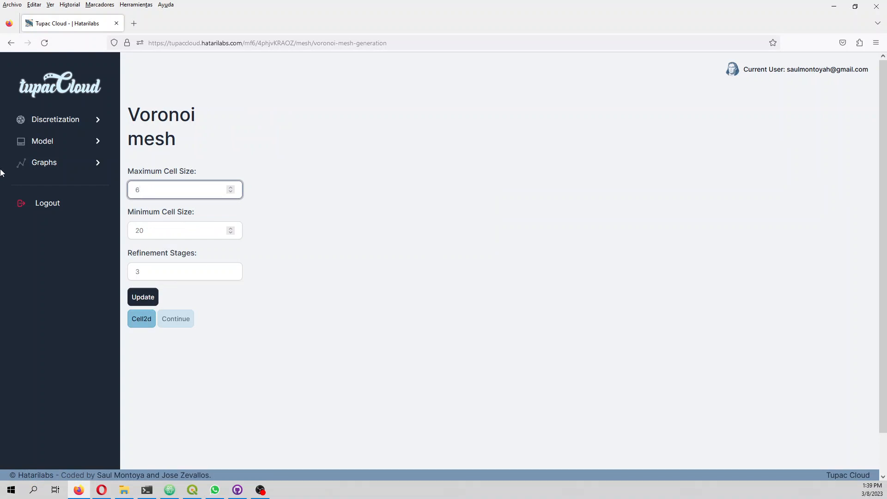
{"action": "left_click", "coordinate": [178, 230]}
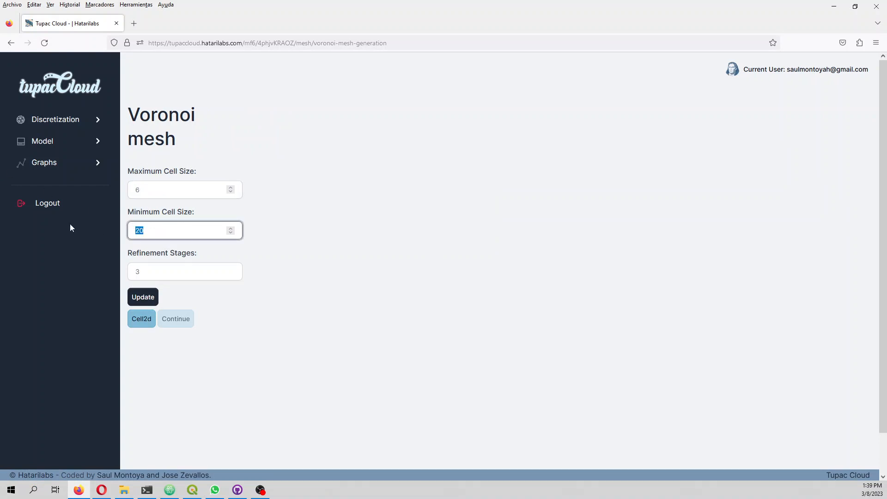
{"action": "type", "text": "2"}
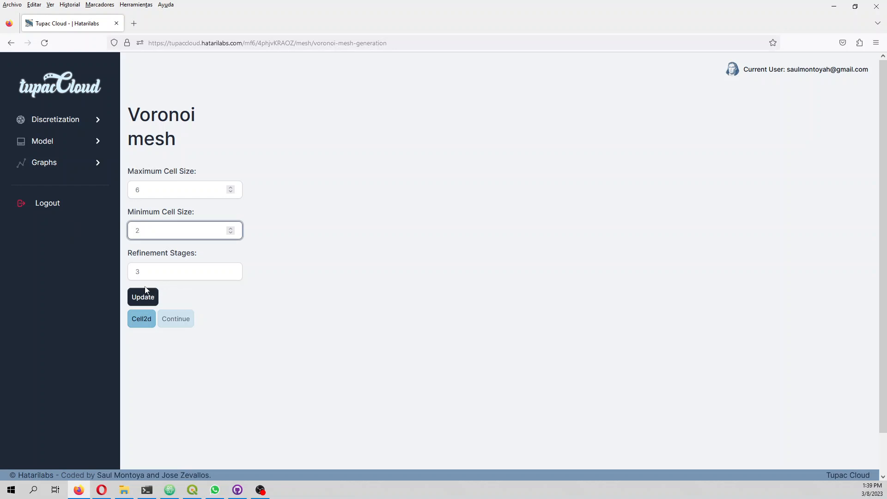
{"action": "left_click", "coordinate": [142, 297]}
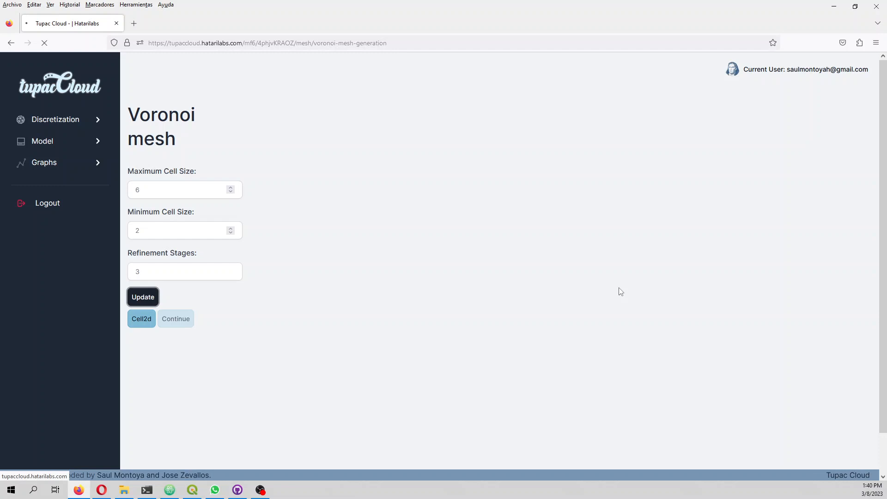
{"action": "left_click", "coordinate": [142, 296]}
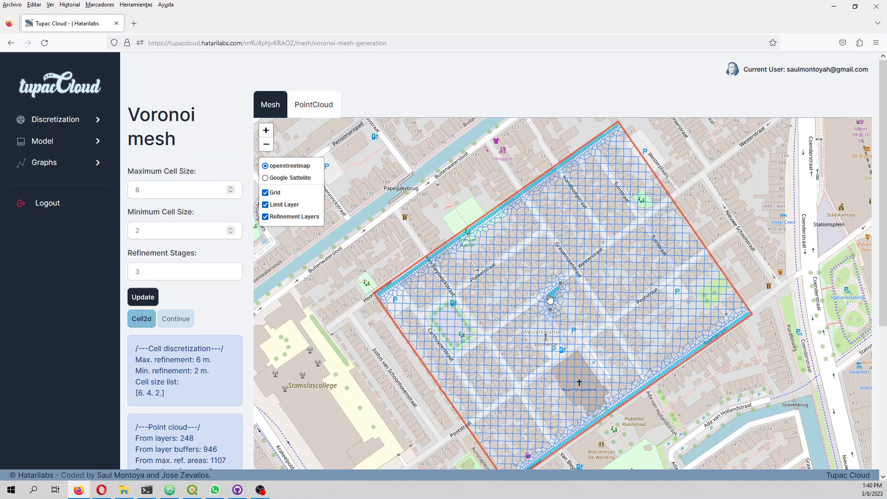
{"action": "mouse_move", "coordinate": [552, 313]}
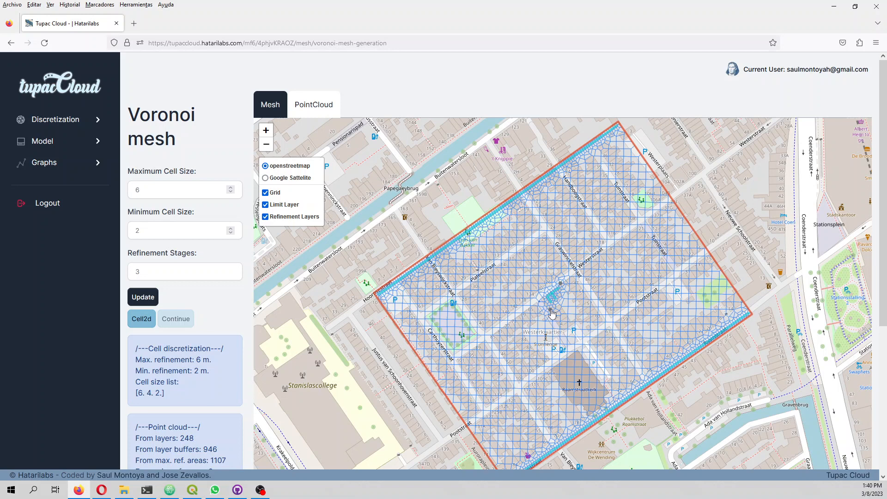
{"action": "mouse_move", "coordinate": [556, 307]}
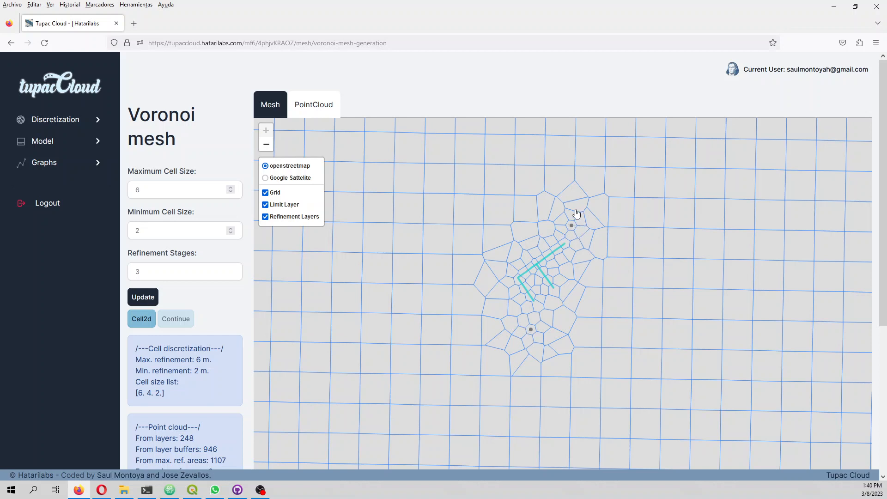
{"action": "mouse_move", "coordinate": [615, 315]}
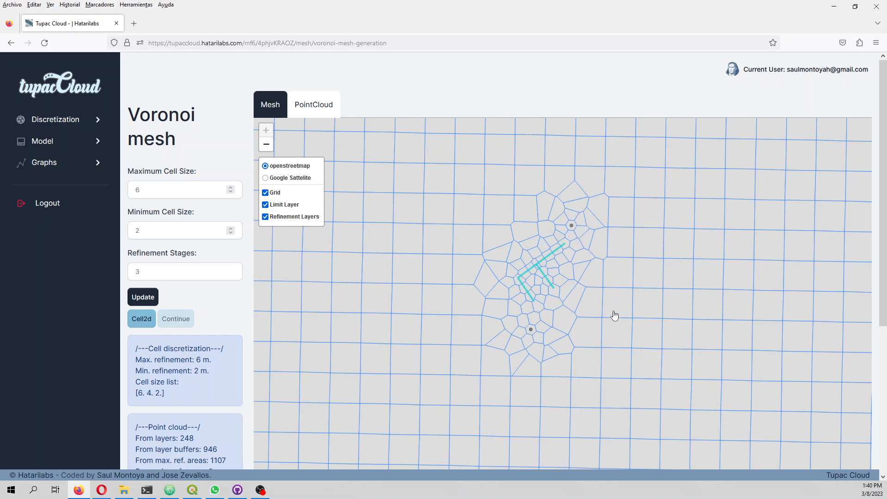
{"action": "left_click", "coordinate": [141, 319]}
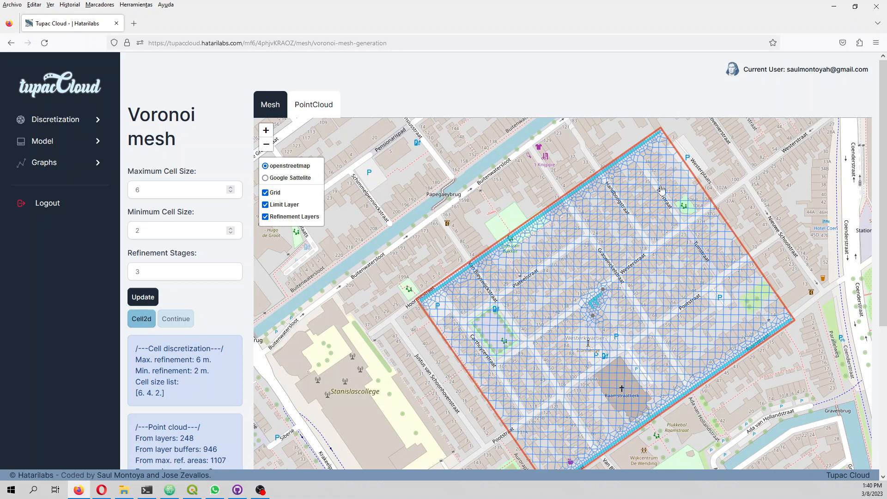
{"action": "mouse_move", "coordinate": [660, 394]}
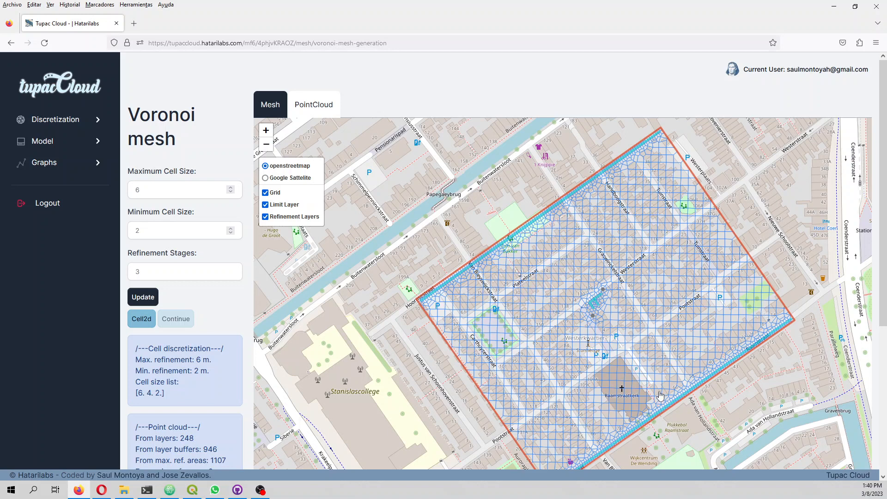
{"action": "mouse_move", "coordinate": [662, 390]}
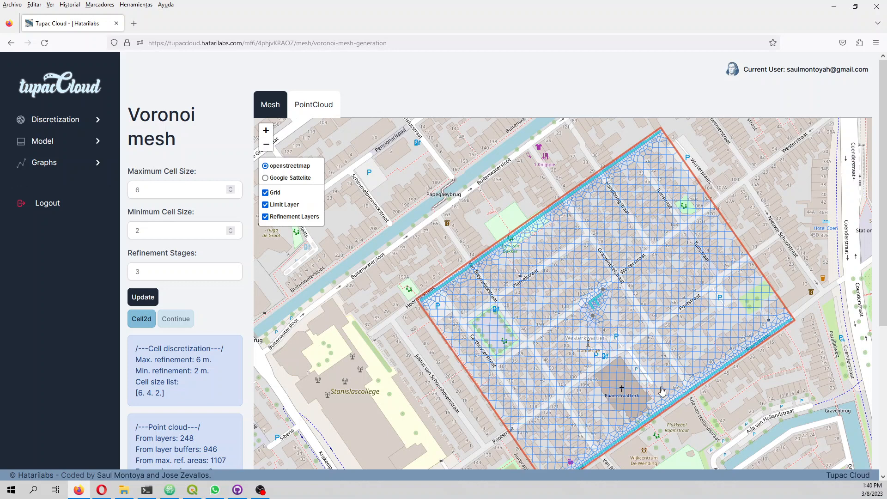
{"action": "mouse_move", "coordinate": [454, 293]}
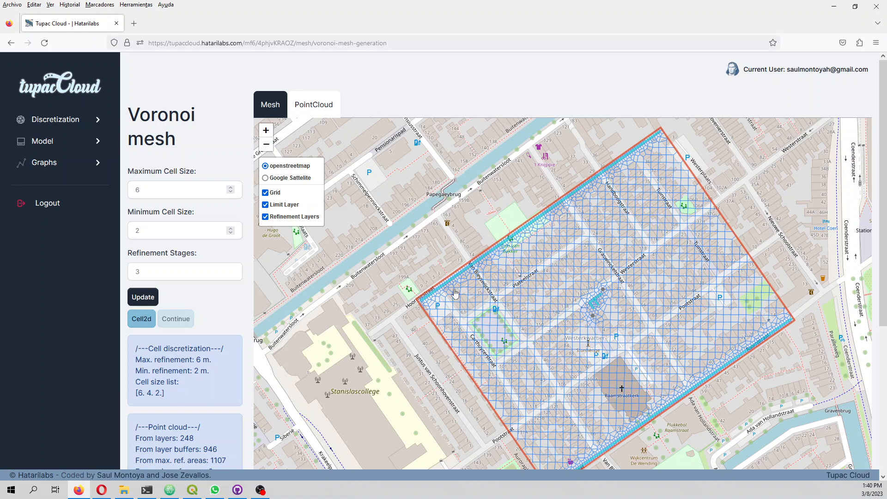
Load modelTop.tif as the digital elevation model for the vertical setup.
{"action": "left_click", "coordinate": [141, 318]}
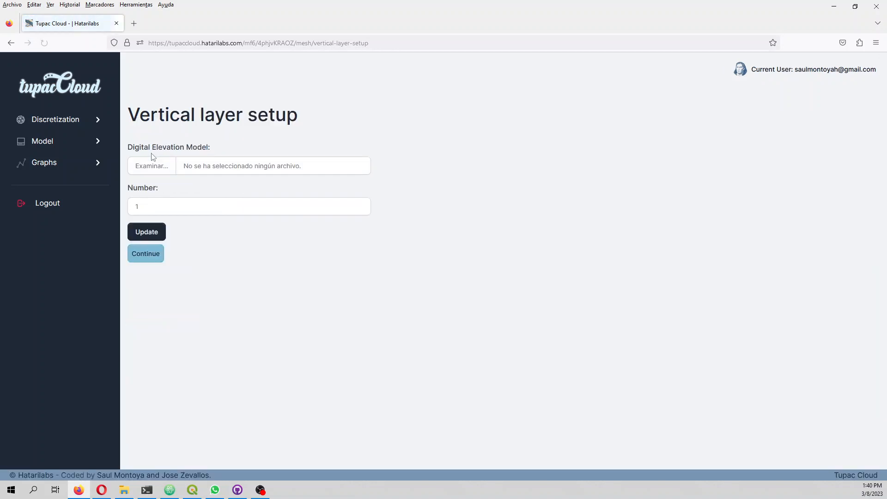
{"action": "left_click", "coordinate": [152, 166]}
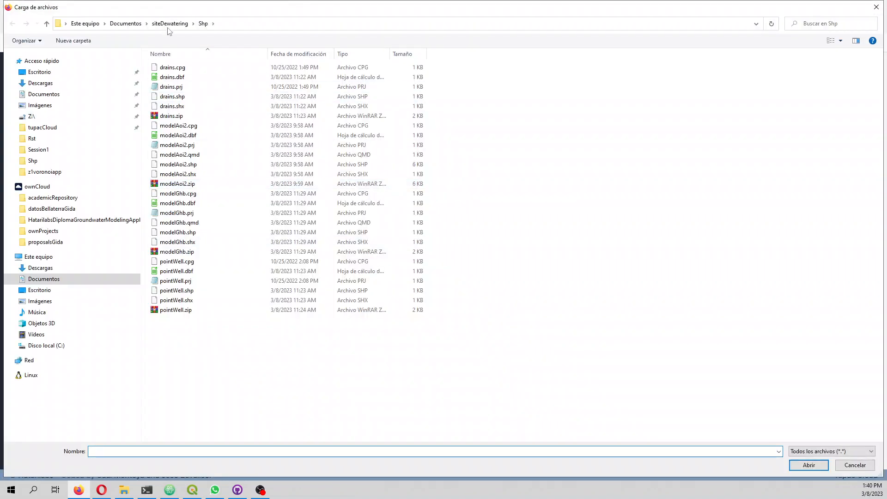
{"action": "left_click", "coordinate": [170, 23]}
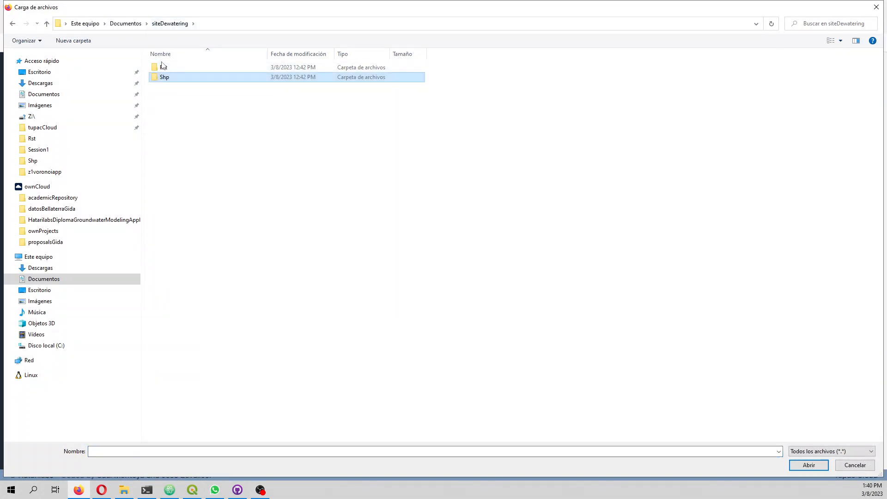
{"action": "left_click", "coordinate": [854, 465]}
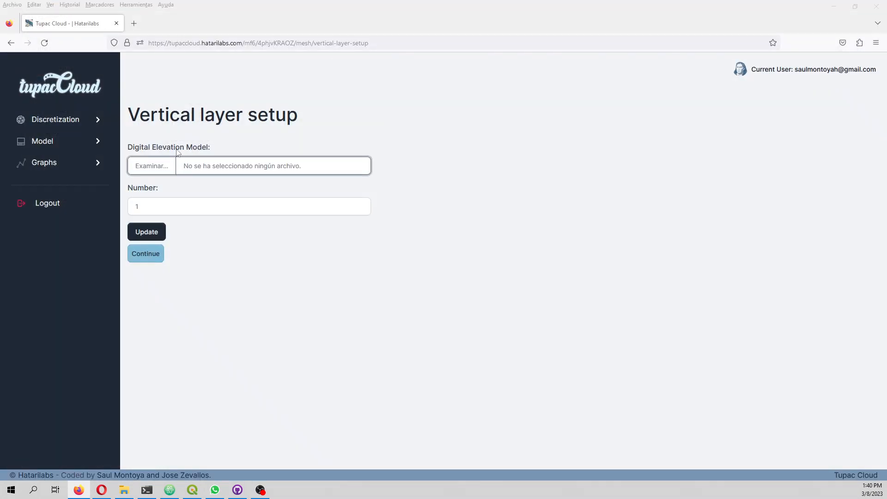
Choose four layers and save bottom rasters bottomLy1 to bottomLy4.
{"action": "left_click", "coordinate": [248, 206]}
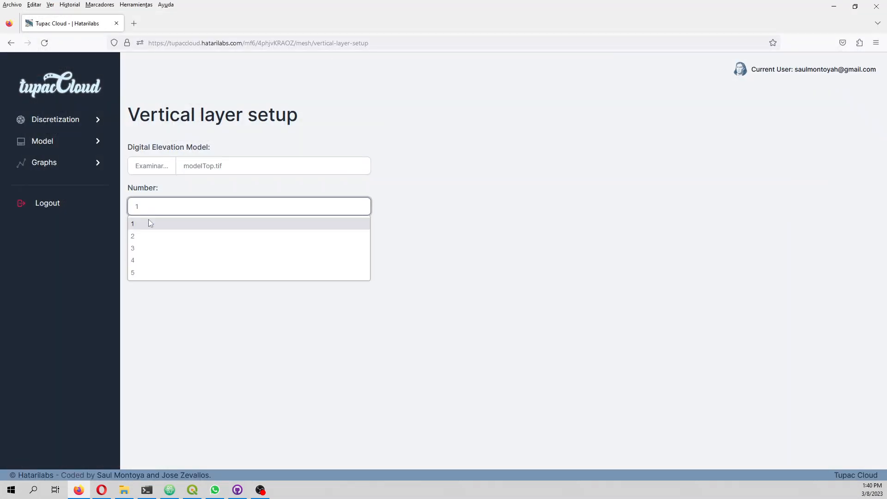
{"action": "left_click", "coordinate": [132, 260]}
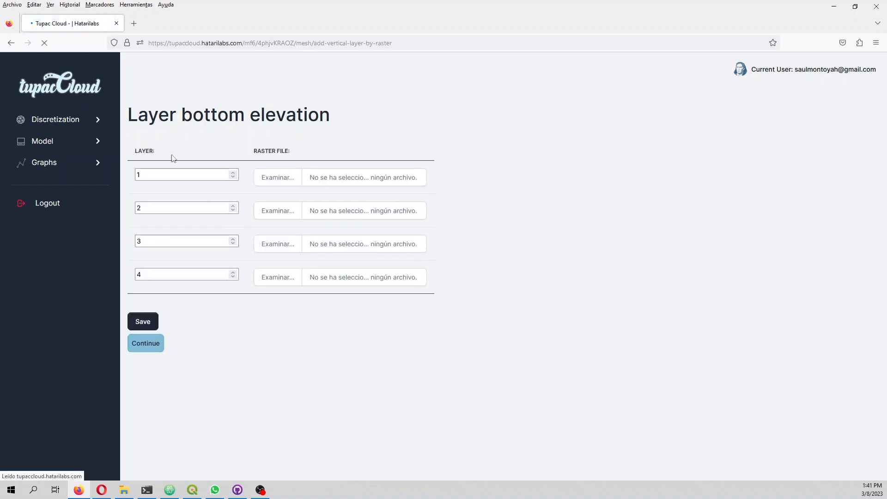
{"action": "left_click", "coordinate": [277, 177]}
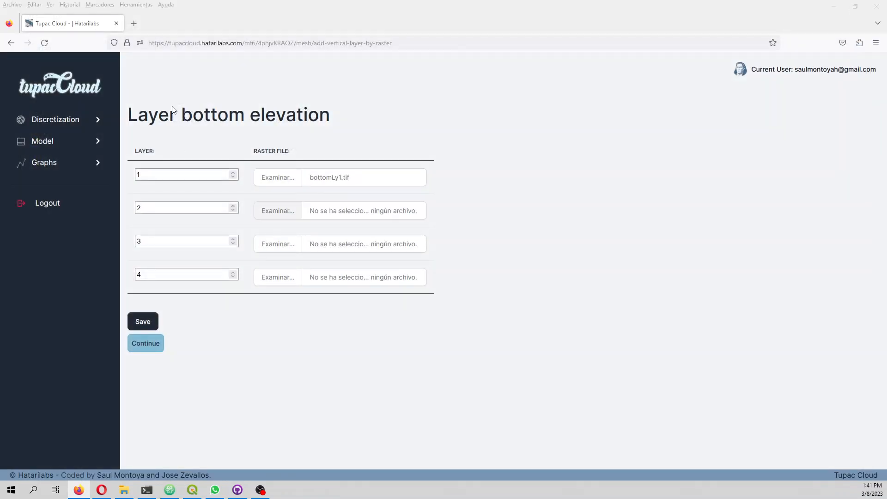
{"action": "left_click", "coordinate": [278, 211]}
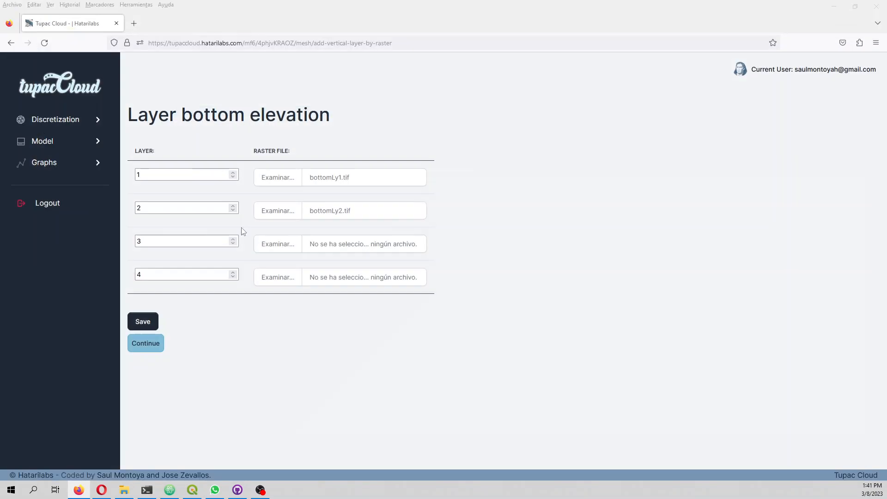
{"action": "left_click", "coordinate": [277, 244]}
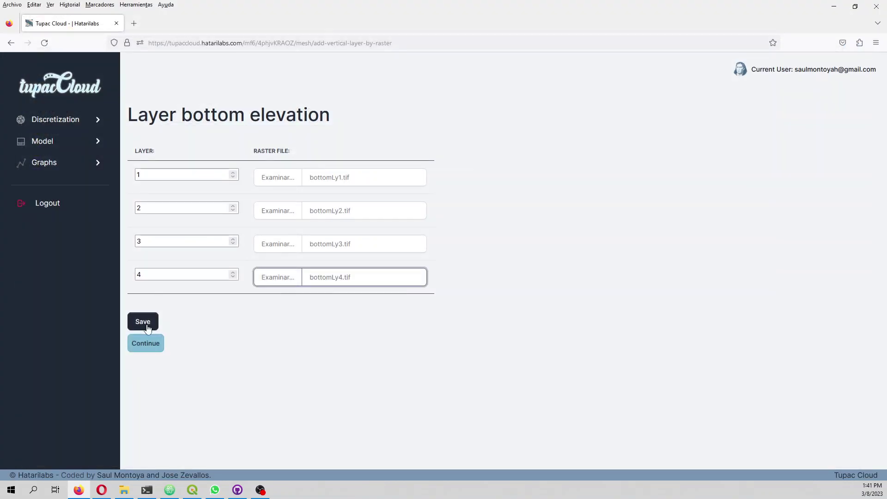
{"action": "left_click", "coordinate": [143, 321]}
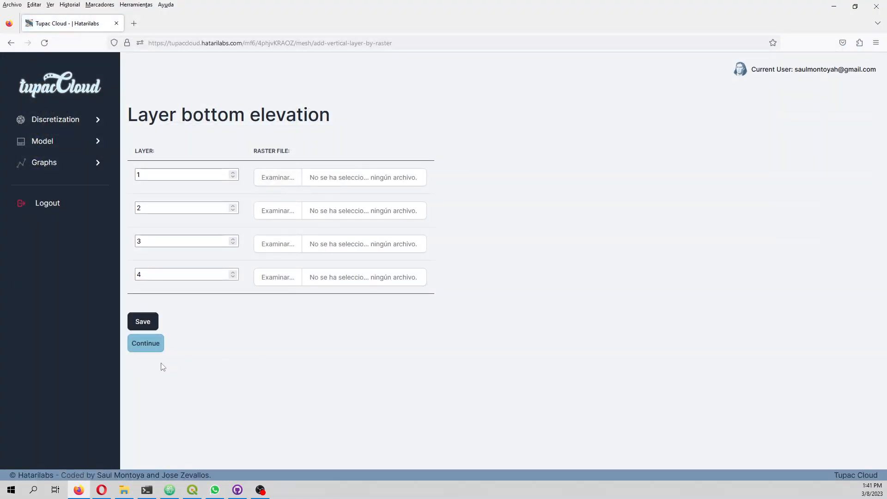
Schedule three stress periods from 01/01/2001 to 22/01/2001, first steady, second transient.
{"action": "left_click", "coordinate": [146, 343]}
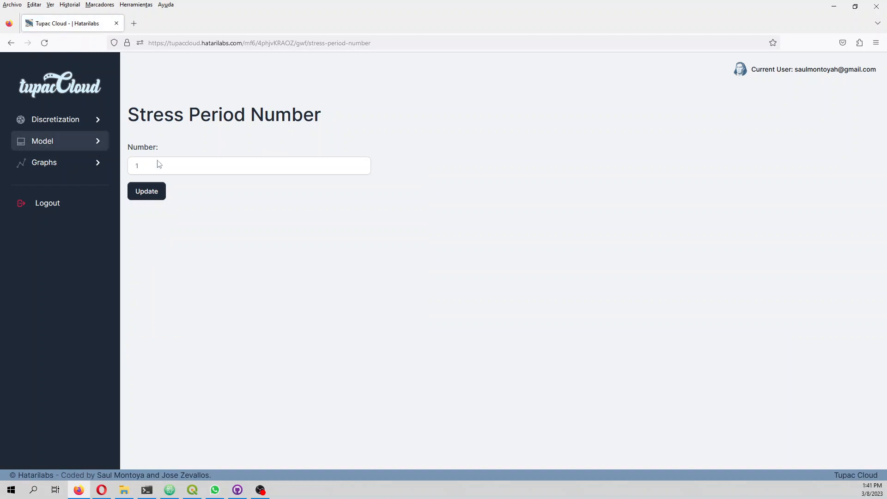
{"action": "type", "text": "3"}
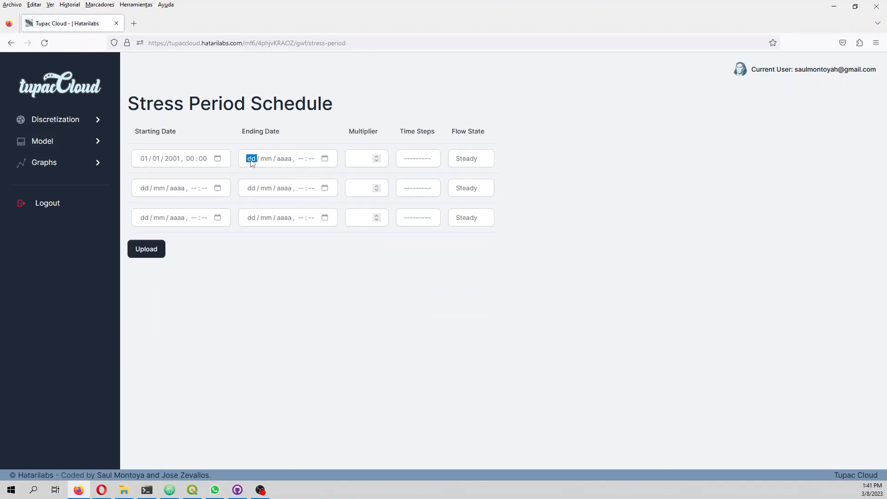
{"action": "type", "text": "01 / 01 / 2001 , 00 : 0"}
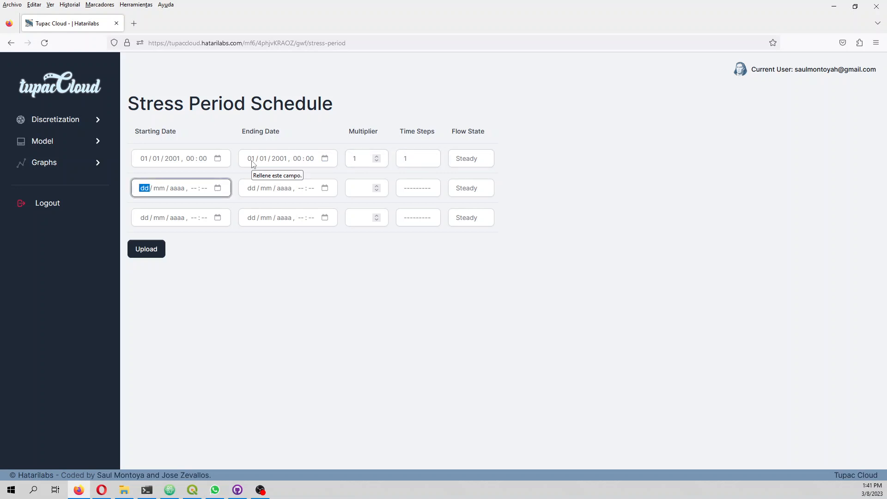
{"action": "type", "text": "01 / mm / aaaa , -- : --"}
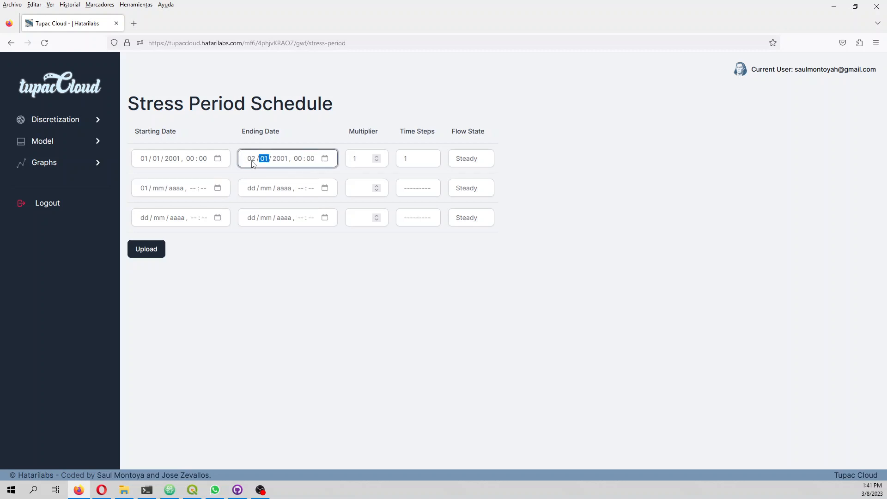
{"action": "left_click", "coordinate": [144, 187]}
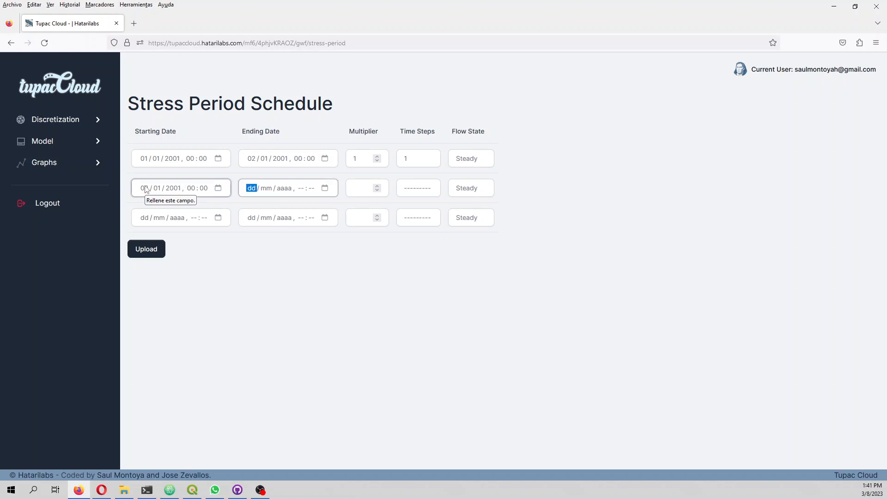
{"action": "type", "text": "12 / 01 / 2001"}
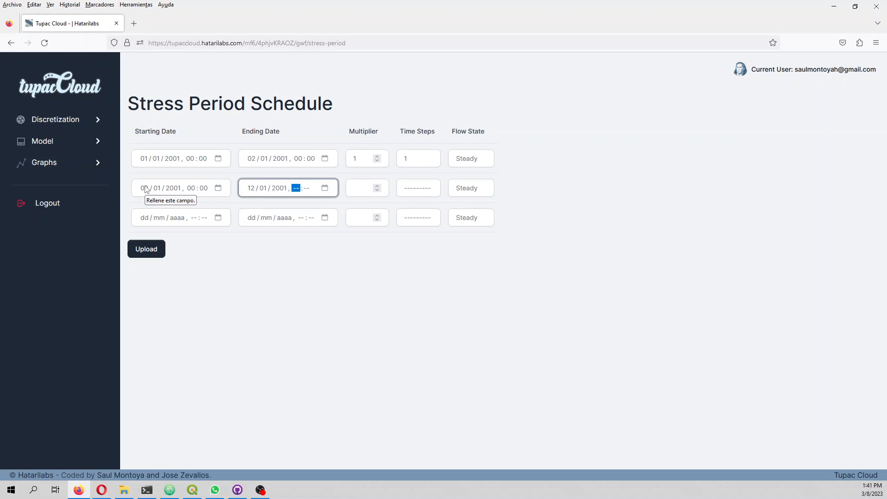
{"action": "left_click", "coordinate": [364, 188]}
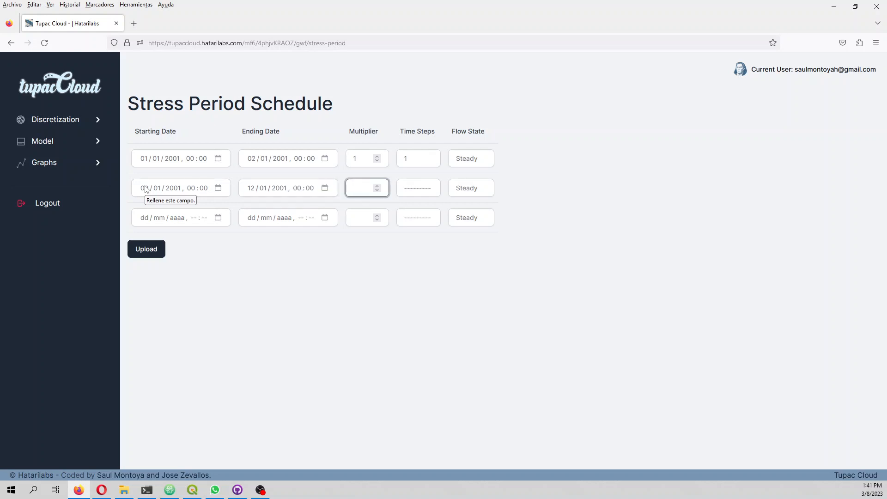
{"action": "type", "text": "1"}
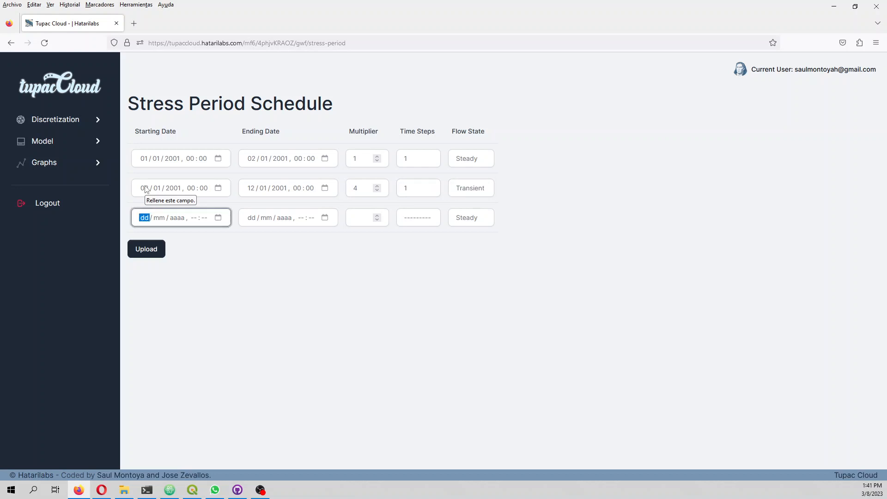
{"action": "type", "text": "1201"}
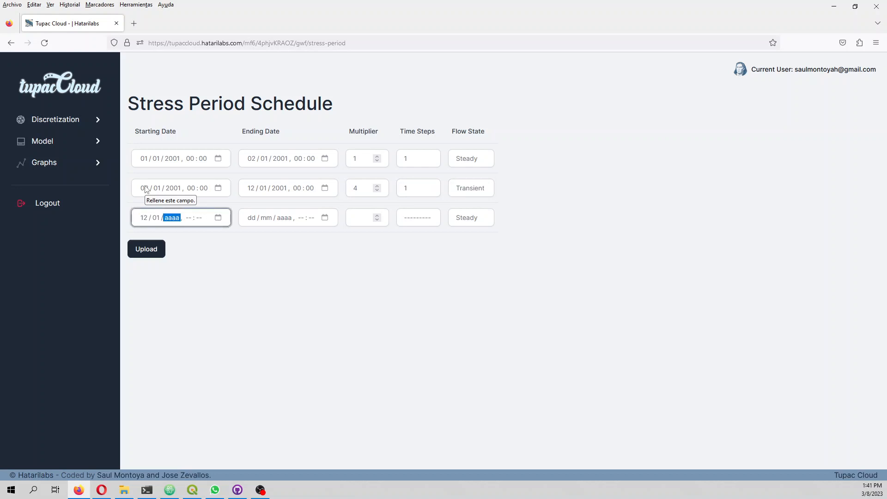
{"action": "type", "text": "2001 , 00 : 00"}
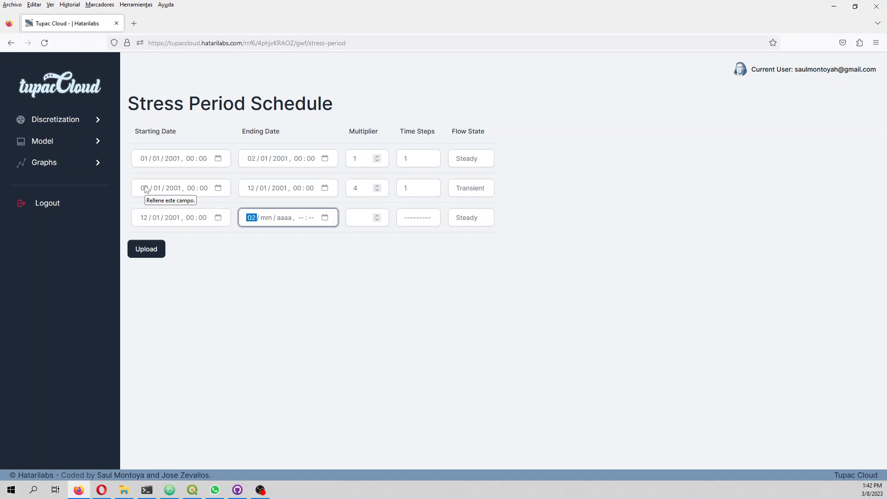
{"action": "type", "text": "22"}
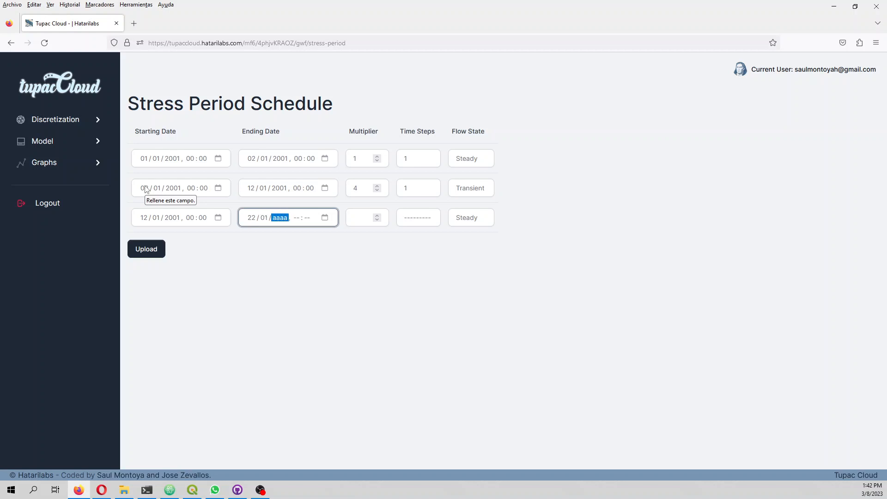
{"action": "type", "text": "2001"}
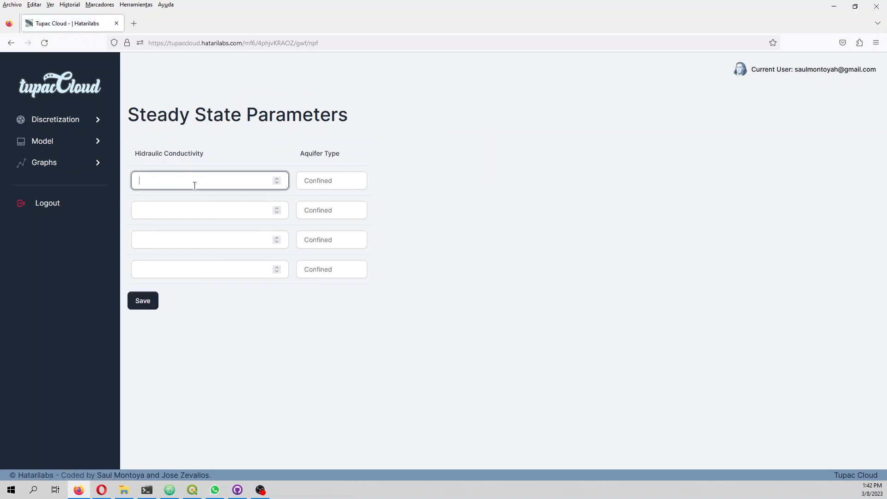
Enter conductivities 0.0001, 4e-5, 6e-6 and 1e-7 for layers 1–4, top layer Convertible.
{"action": "type", "text": "0.01"}
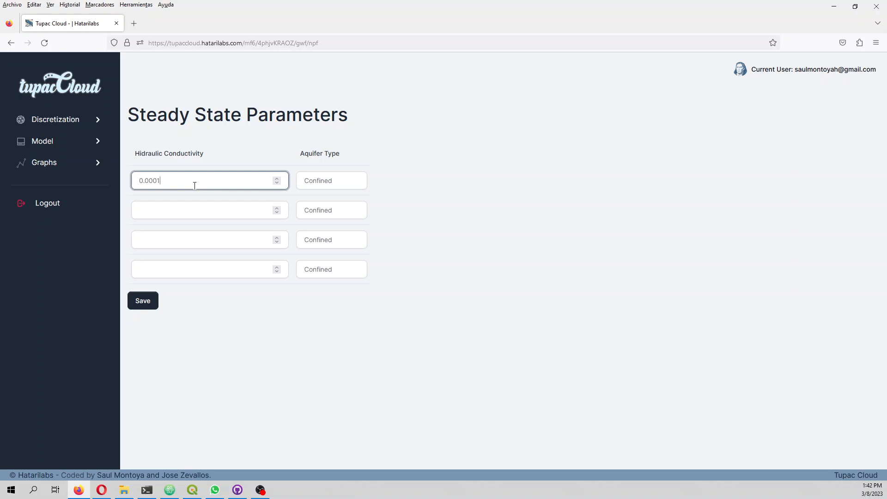
{"action": "left_click", "coordinate": [331, 181]}
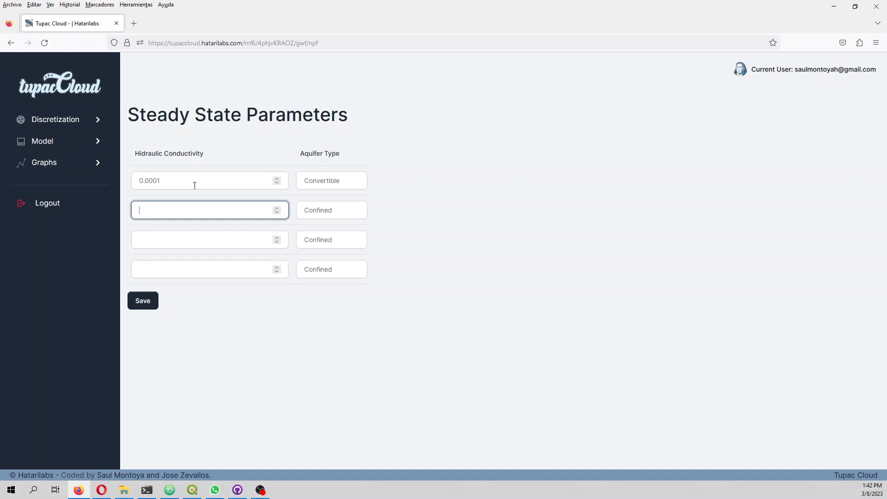
{"action": "type", "text": "4e-5"}
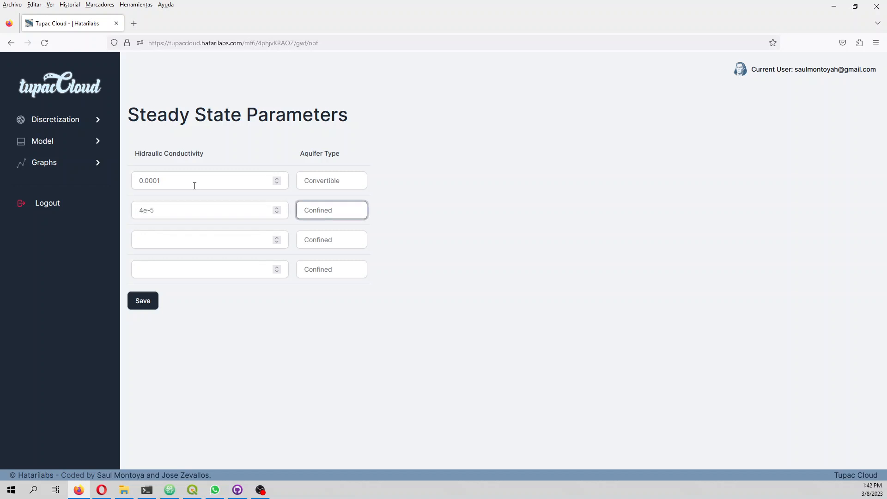
{"action": "left_click", "coordinate": [204, 240]}
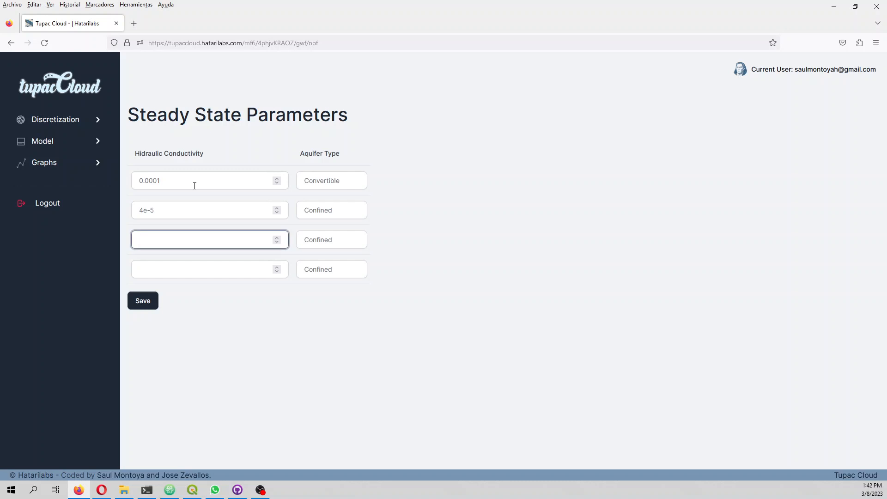
{"action": "type", "text": "6e-6"}
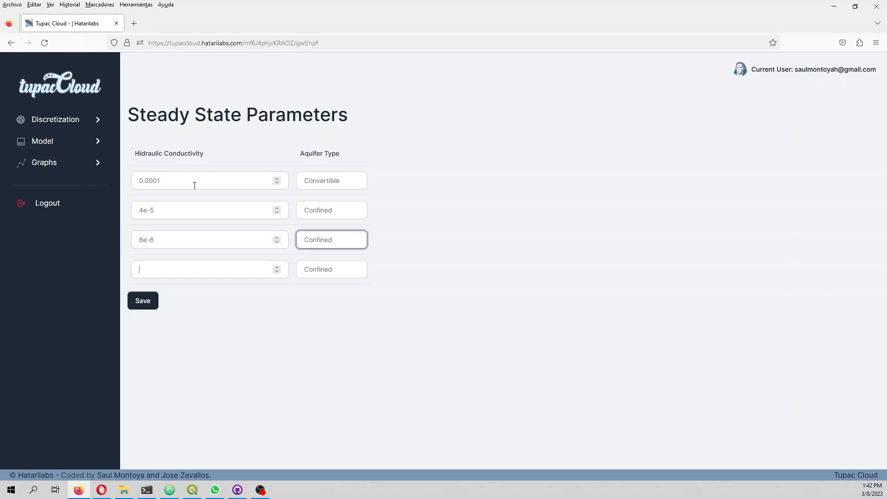
{"action": "type", "text": "1e-"}
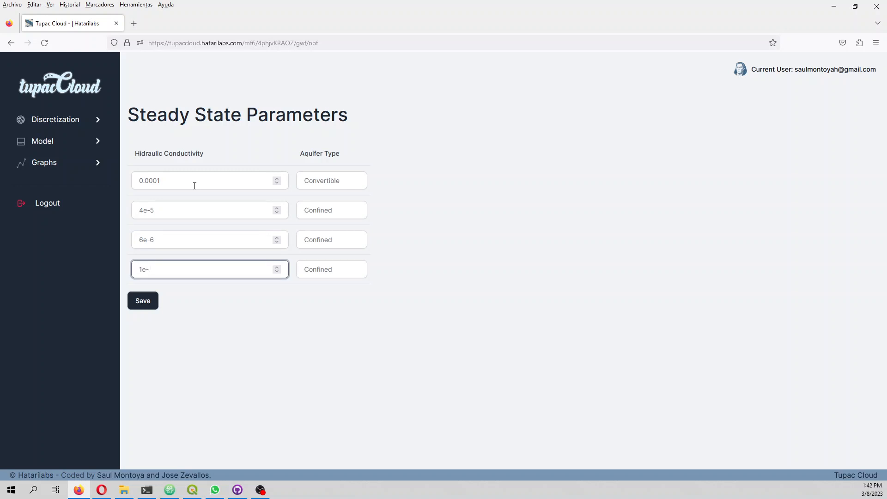
{"action": "type", "text": "7"}
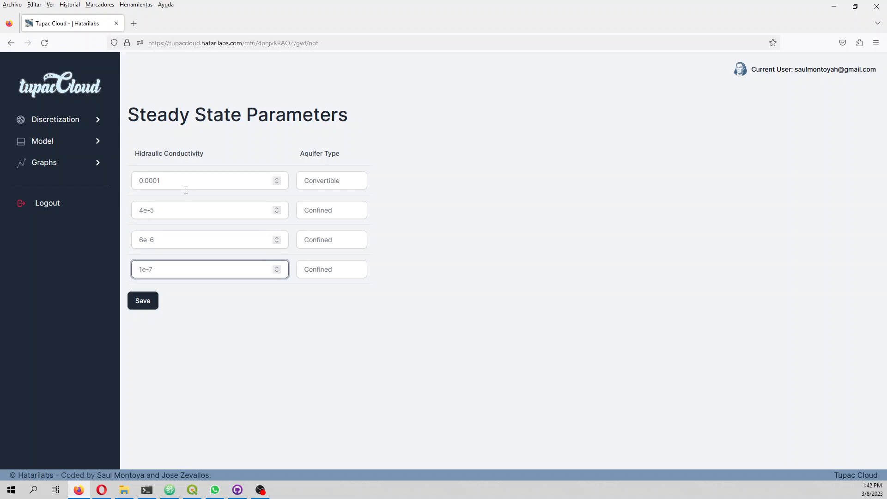
{"action": "mouse_move", "coordinate": [169, 211]}
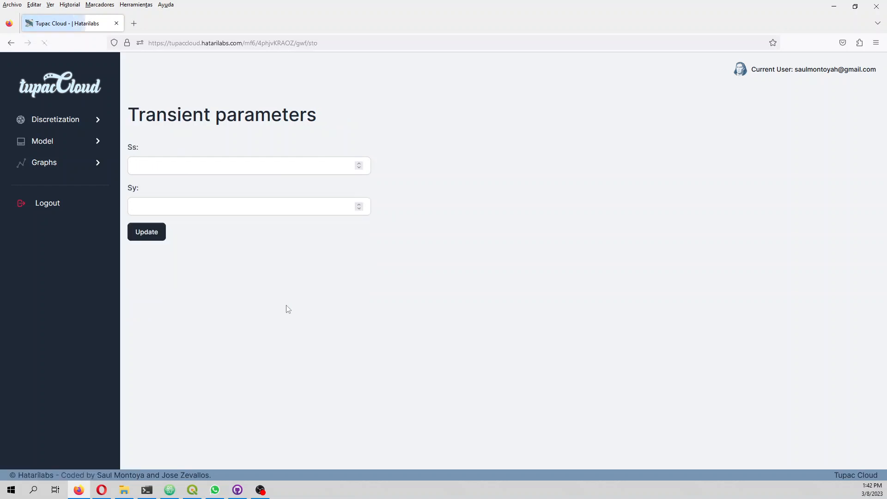
Enter specific storage 1e-6 and specific yield 0.2 and update the transient parameters.
{"action": "type", "text": "1e-6"}
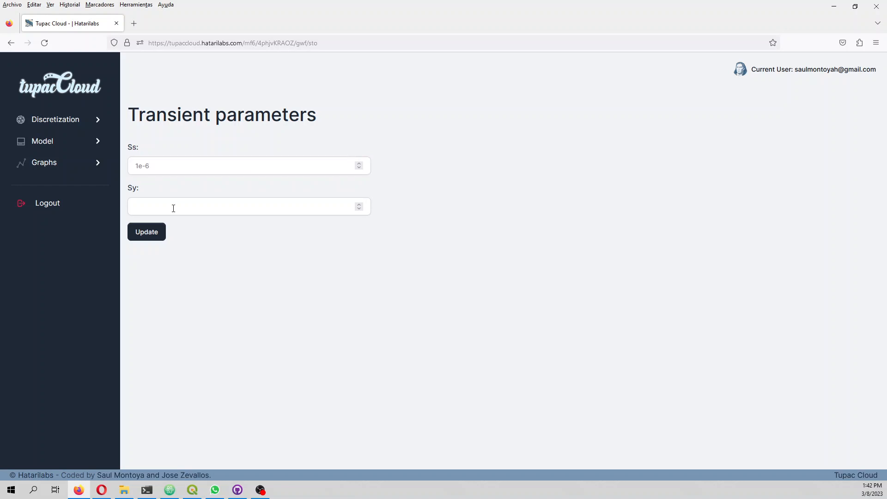
{"action": "type", "text": "0.15"}
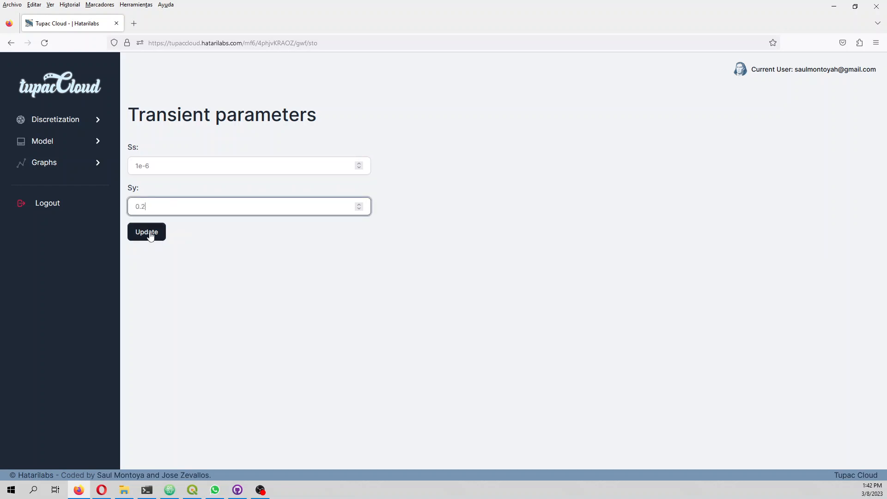
{"action": "left_click", "coordinate": [147, 232]}
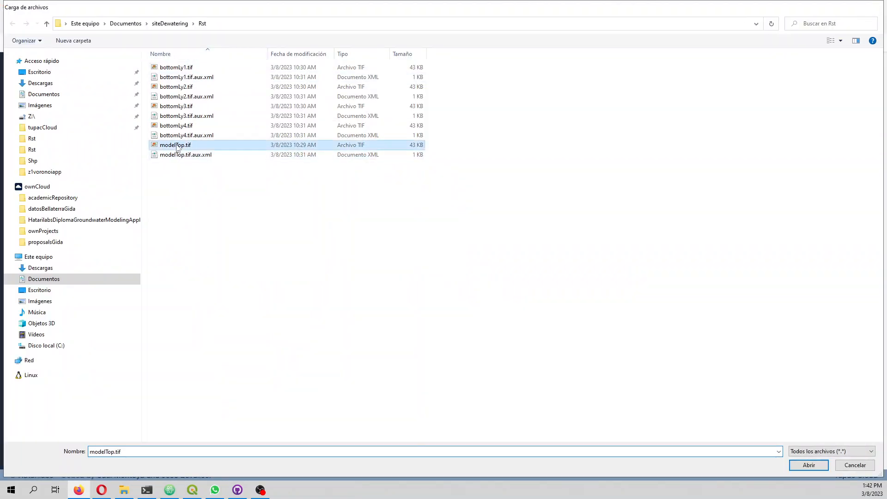
{"action": "left_click", "coordinate": [809, 465]}
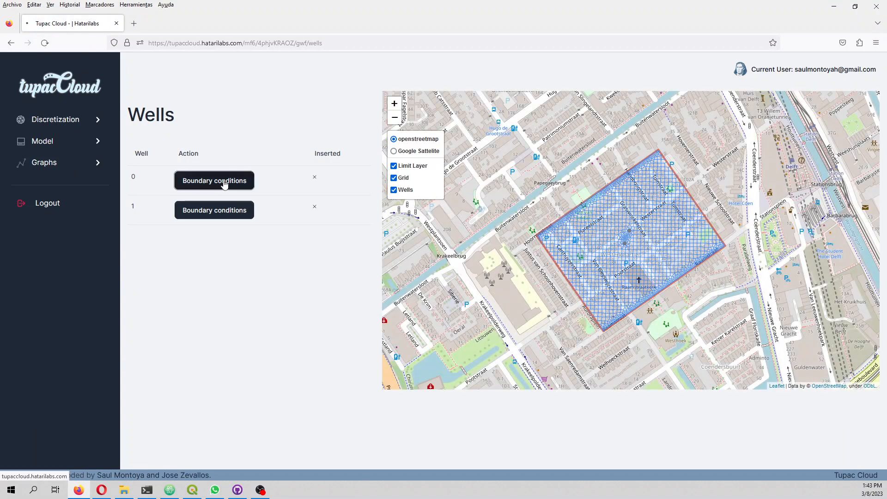
Fill well 0's pump rates 0, -0.001, -0.001 at depth -18.1 and upload.
{"action": "left_click", "coordinate": [213, 181]}
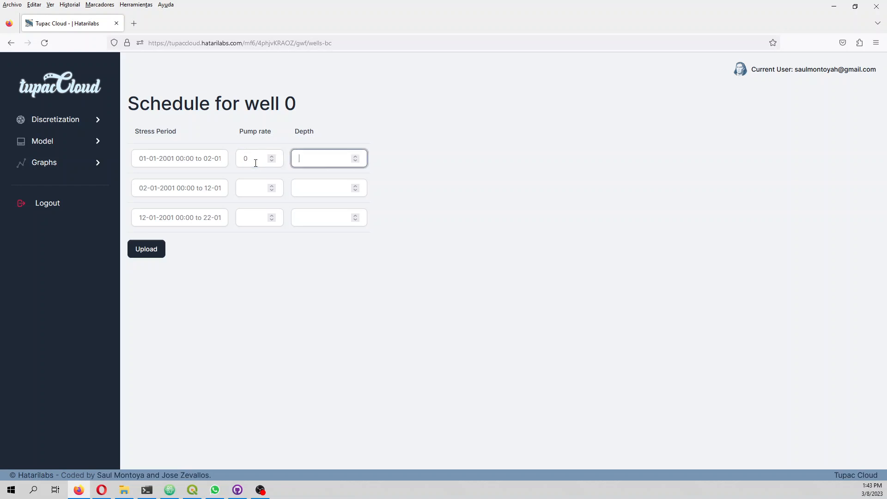
{"action": "type", "text": "-"}
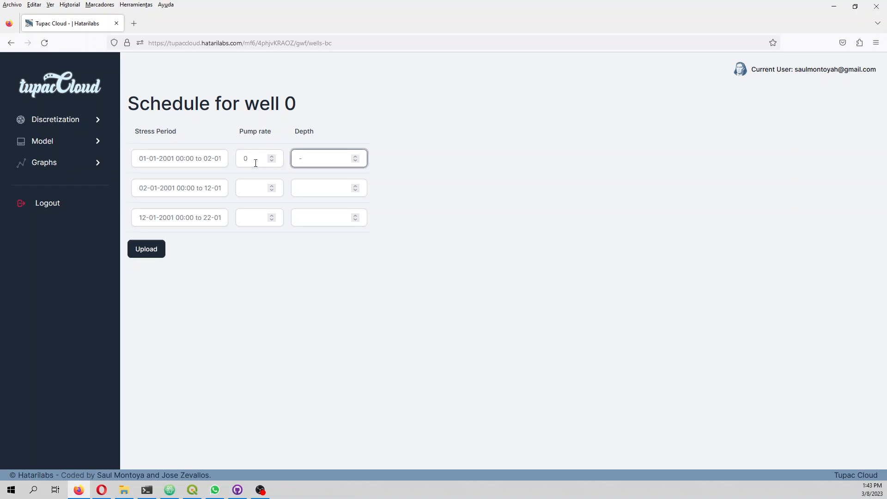
{"action": "type", "text": "-18.1"}
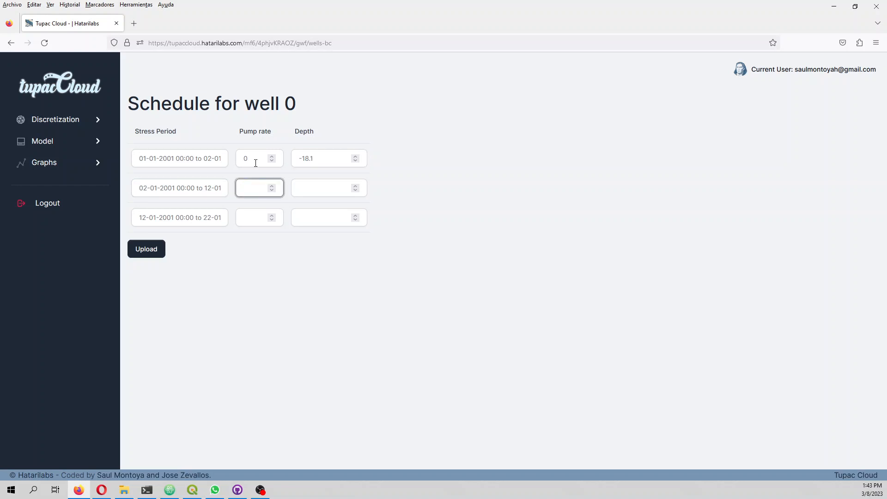
{"action": "type", "text": "-0.001"}
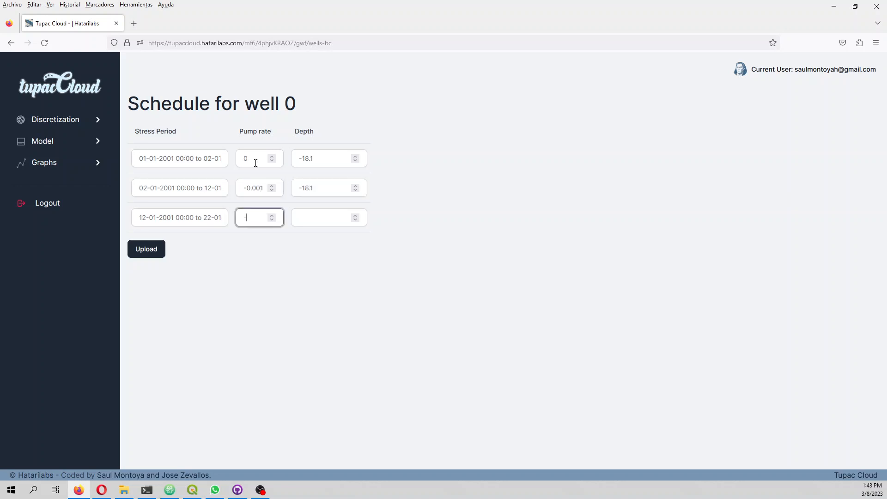
{"action": "type", "text": "0.00"}
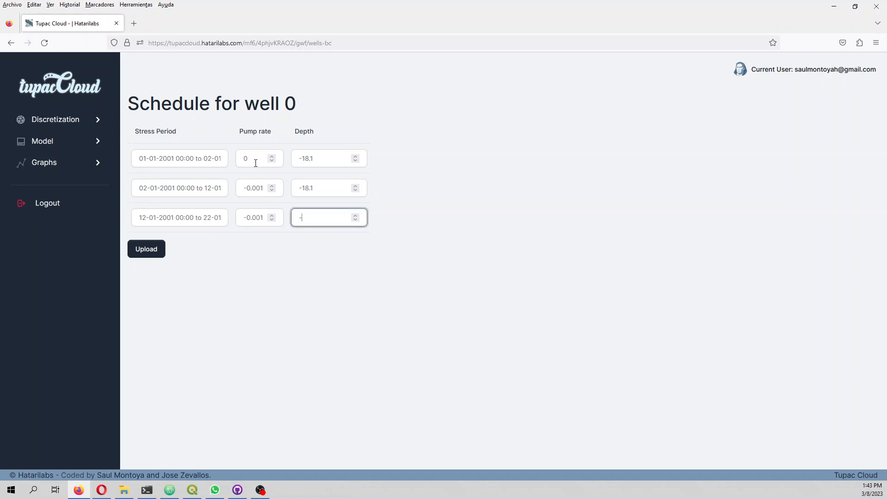
{"action": "type", "text": "18.1"}
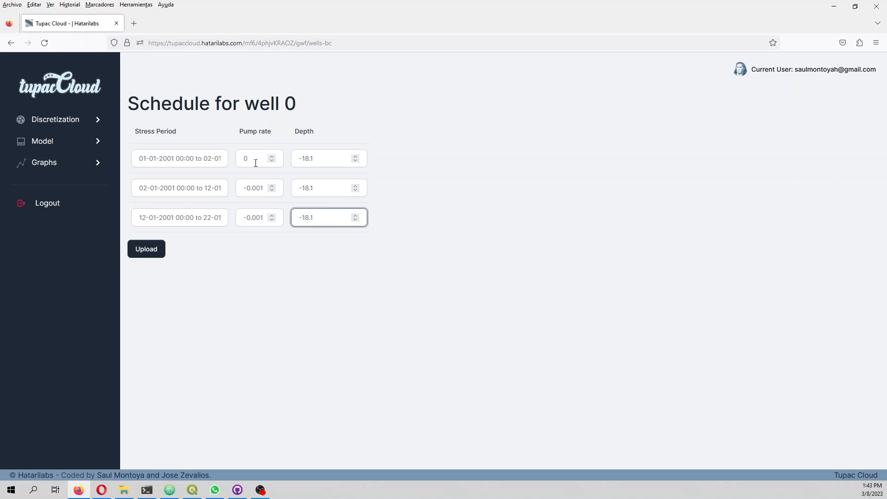
{"action": "left_click", "coordinate": [146, 249]}
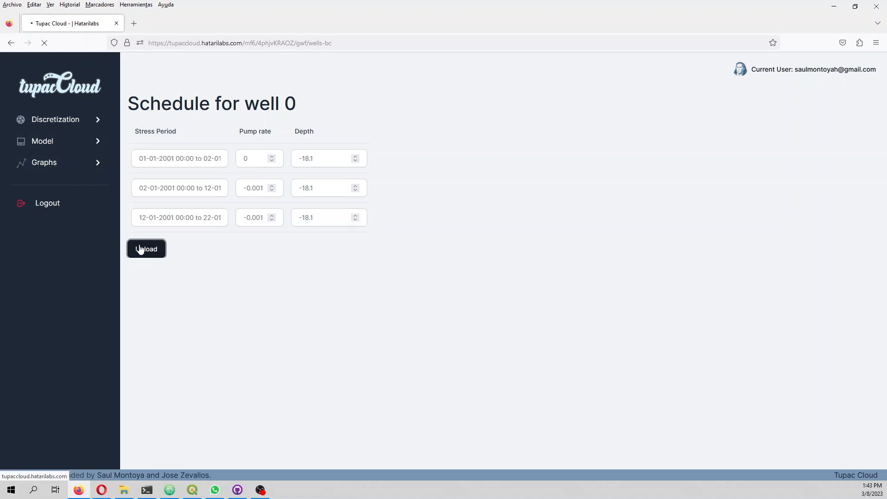
Upload well 1's schedule with pump rates 0, -0.001, -0.001 at depth -18.1.
{"action": "left_click", "coordinate": [146, 249]}
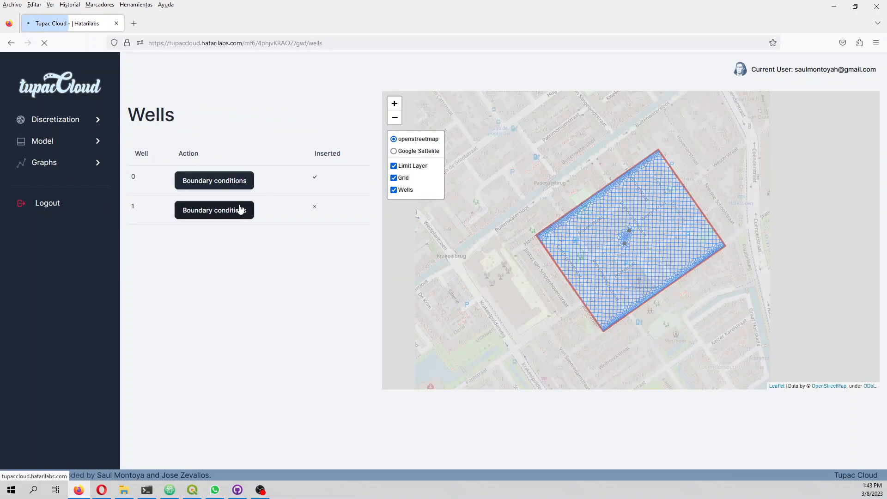
{"action": "left_click", "coordinate": [214, 210]}
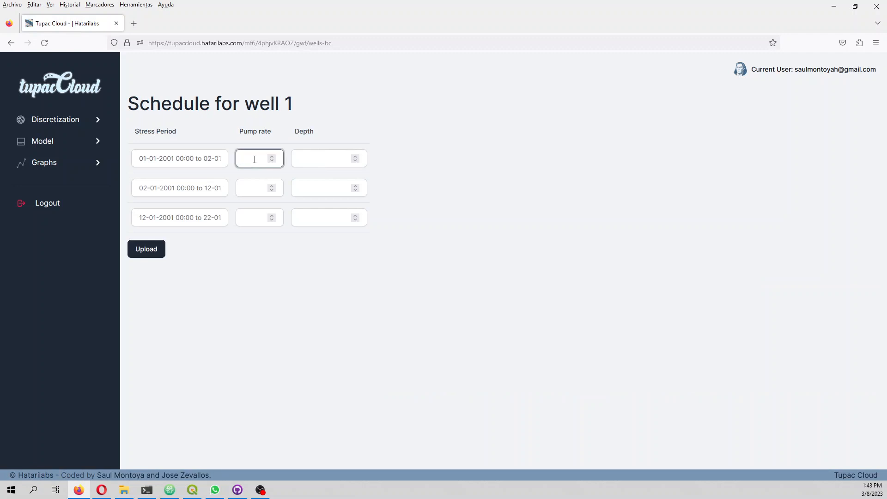
{"action": "type", "text": "-18.1"}
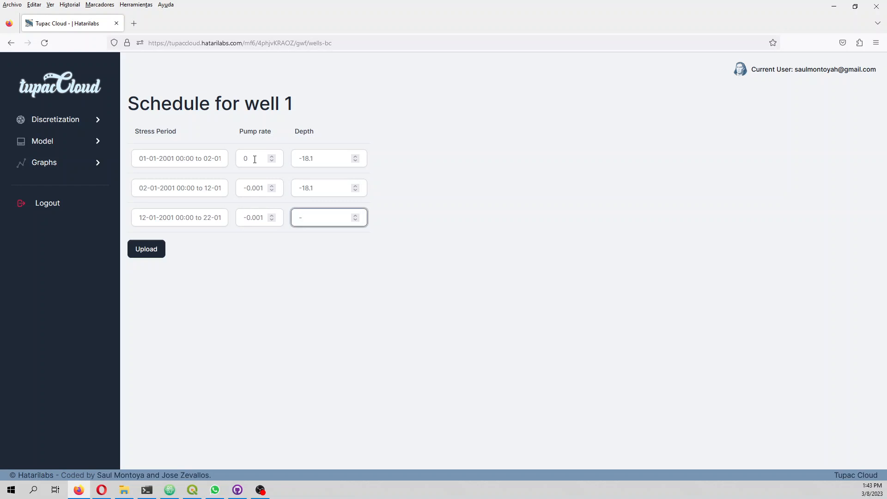
{"action": "type", "text": "-18.1"}
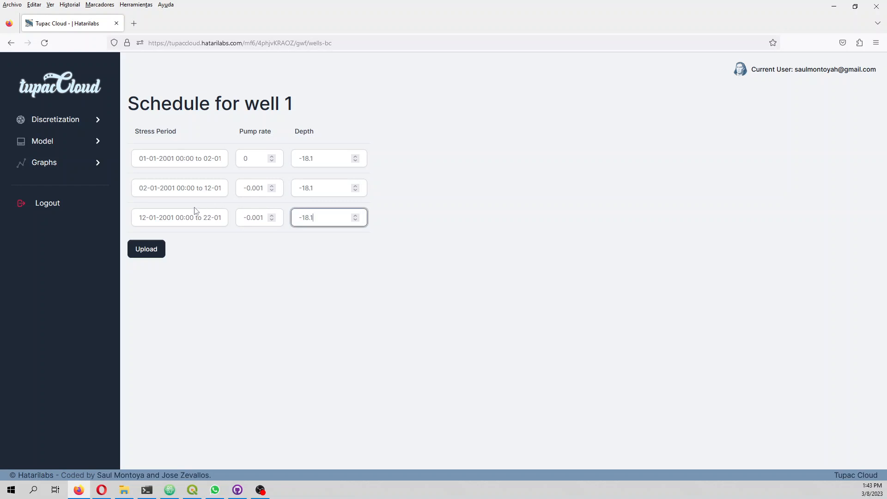
{"action": "left_click", "coordinate": [146, 249]}
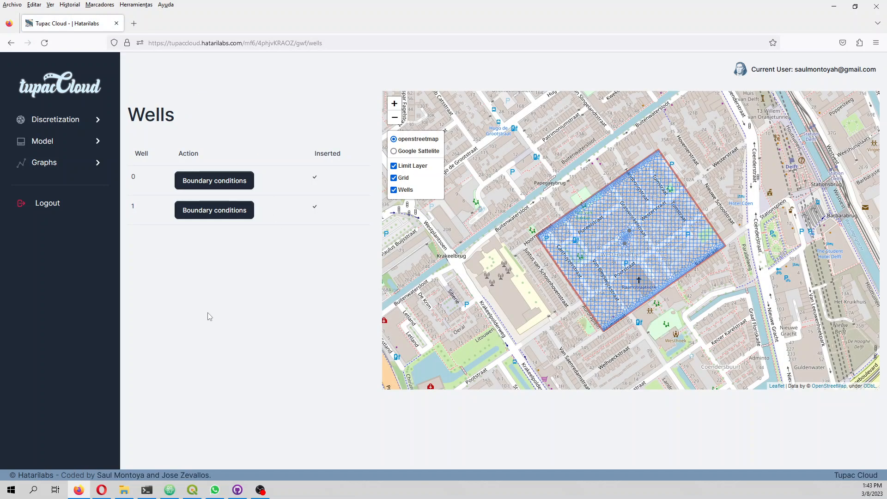
Expand Model > Boundaries > Drains to show the By elevation and By depth options.
{"action": "left_click", "coordinate": [42, 140]}
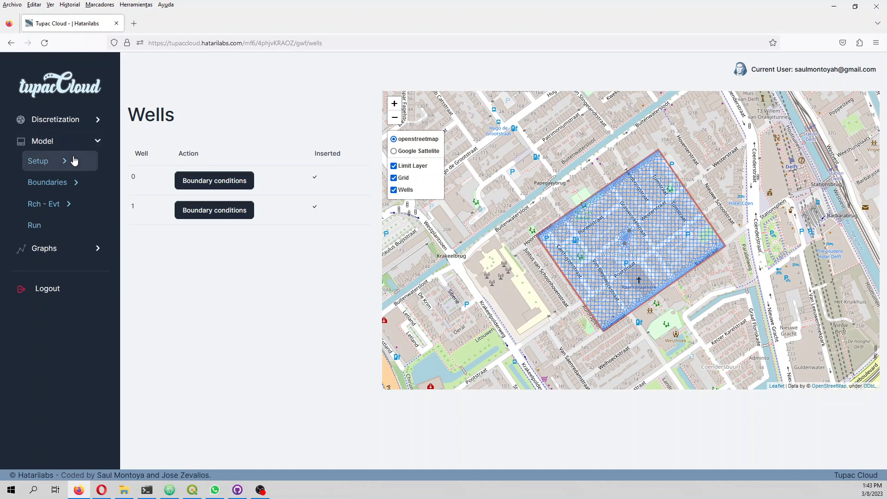
{"action": "left_click", "coordinate": [47, 182]}
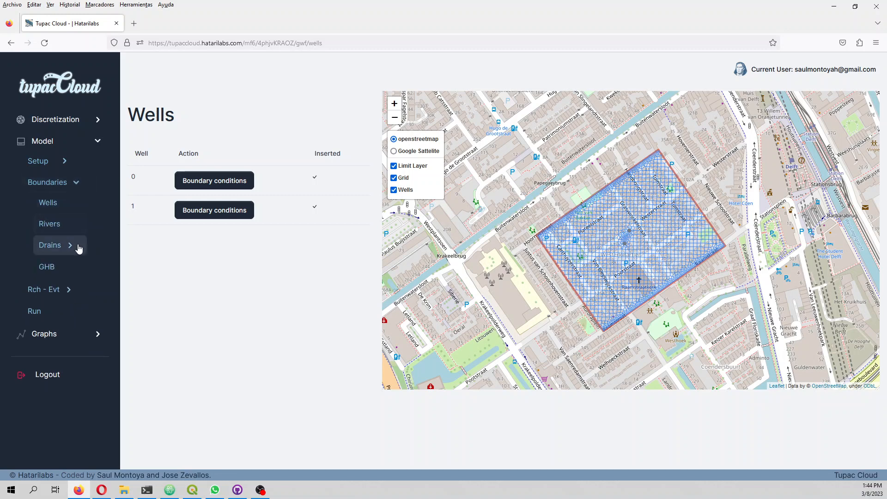
{"action": "left_click", "coordinate": [50, 244]}
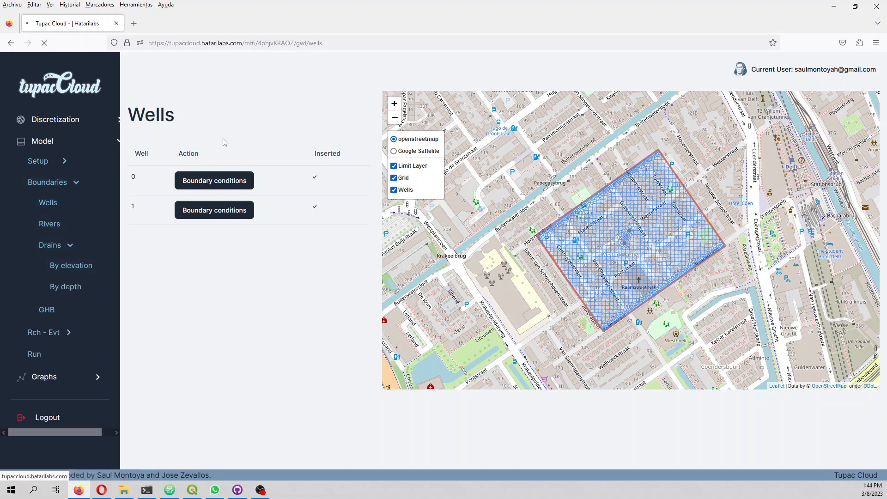
Fill drain 0's elevations 0, 0, -14.5 and conductivities 0, 0, 0.0001, then upload.
{"action": "left_click", "coordinate": [213, 180]}
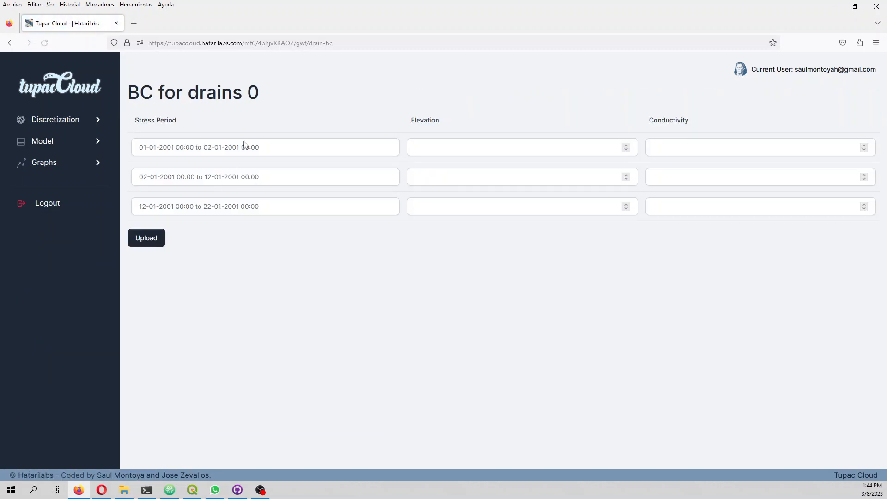
{"action": "left_click", "coordinate": [514, 148]}
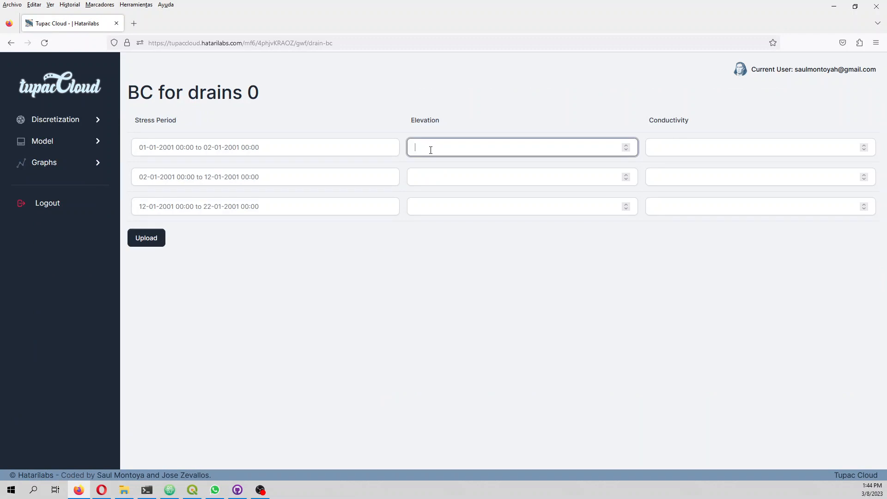
{"action": "type", "text": "0"}
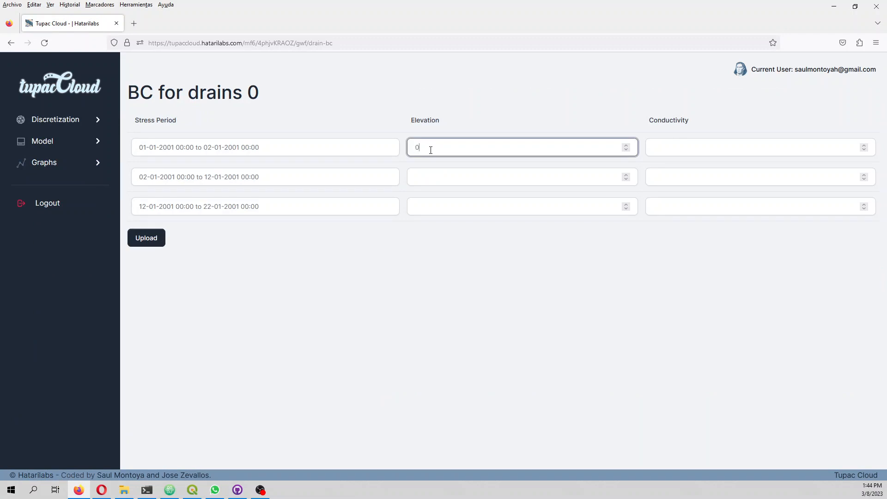
{"action": "left_click", "coordinate": [757, 147]}
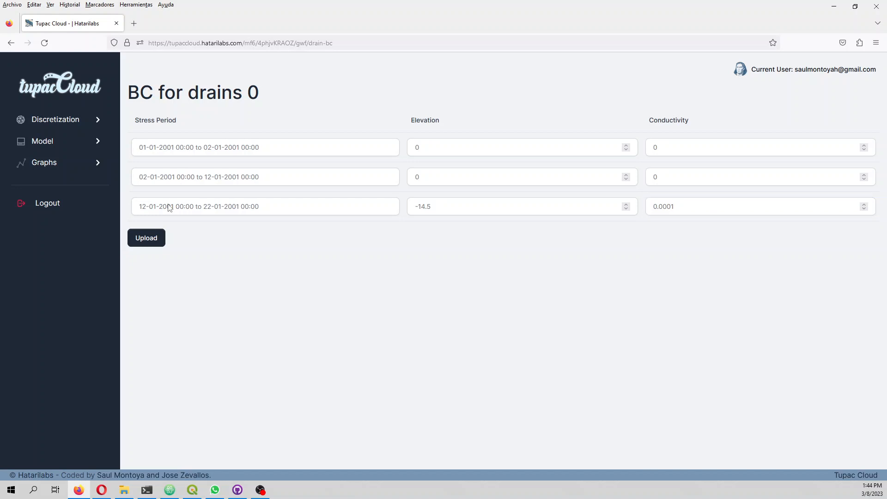
{"action": "left_click", "coordinate": [146, 237]}
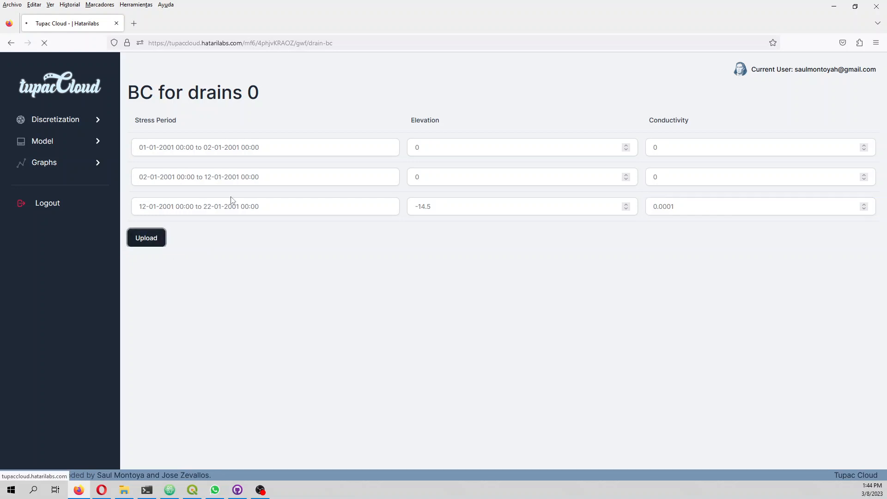
Enter drain 1's elevations 0, 0, -14.5 and conductivities 0, 0, 0.0001.
{"action": "left_click", "coordinate": [146, 238]}
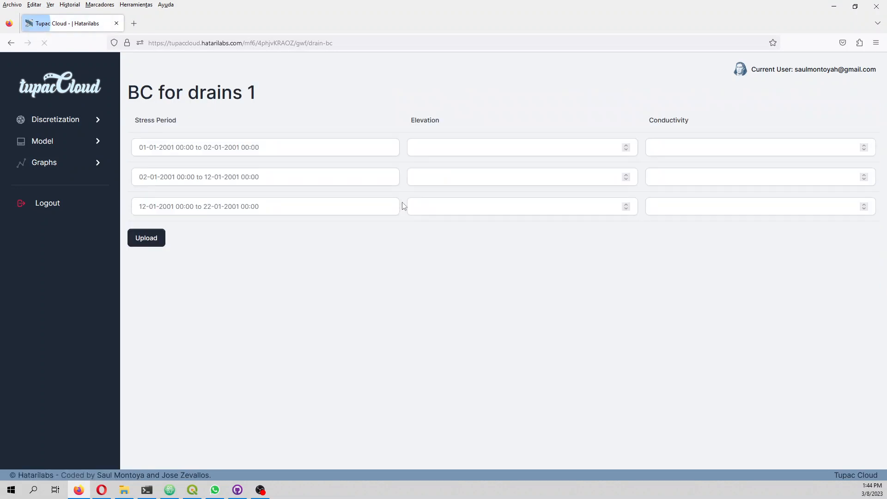
{"action": "left_click", "coordinate": [523, 147]}
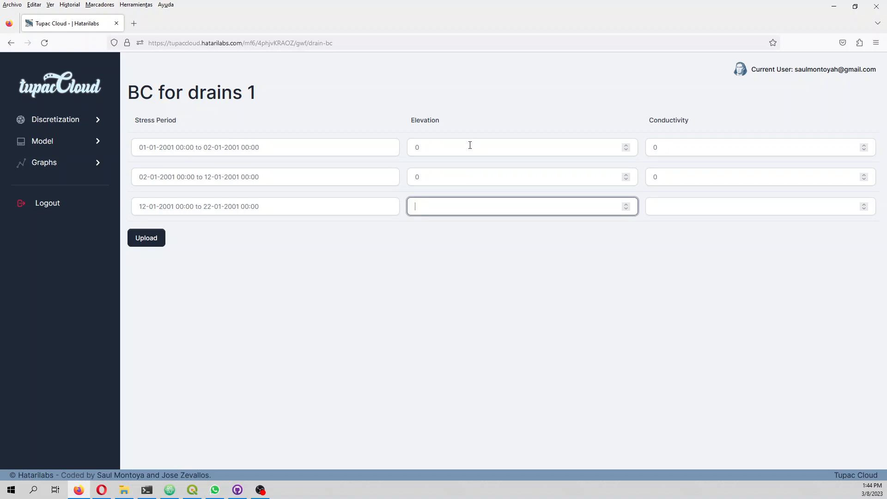
{"action": "type", "text": "-14.5"}
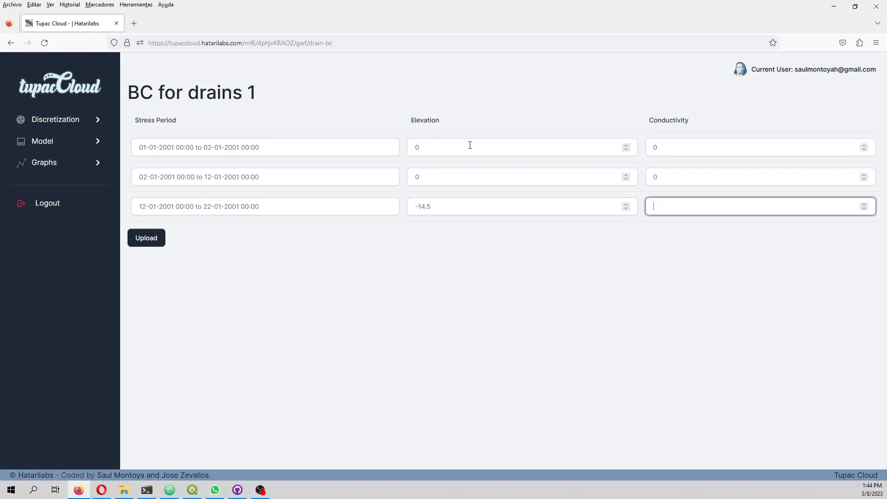
{"action": "type", "text": "0.00"}
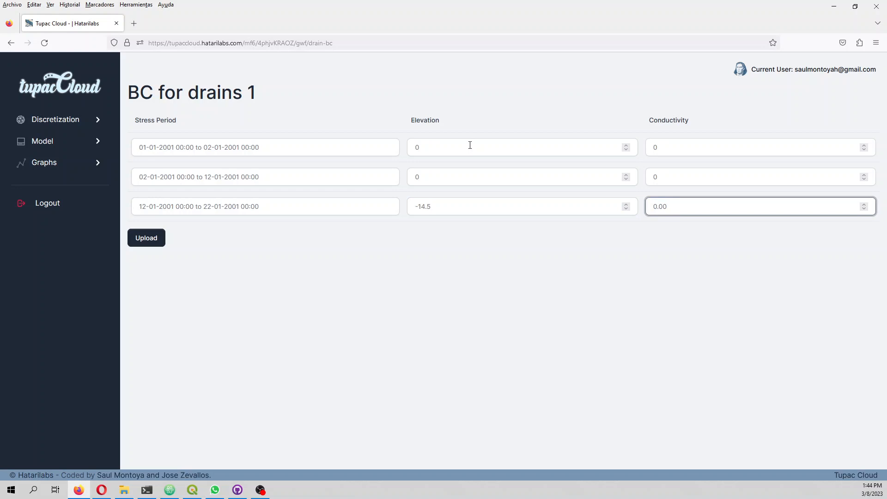
{"action": "type", "text": "0.0001"}
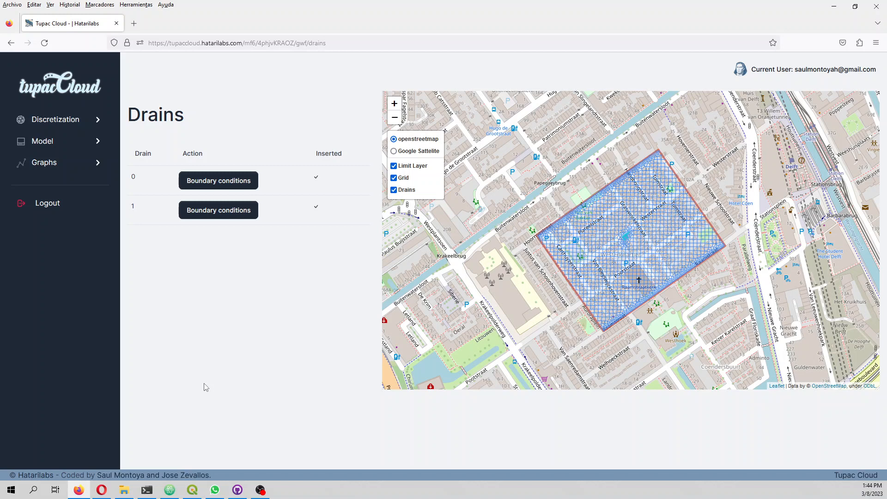
Expand Model > Boundaries and open the GHB page listing GHB 0.
{"action": "left_click", "coordinate": [42, 141]}
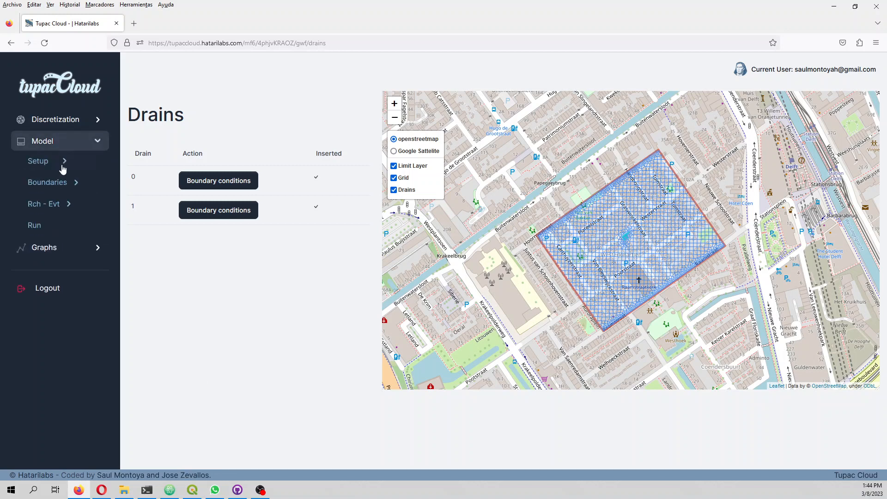
{"action": "left_click", "coordinate": [47, 182]}
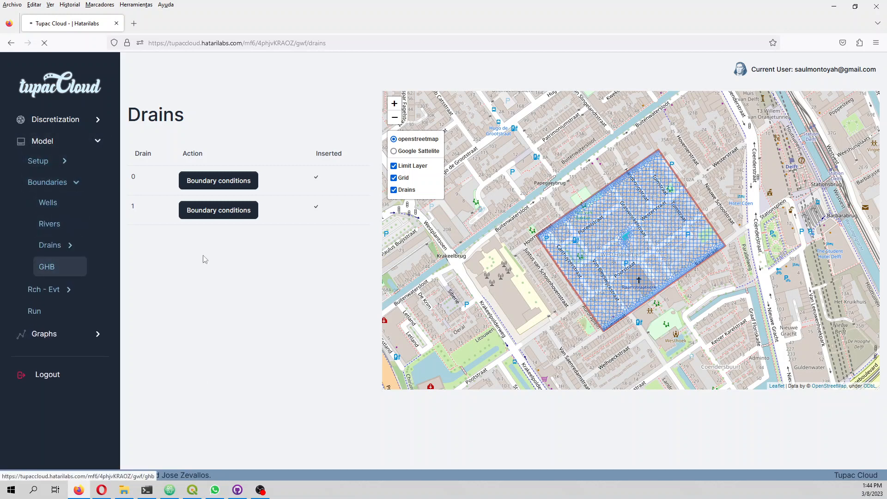
{"action": "left_click", "coordinate": [46, 266]}
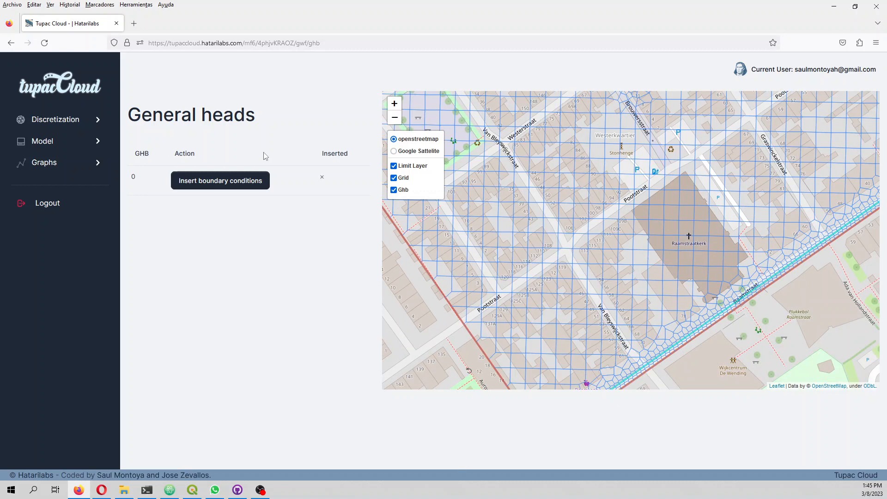
Enter head -2.8 and conductance 0.0001 for GHB 0's three periods and upload.
{"action": "left_click", "coordinate": [219, 181]}
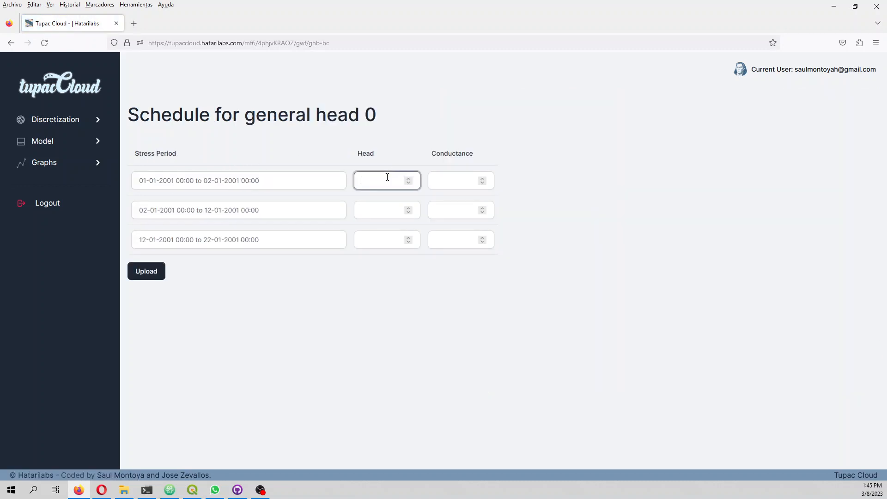
{"action": "type", "text": "-2.8"}
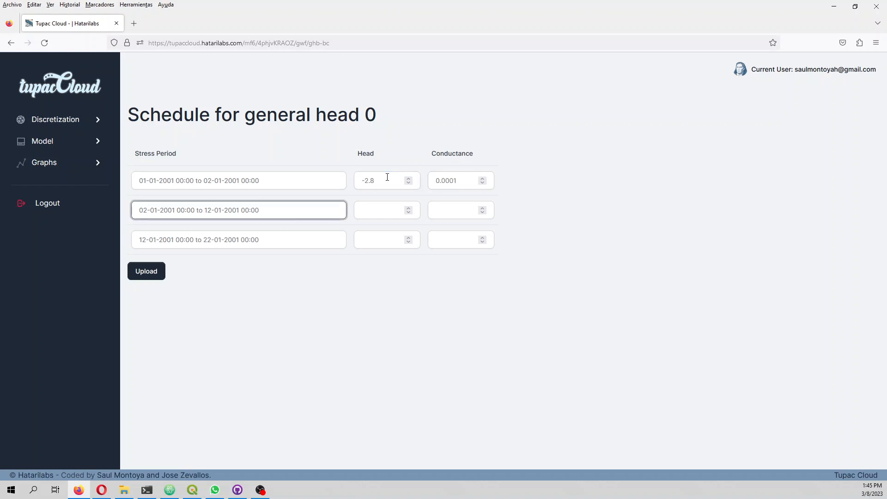
{"action": "type", "text": "-2.8"}
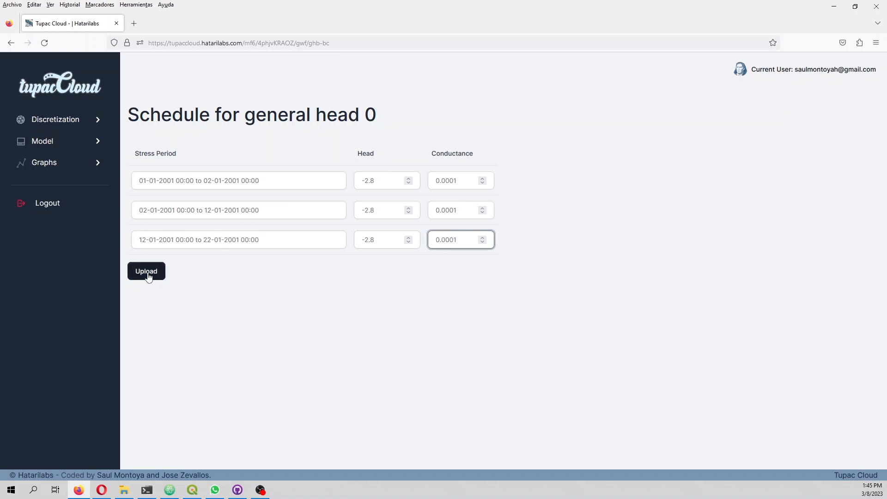
{"action": "left_click", "coordinate": [146, 270]}
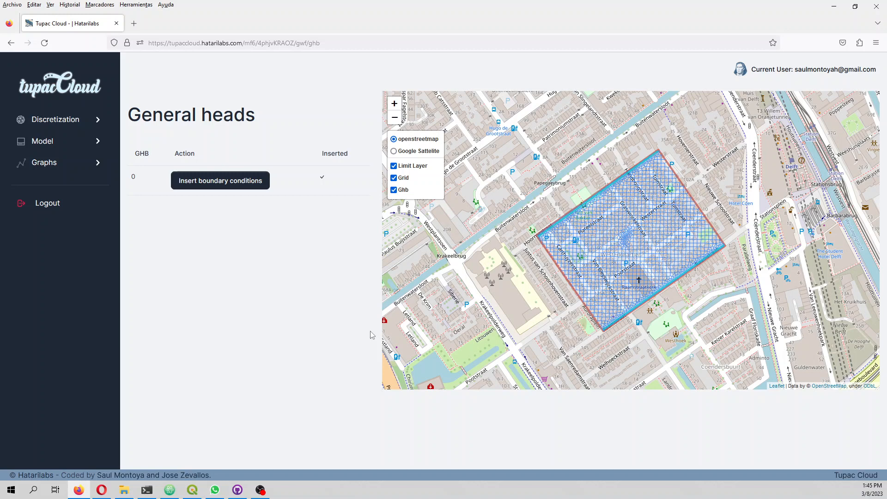
{"action": "mouse_move", "coordinate": [372, 333]}
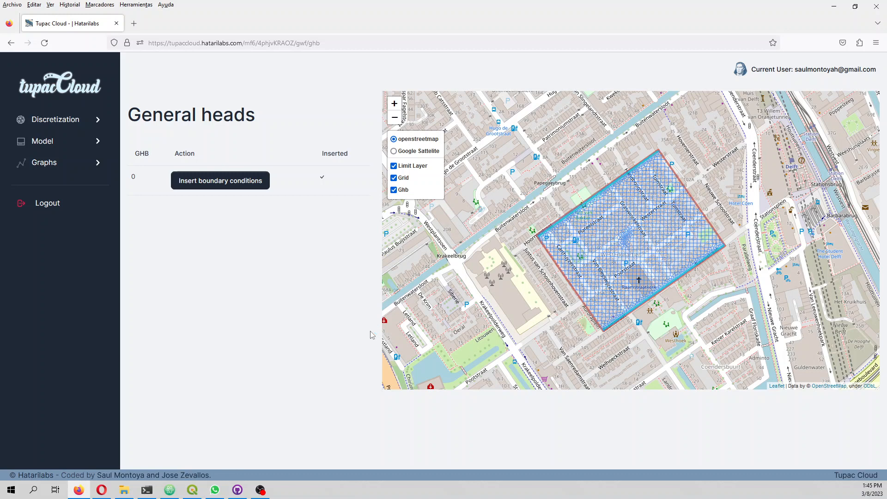
{"action": "mouse_move", "coordinate": [371, 310]}
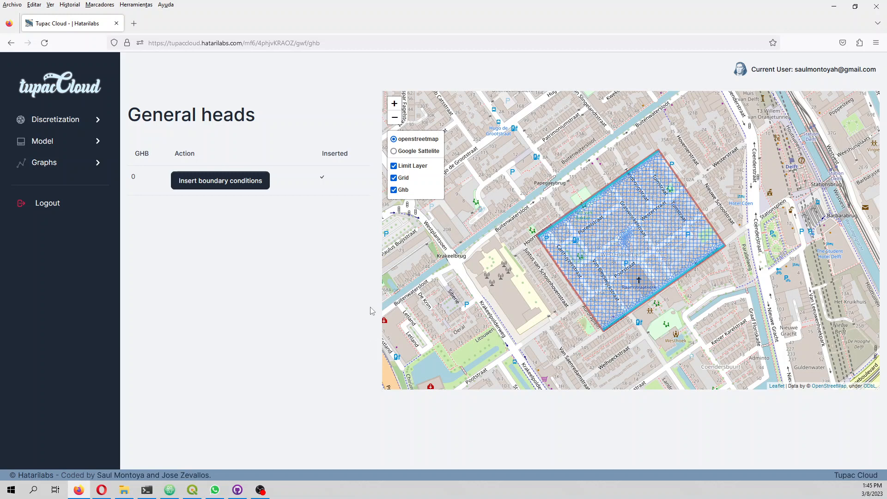
Expand the Model menu to show Setup, Boundaries, Rch - Evt and Run.
{"action": "left_click", "coordinate": [42, 141]}
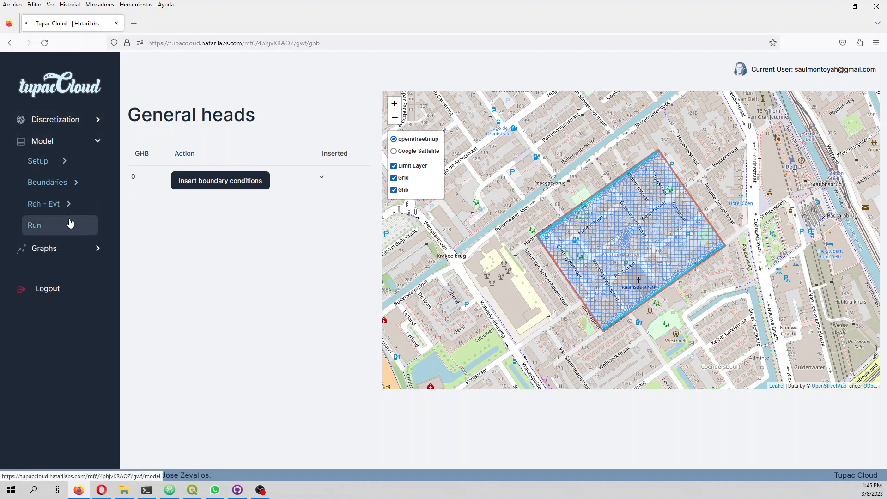
Run the MODFLOW 6 model and highlight the solving lines for stress periods 1 and 2.
{"action": "left_click", "coordinate": [34, 224]}
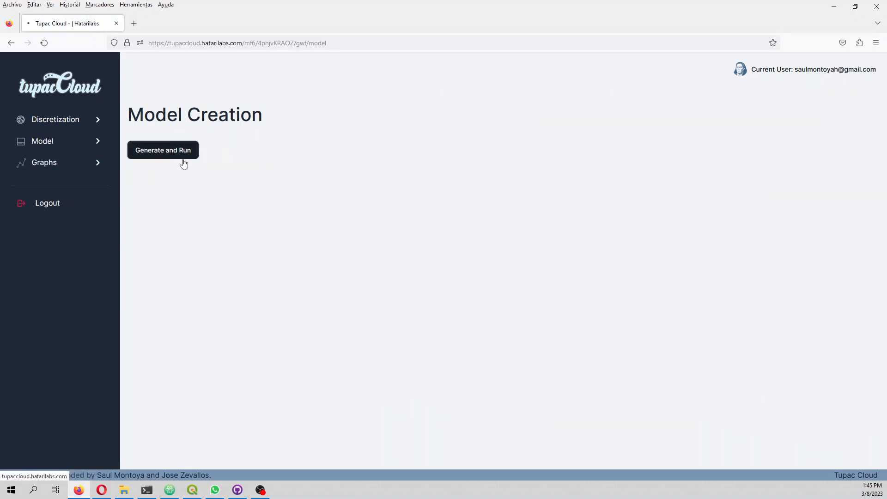
{"action": "left_click", "coordinate": [162, 150]}
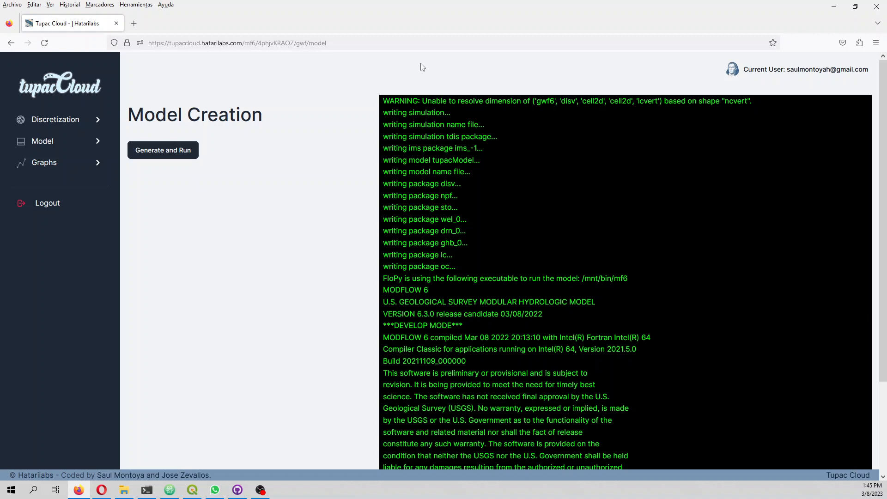
{"action": "scroll", "scroll_direction": "down", "scroll_amount": 3}
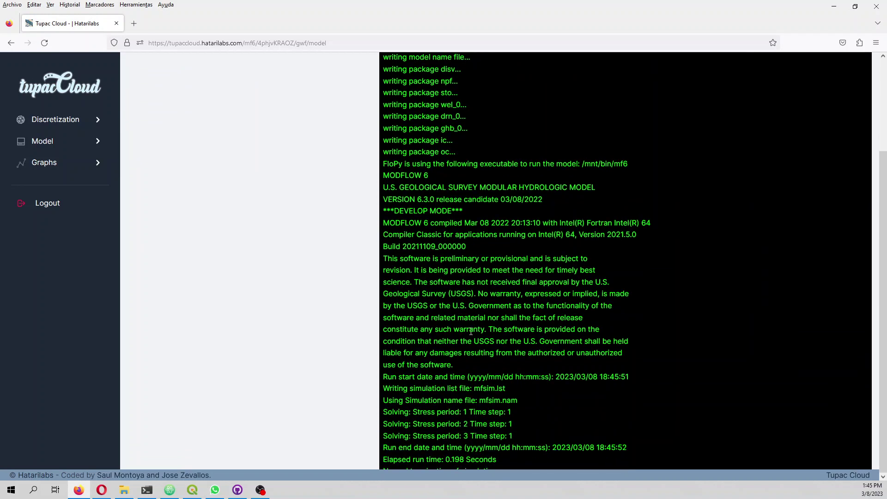
{"action": "left_click_drag", "start_coordinate": [413, 411], "coordinate": [512, 424]}
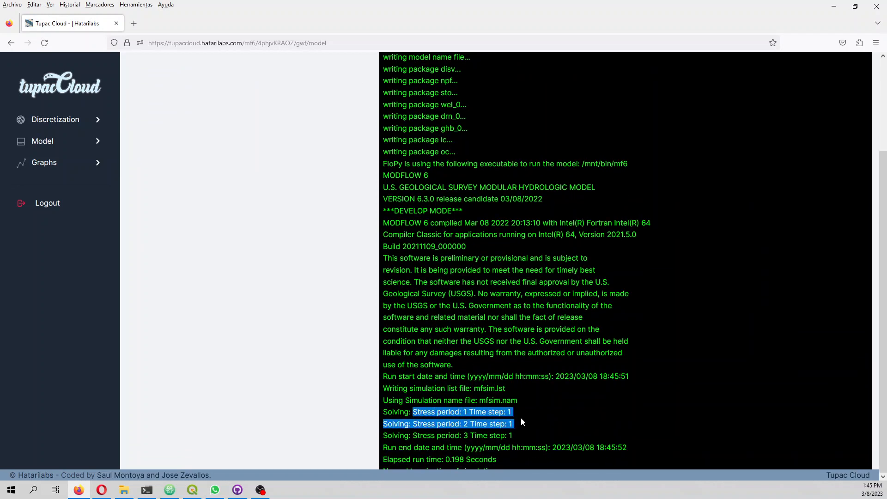
{"action": "left_click_drag", "start_coordinate": [521, 421], "coordinate": [518, 438]}
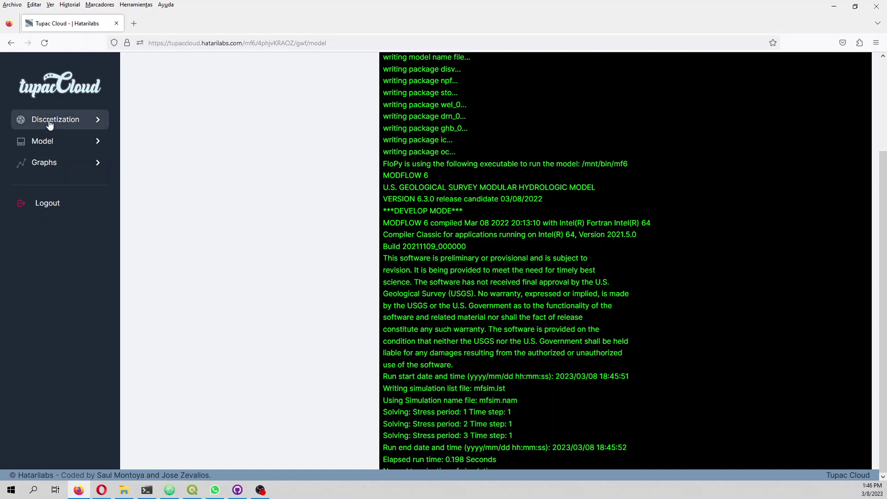
Reopen the Stress Period Schedule and select period 2's Time Steps field.
{"action": "left_click", "coordinate": [55, 120]}
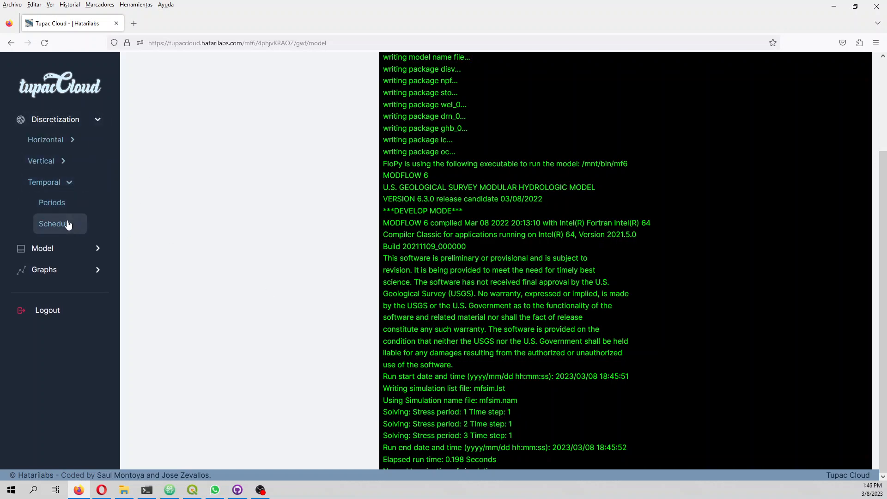
{"action": "left_click", "coordinate": [54, 223]}
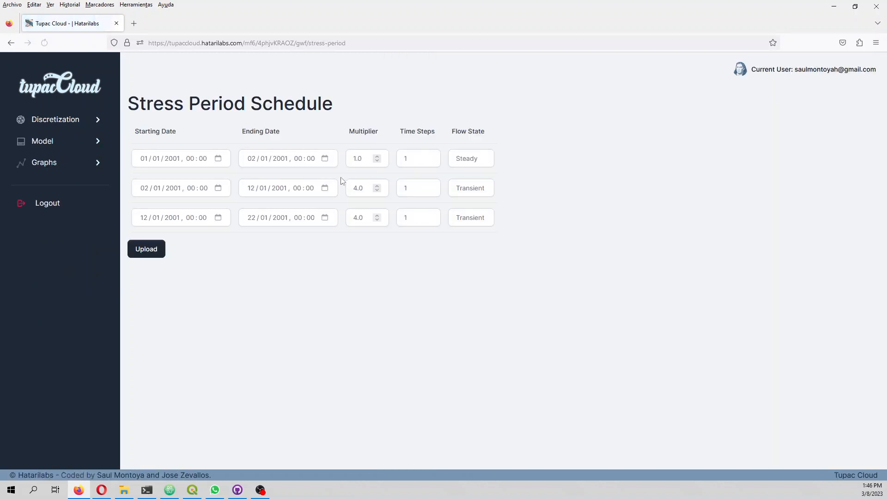
{"action": "left_click", "coordinate": [418, 188]}
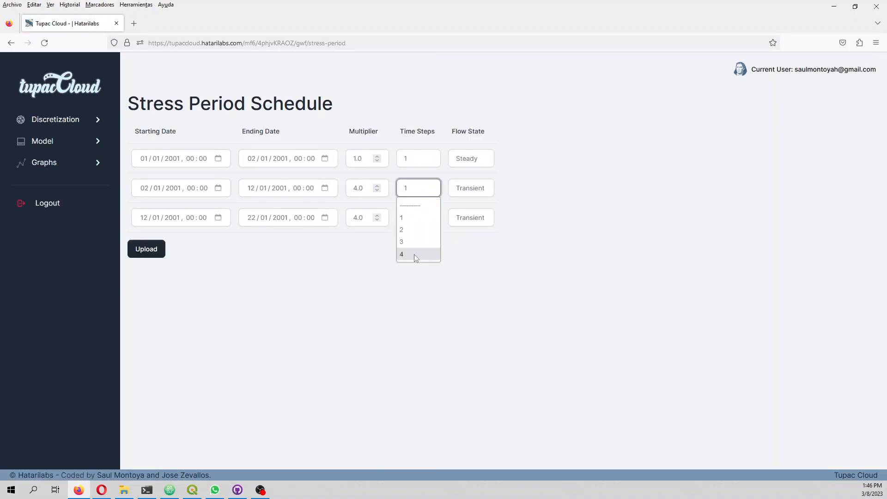
Give stress periods 2 and 3 four time steps each, then regenerate and rerun the model.
{"action": "left_click", "coordinate": [414, 254]}
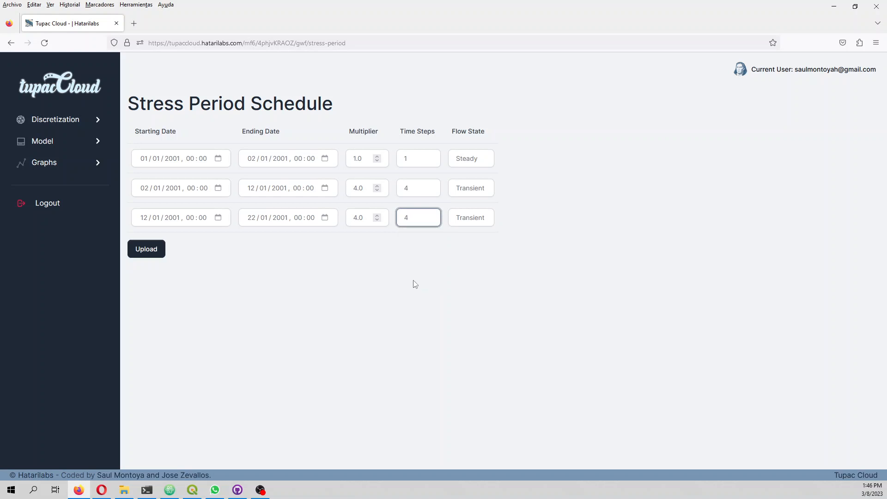
{"action": "mouse_move", "coordinate": [444, 204]}
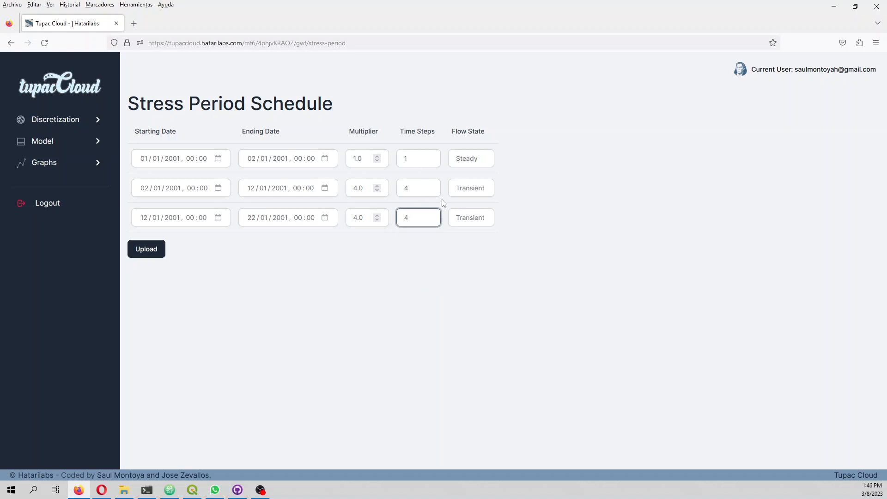
{"action": "mouse_move", "coordinate": [453, 159]}
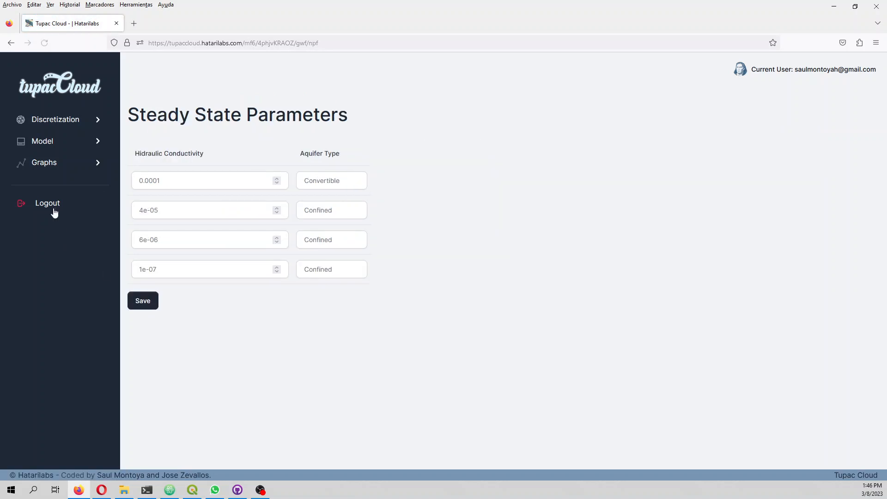
{"action": "left_click", "coordinate": [42, 141]}
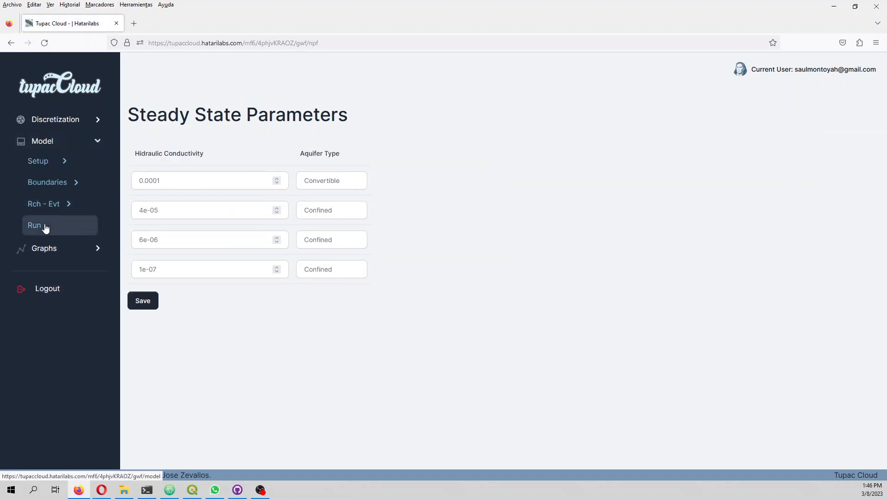
{"action": "left_click", "coordinate": [35, 225]}
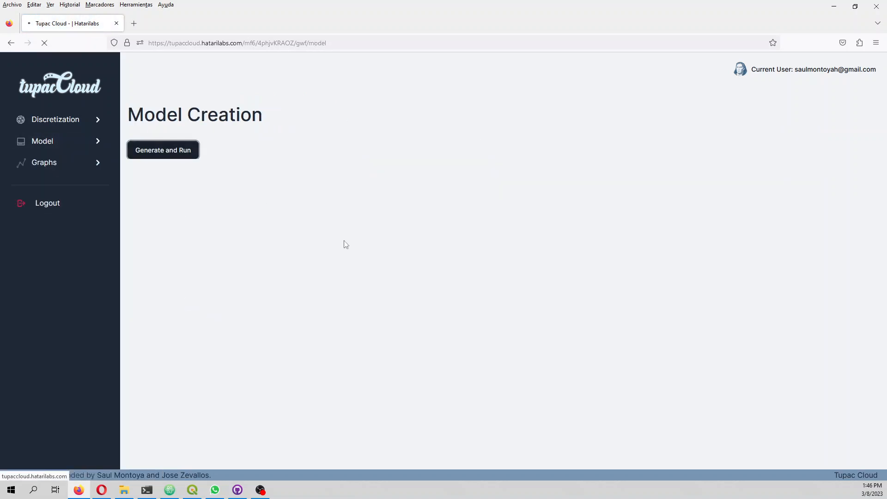
{"action": "left_click", "coordinate": [162, 149]}
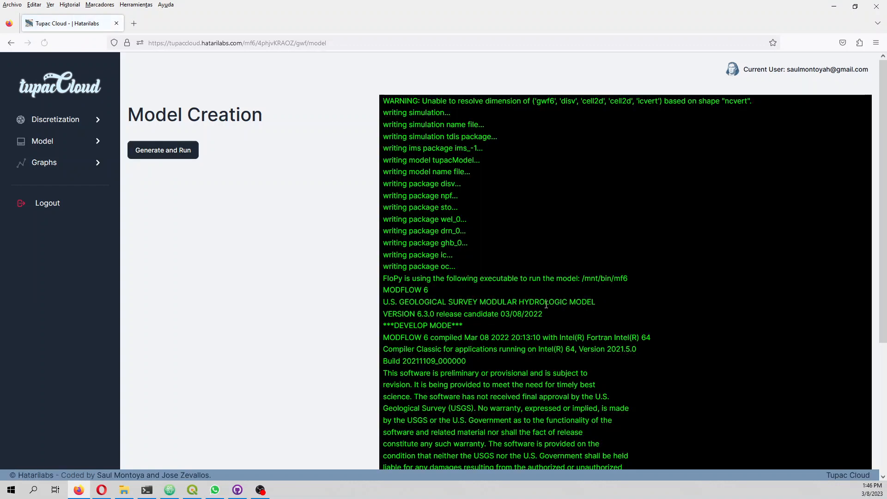
{"action": "scroll", "scroll_direction": "down", "scroll_amount": 3}
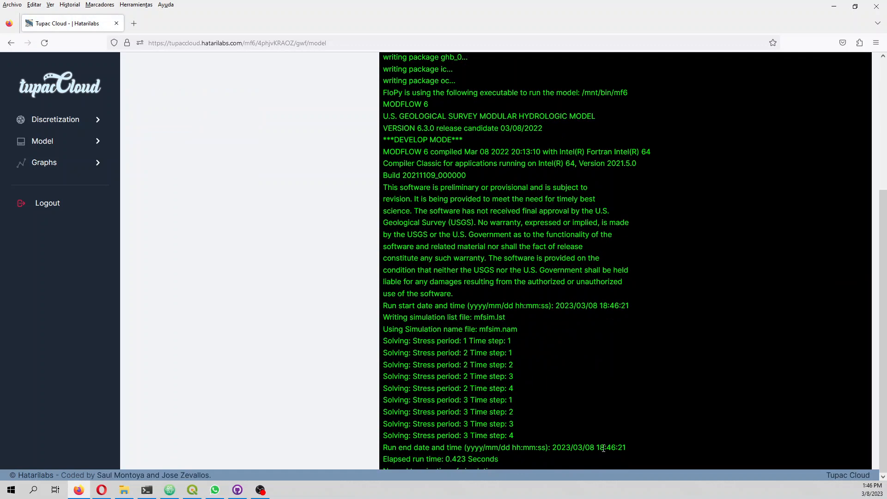
{"action": "left_click", "coordinate": [44, 162]}
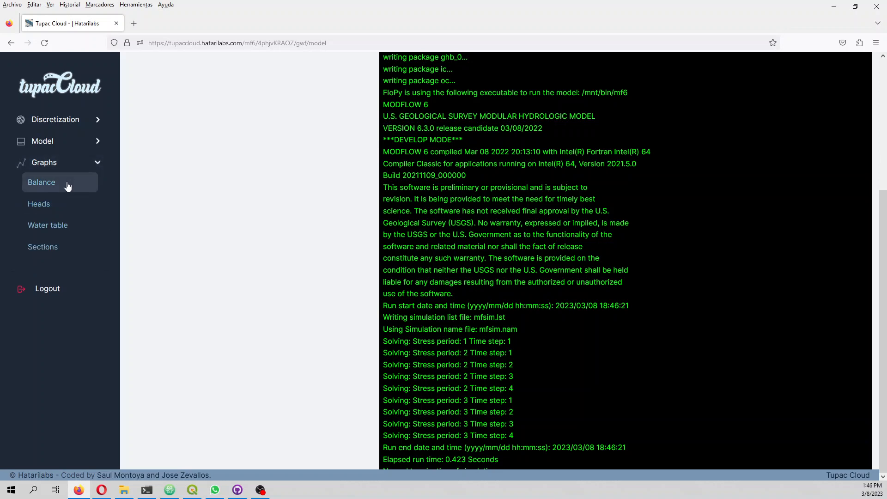
Scroll the water balance flows down to discrepancies of -126.71, -15.76 and -12.57.
{"action": "left_click", "coordinate": [42, 182]}
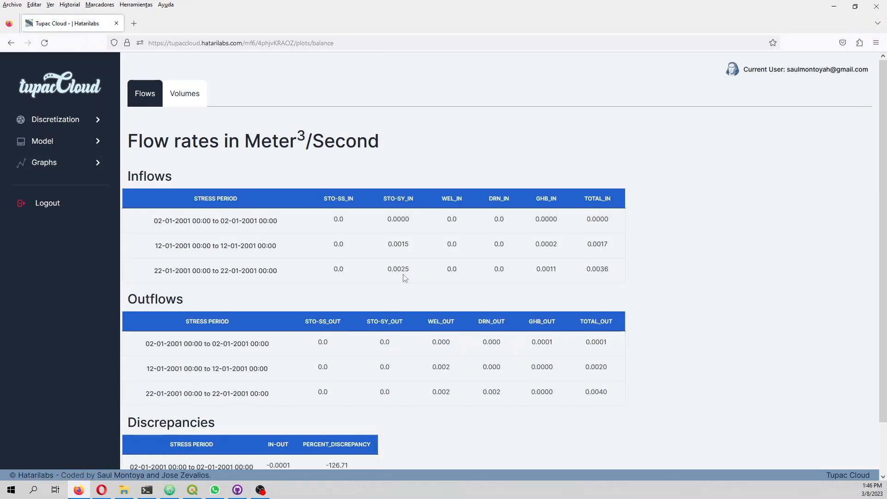
{"action": "mouse_move", "coordinate": [397, 239]}
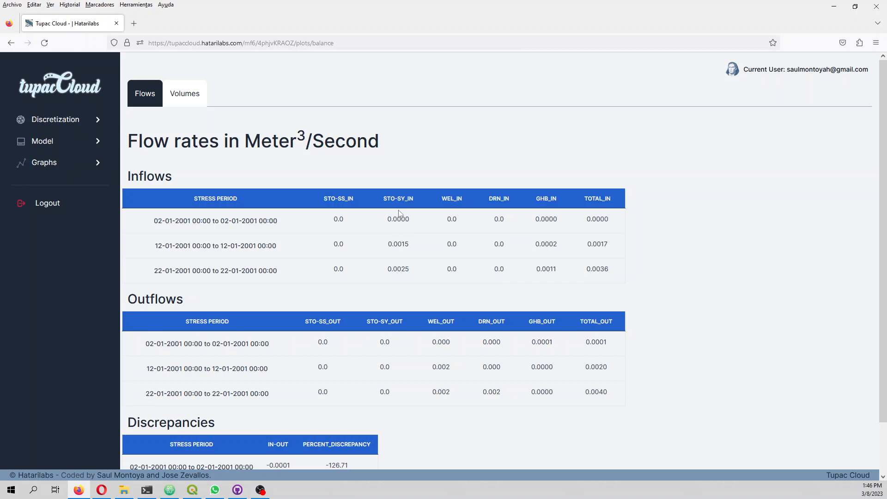
{"action": "mouse_move", "coordinate": [412, 286]}
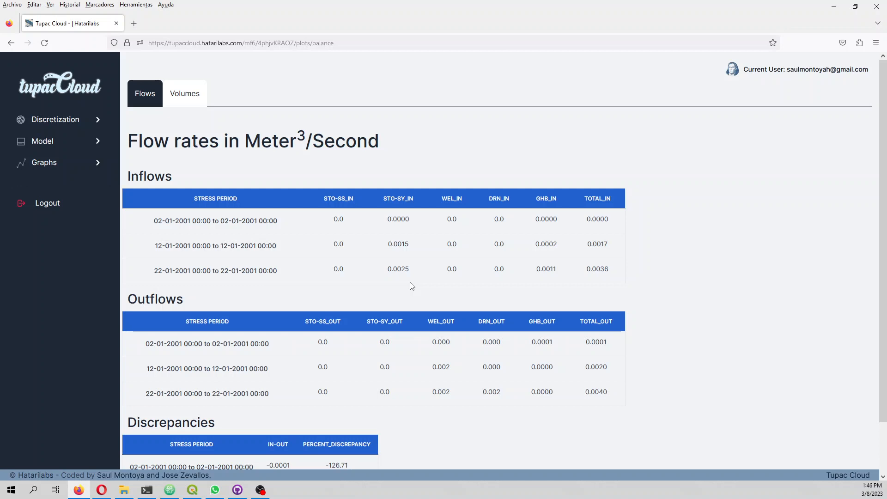
{"action": "mouse_move", "coordinate": [414, 282]}
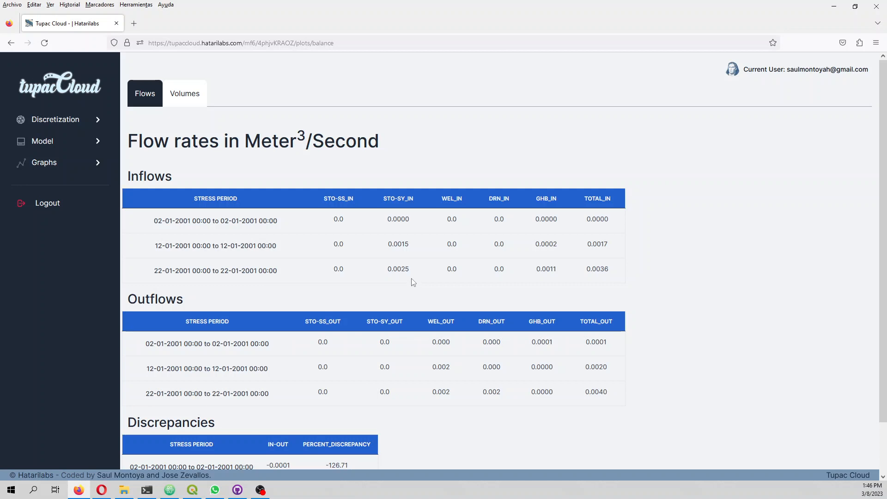
{"action": "mouse_move", "coordinate": [445, 275]}
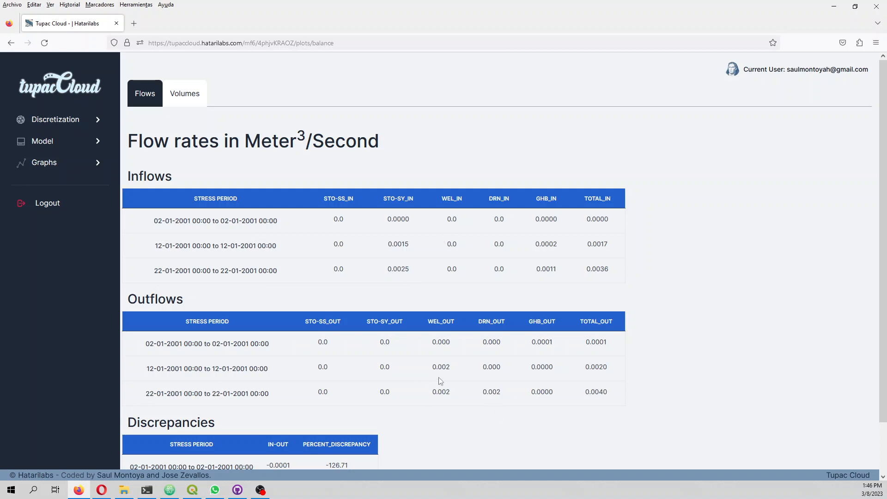
{"action": "mouse_move", "coordinate": [444, 428]}
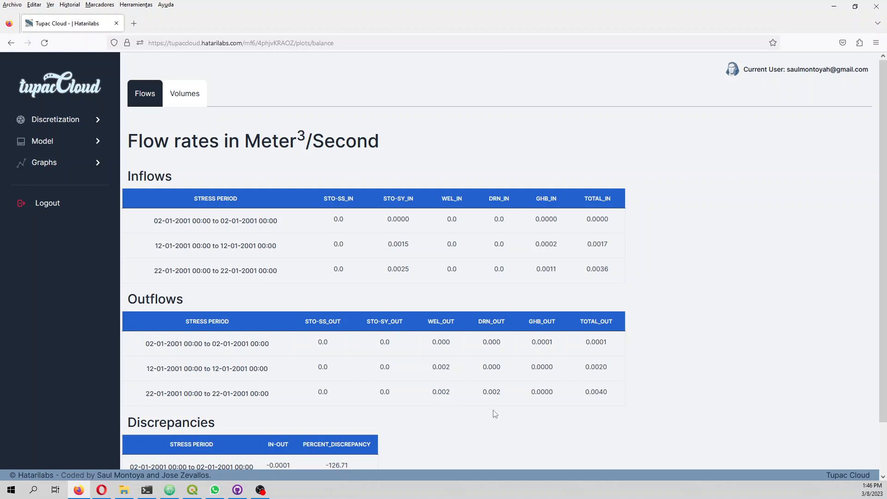
{"action": "mouse_move", "coordinate": [597, 401]}
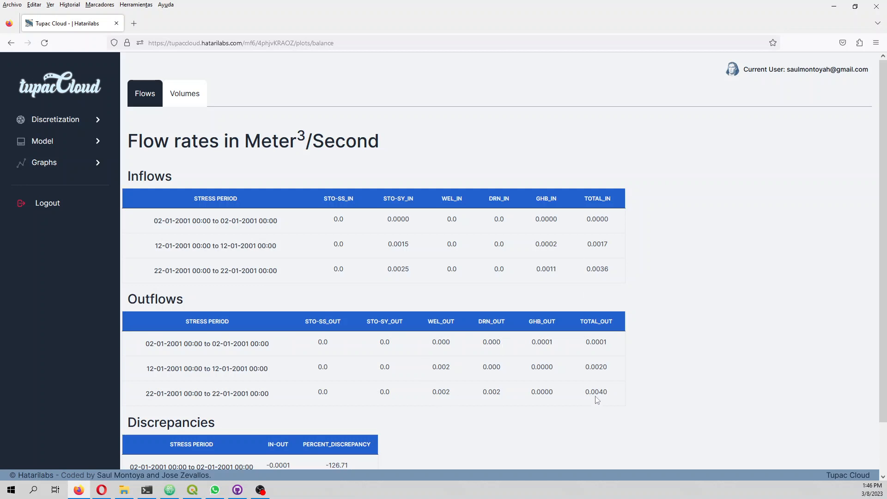
{"action": "scroll", "scroll_direction": "down", "scroll_amount": 3}
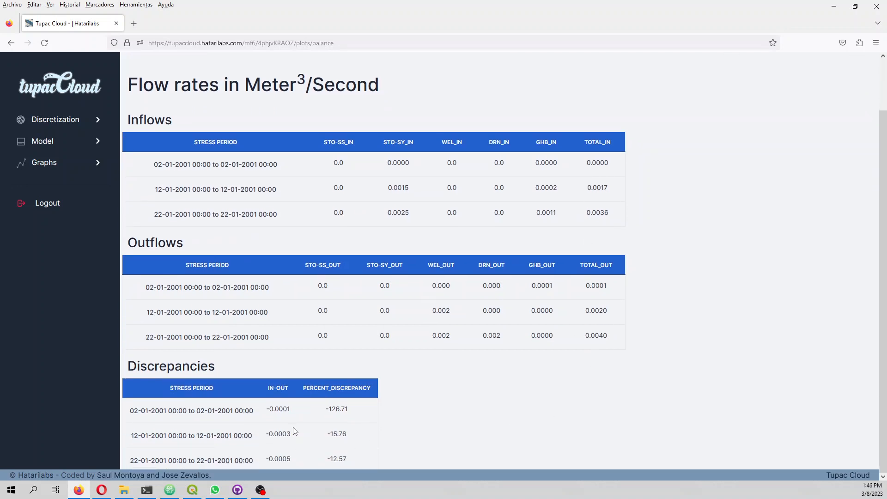
{"action": "mouse_move", "coordinate": [265, 402]}
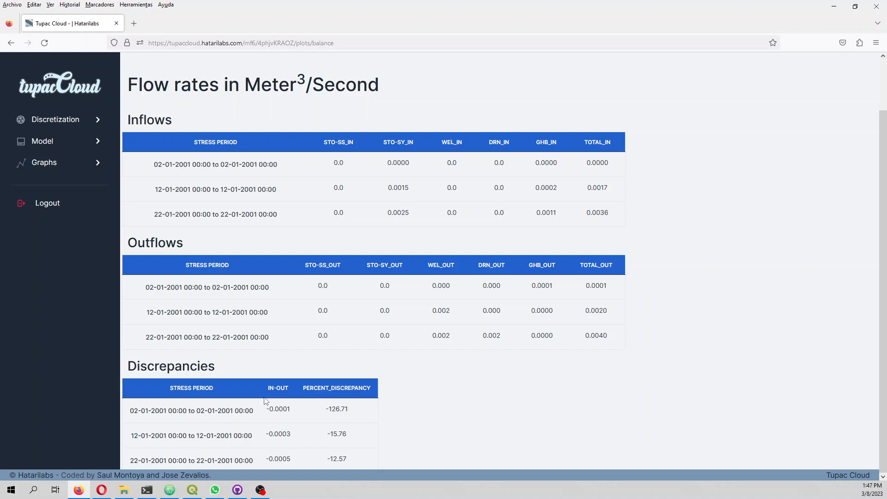
{"action": "mouse_move", "coordinate": [119, 142]}
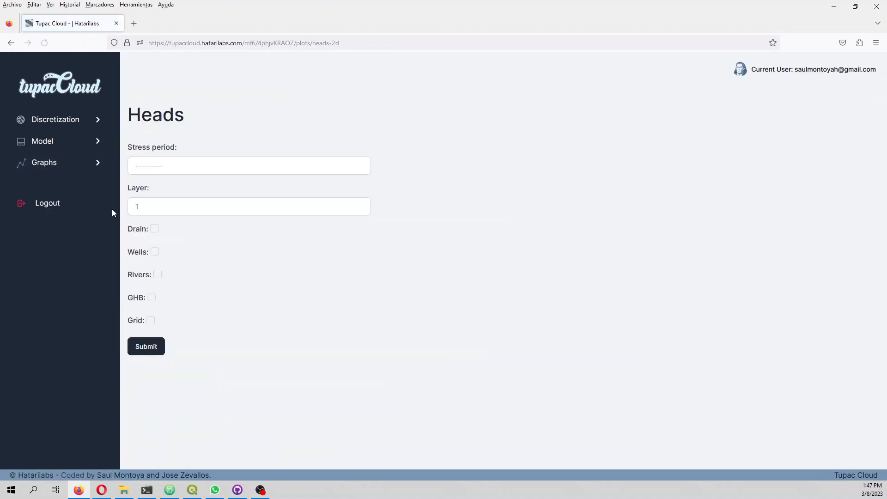
Plot heads for the last stress period with drains and wells, then redraw for layer 3.
{"action": "left_click", "coordinate": [249, 165]}
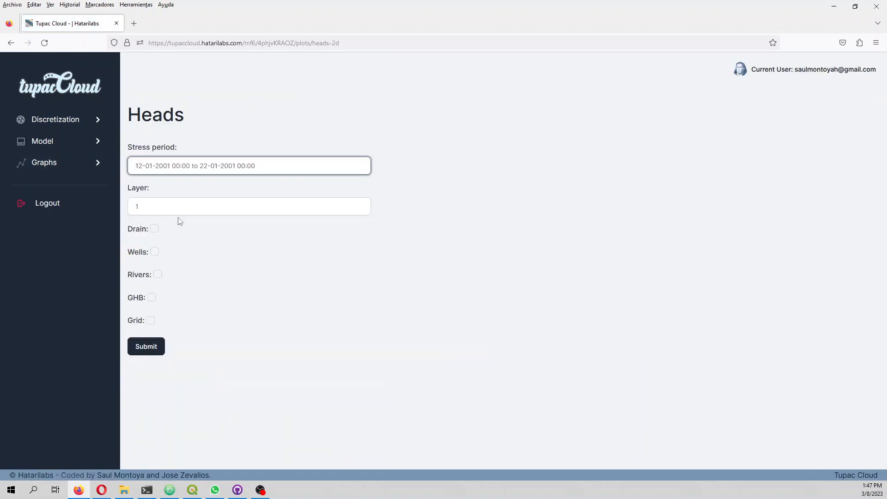
{"action": "left_click", "coordinate": [155, 228]}
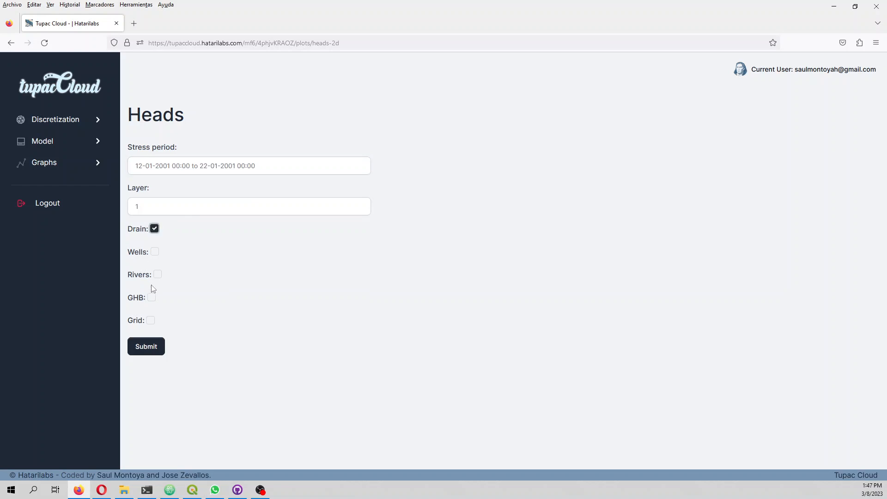
{"action": "left_click", "coordinate": [155, 251]}
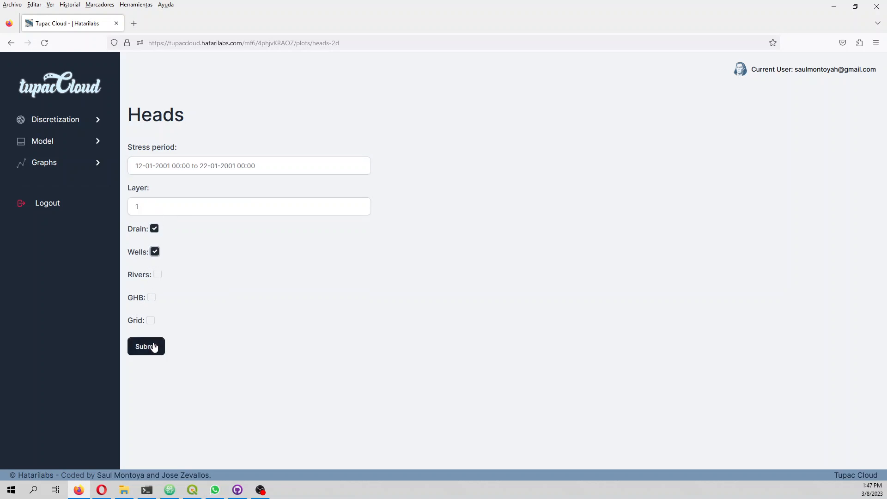
{"action": "left_click", "coordinate": [146, 346]}
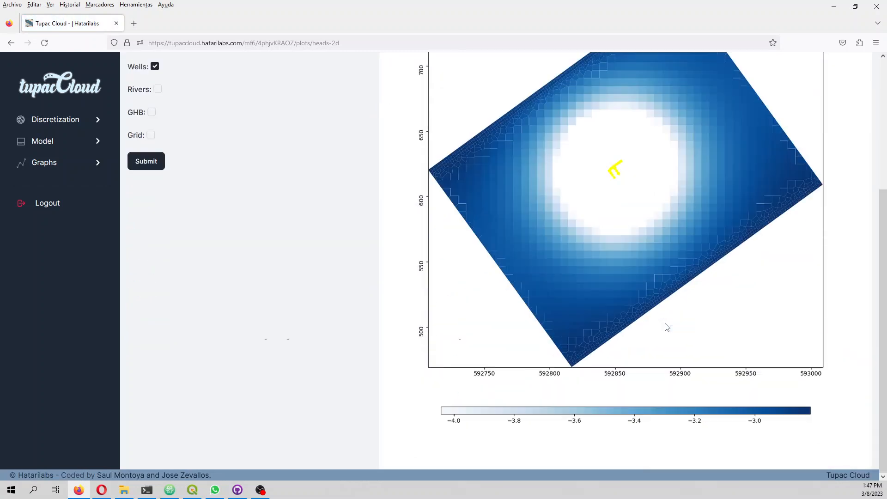
{"action": "left_click", "coordinate": [247, 162]}
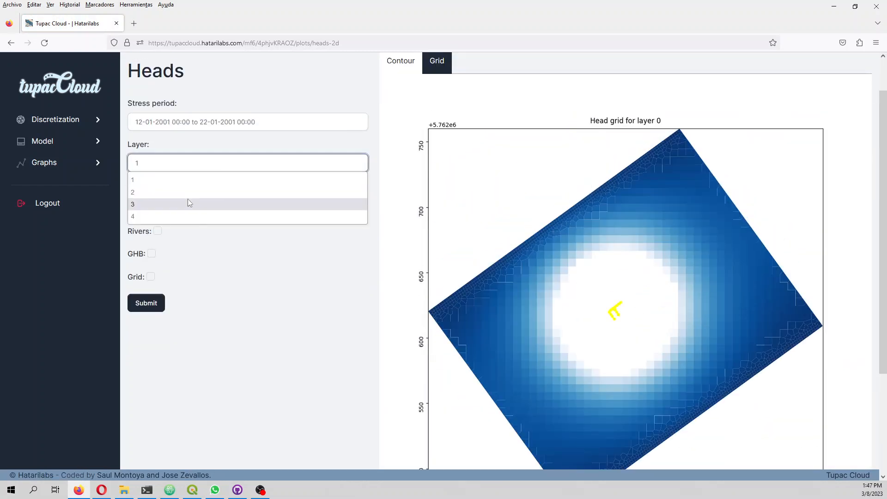
{"action": "left_click", "coordinate": [133, 203]}
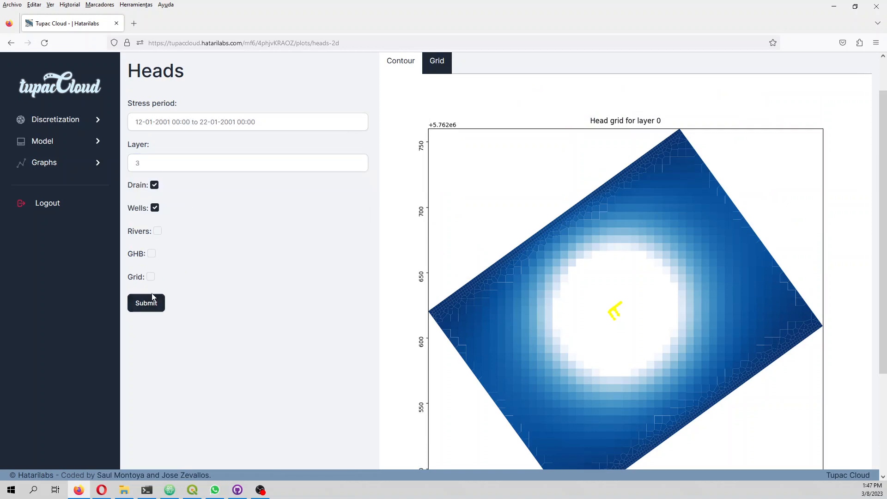
{"action": "left_click", "coordinate": [146, 303]}
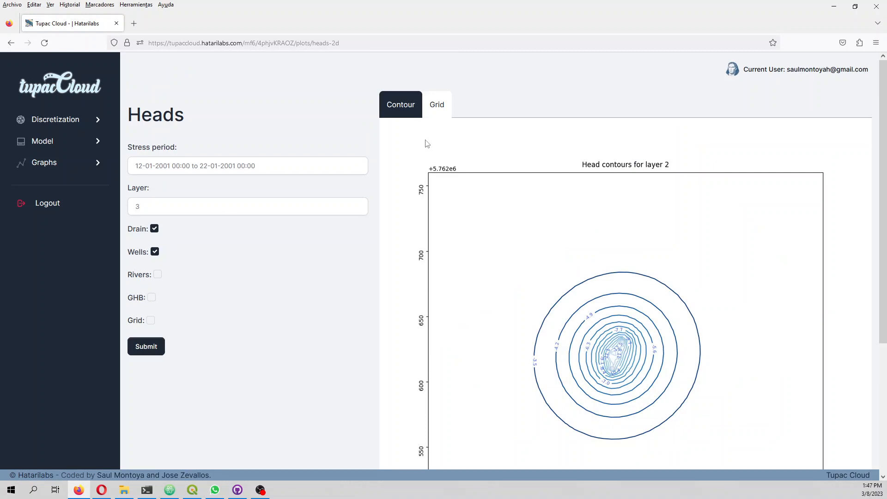
Switch to head contours for the top layer, keeping the last stress period selected.
{"action": "left_click", "coordinate": [437, 105]}
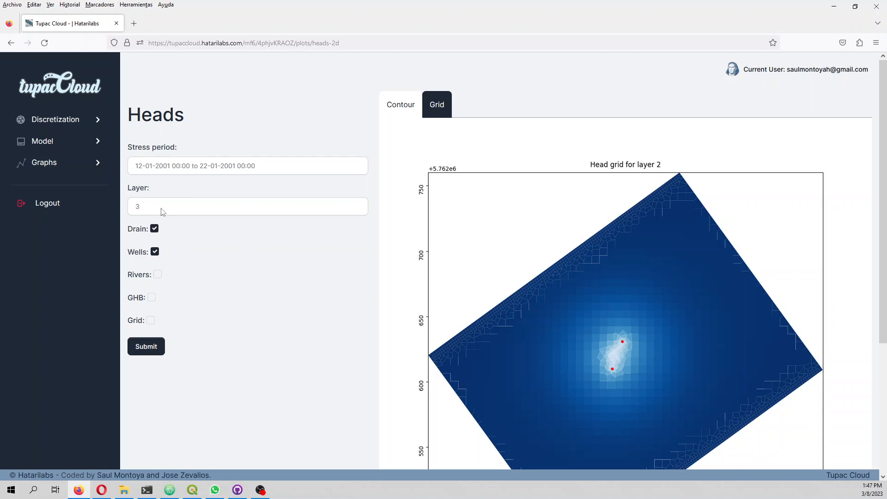
{"action": "type", "text": "2"}
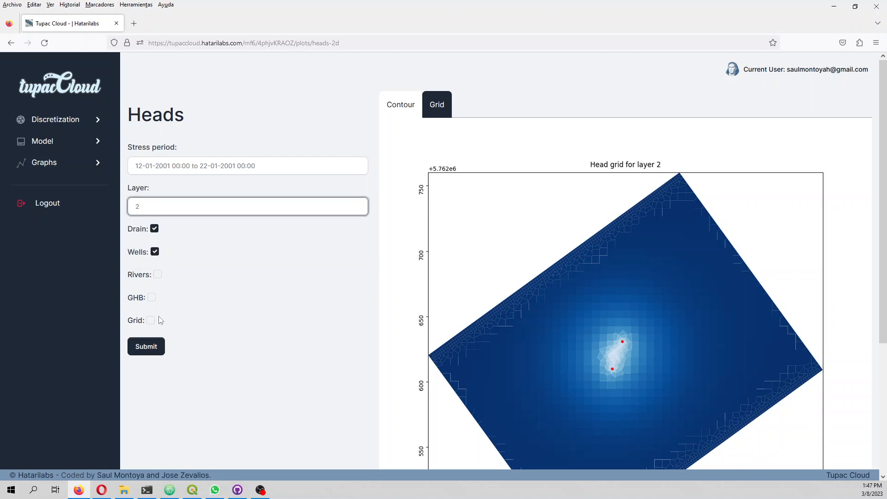
{"action": "left_click", "coordinate": [146, 346]}
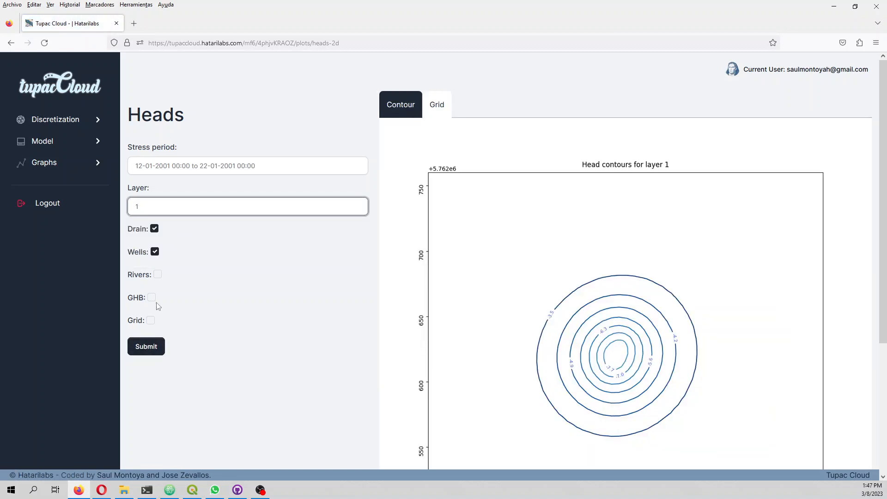
{"action": "left_click", "coordinate": [146, 346]}
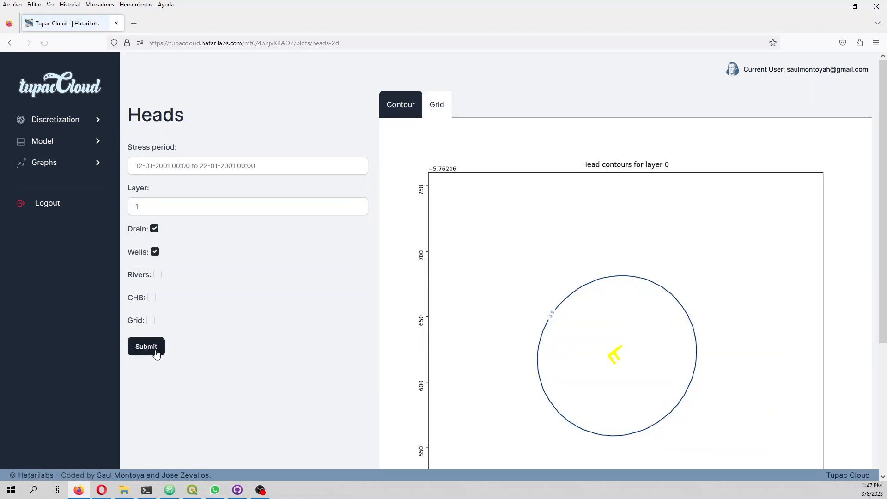
{"action": "left_click", "coordinate": [247, 166]}
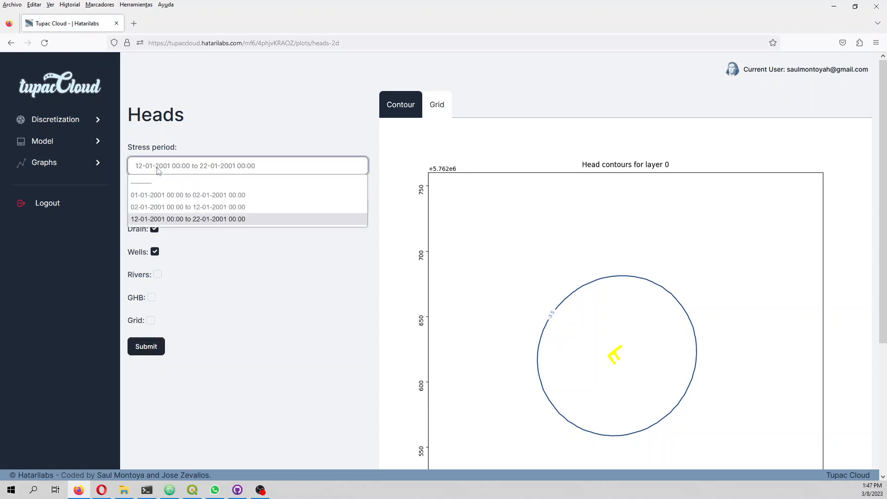
{"action": "left_click", "coordinate": [187, 219]}
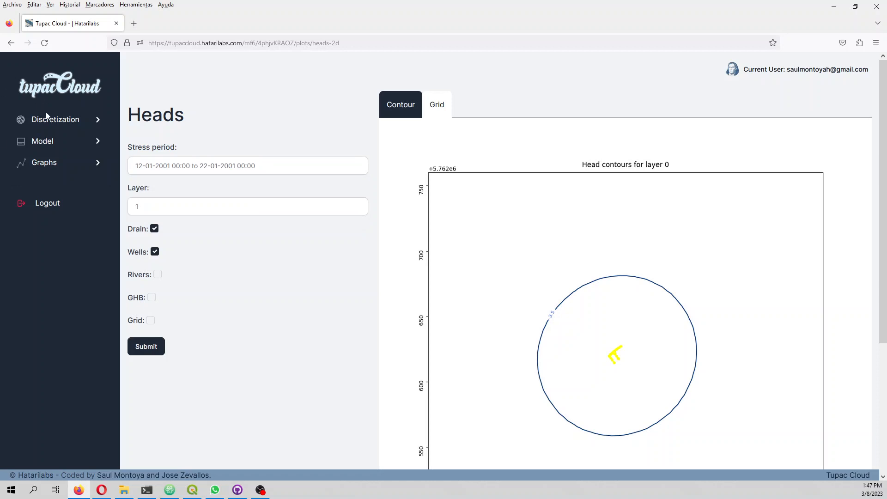
Enter -14.5 as the elevation in every stress period for drains 0 and 1.
{"action": "left_click", "coordinate": [42, 141]}
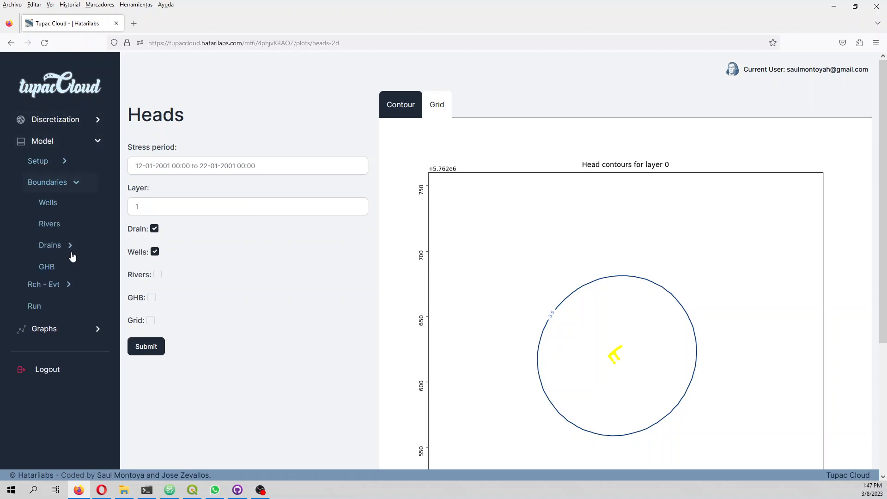
{"action": "left_click", "coordinate": [50, 244]}
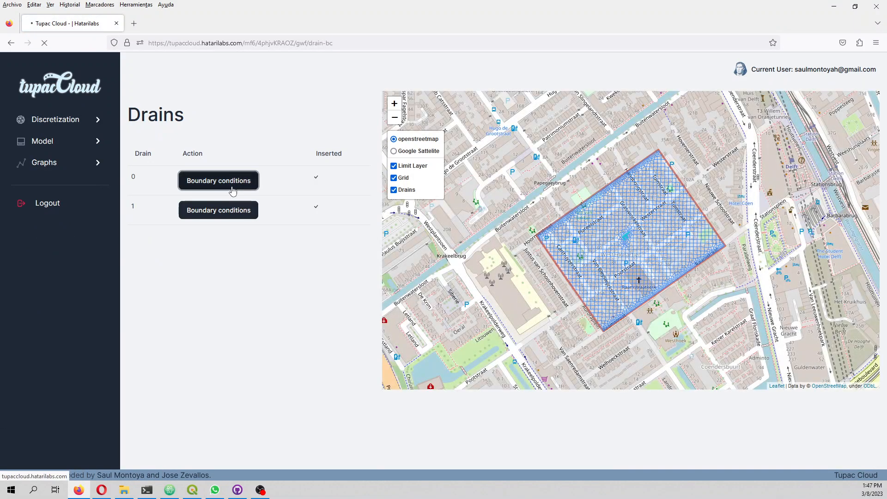
{"action": "left_click", "coordinate": [218, 180]}
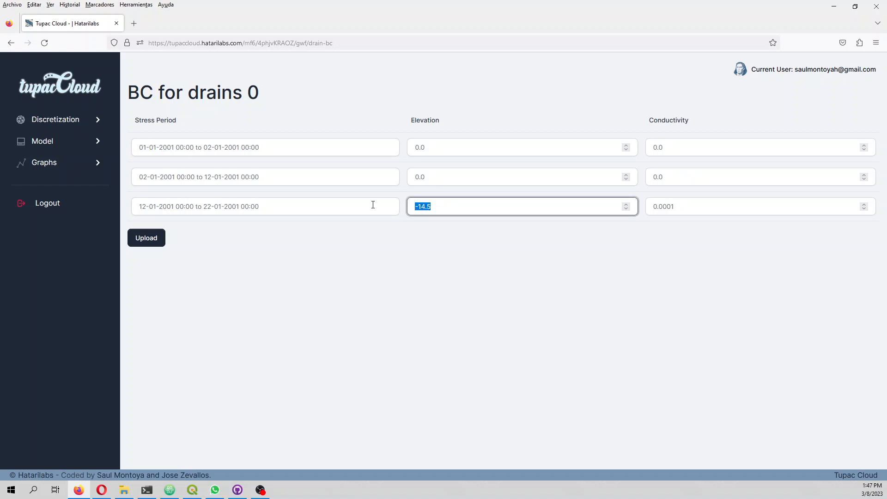
{"action": "mouse_move", "coordinate": [447, 181]}
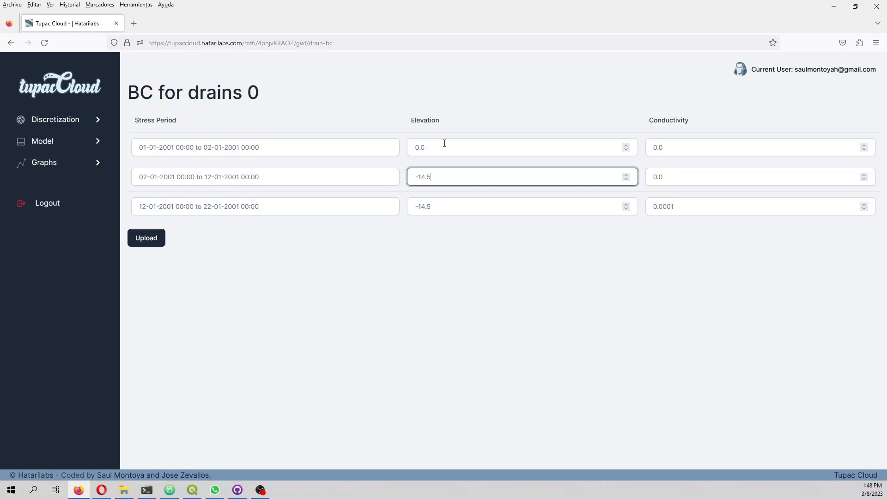
{"action": "left_click", "coordinate": [516, 147]}
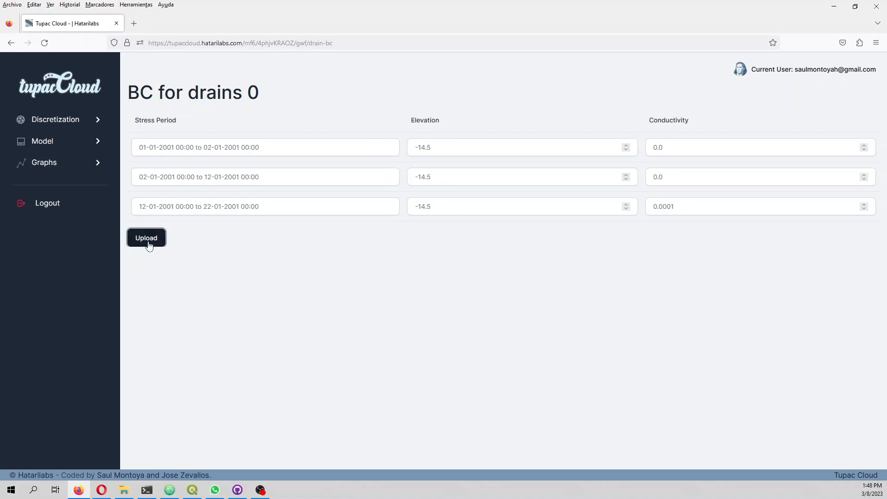
{"action": "mouse_move", "coordinate": [393, 203]}
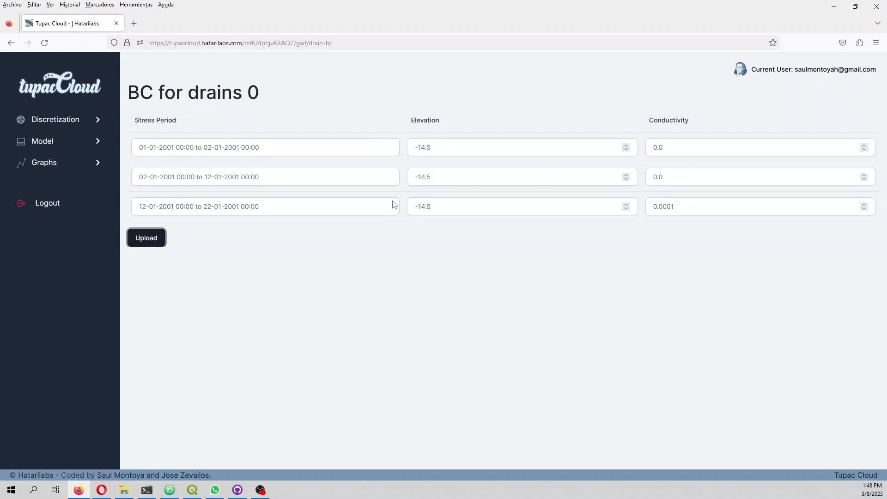
{"action": "left_click", "coordinate": [146, 238]}
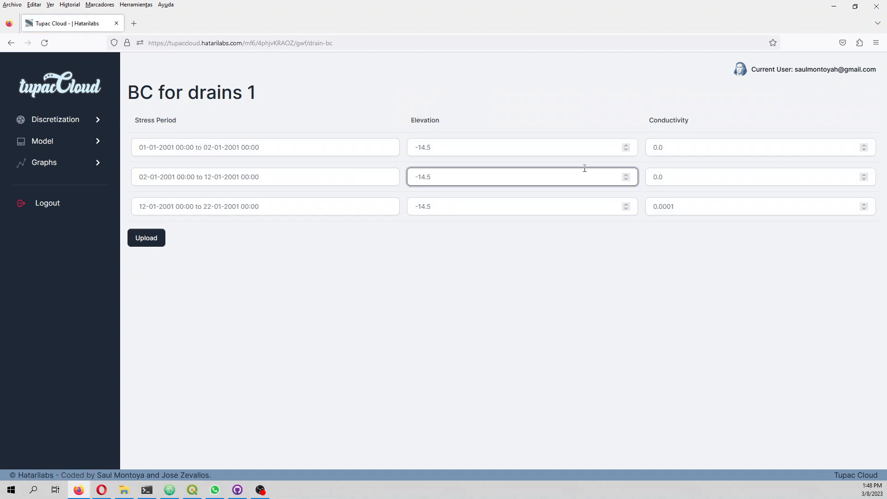
{"action": "left_click", "coordinate": [146, 237]}
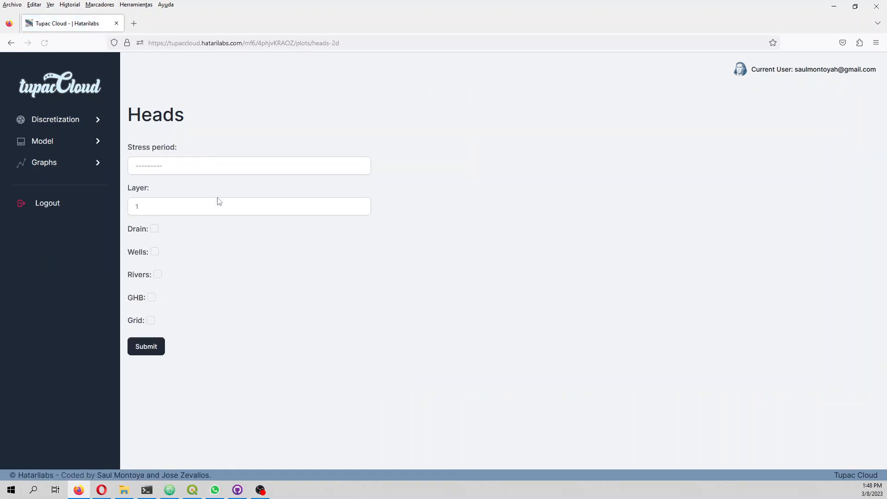
Plot top-layer head contours for the last stress period with wells and the model grid overlaid.
{"action": "left_click", "coordinate": [248, 165]}
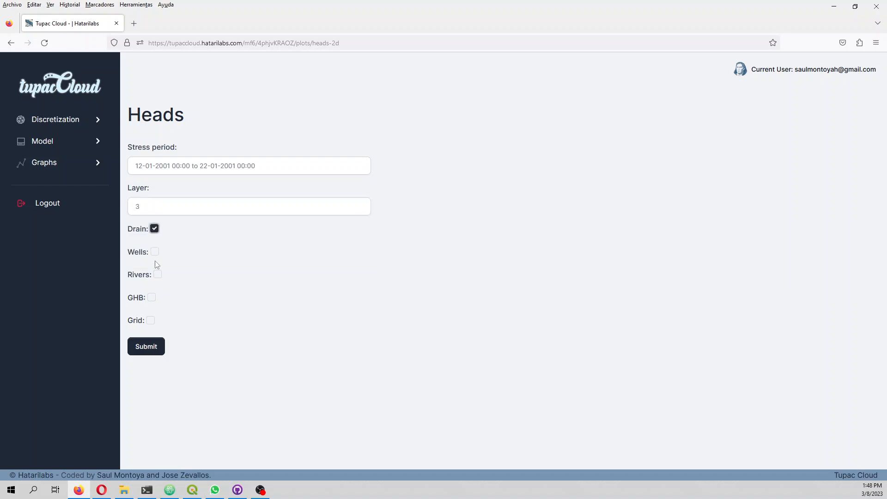
{"action": "left_click", "coordinate": [154, 251]}
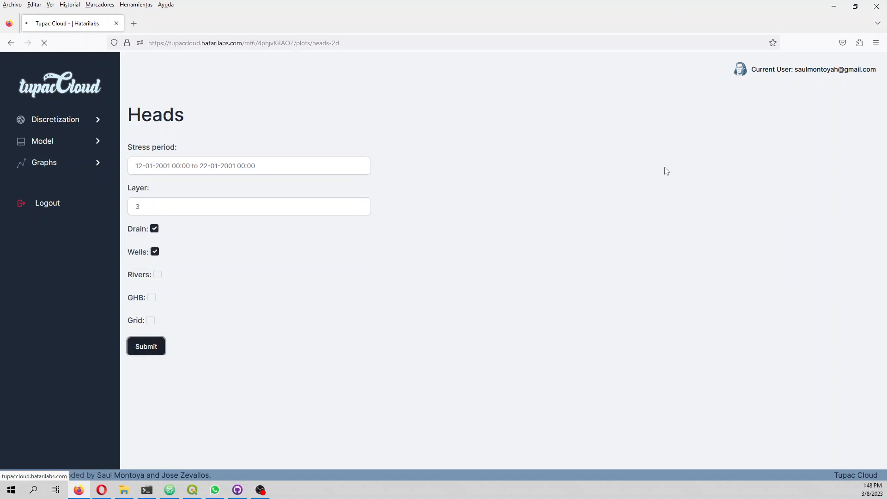
{"action": "left_click", "coordinate": [146, 346]}
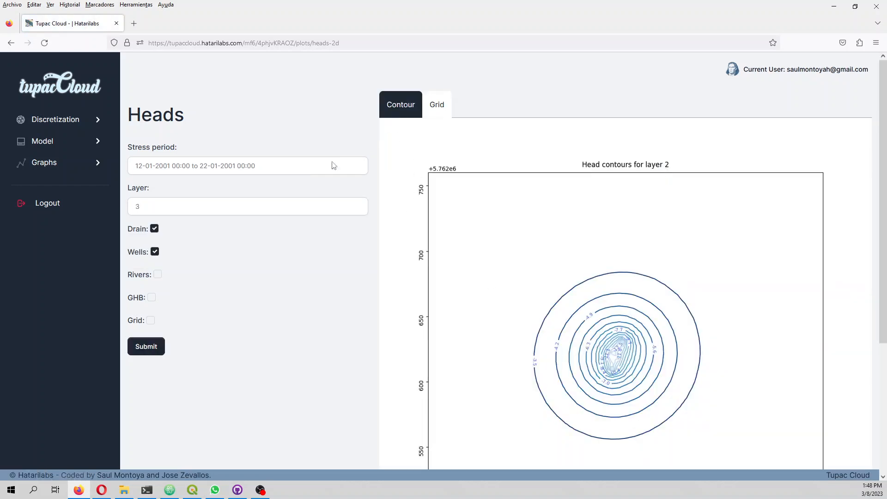
{"action": "left_click", "coordinate": [247, 206]}
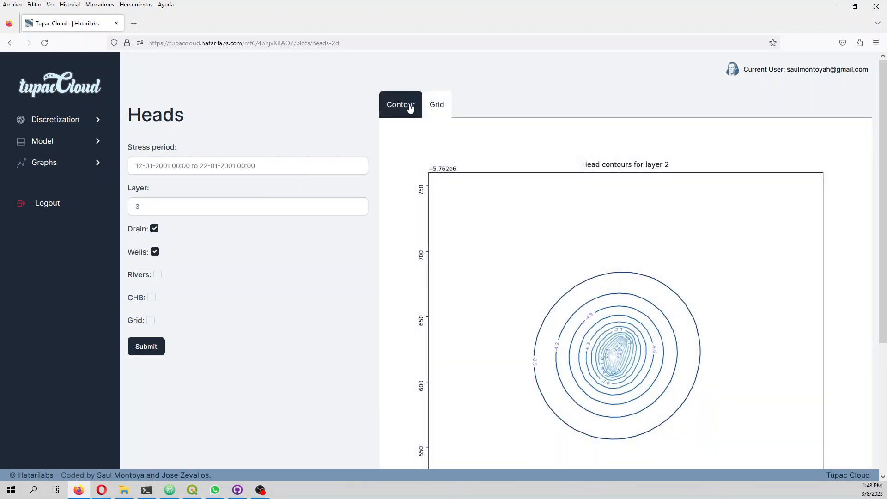
{"action": "left_click", "coordinate": [437, 104]}
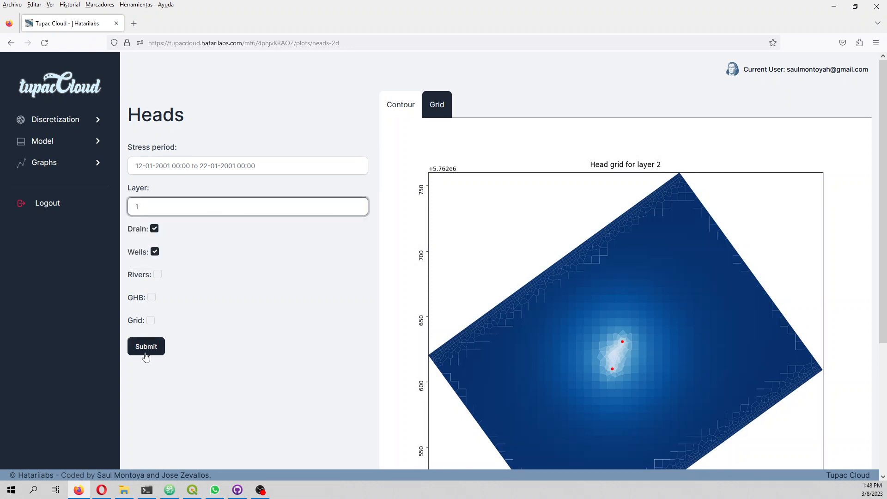
{"action": "left_click", "coordinate": [146, 346]}
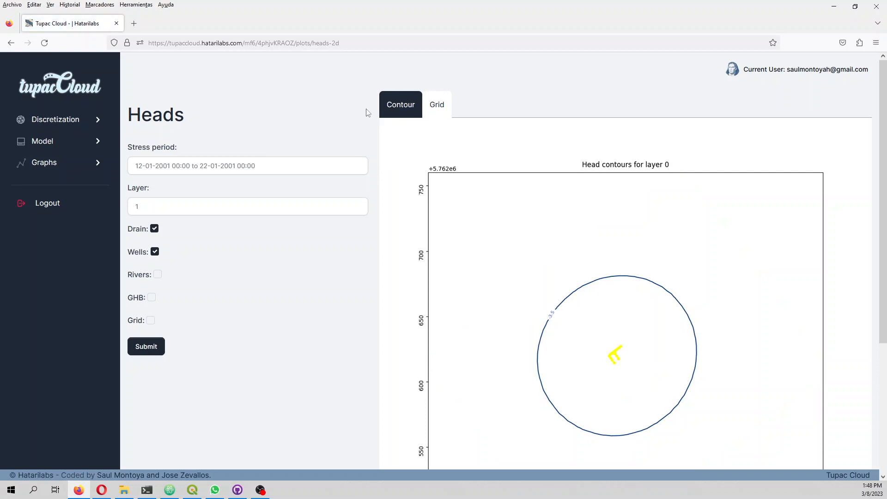
{"action": "left_click", "coordinate": [146, 346]}
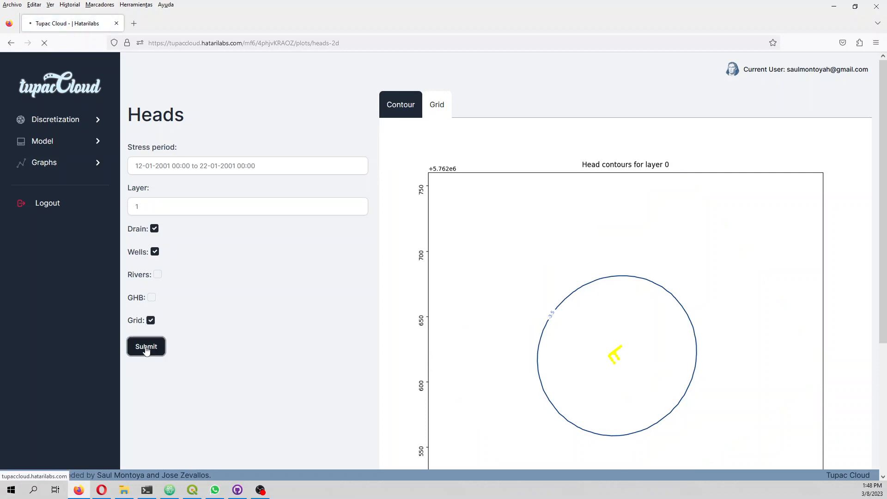
{"action": "left_click", "coordinate": [146, 347]}
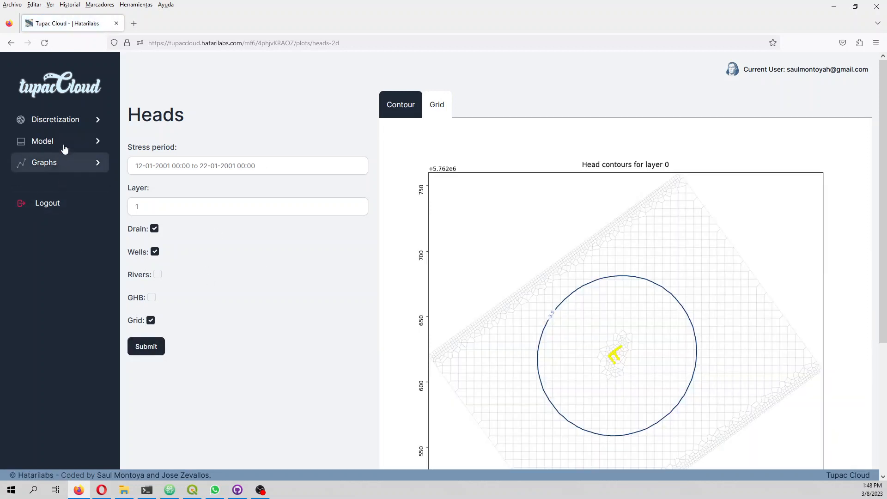
{"action": "left_click", "coordinate": [42, 141]}
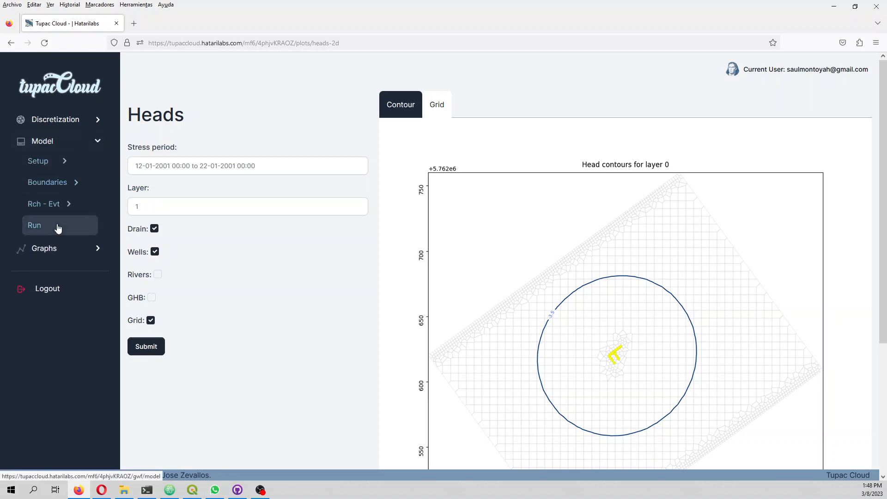
Regenerate and rerun the MODFLOW 6 model from the Run page.
{"action": "left_click", "coordinate": [34, 226]}
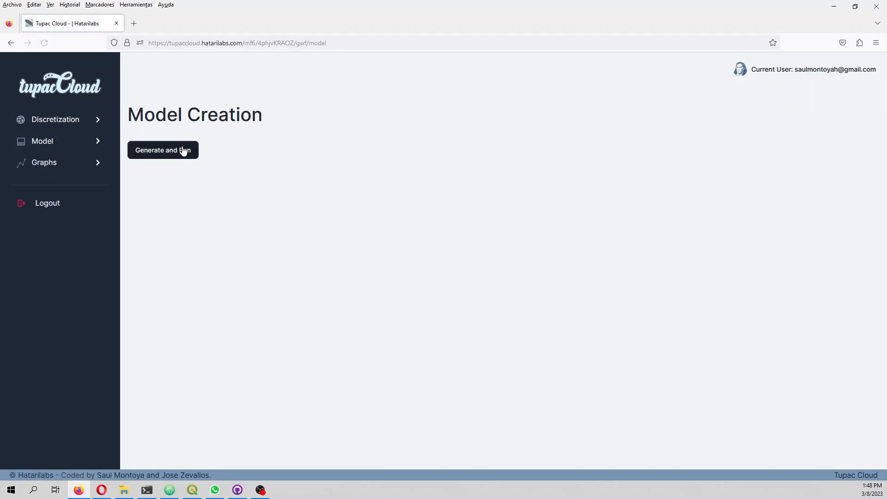
{"action": "left_click", "coordinate": [162, 150]}
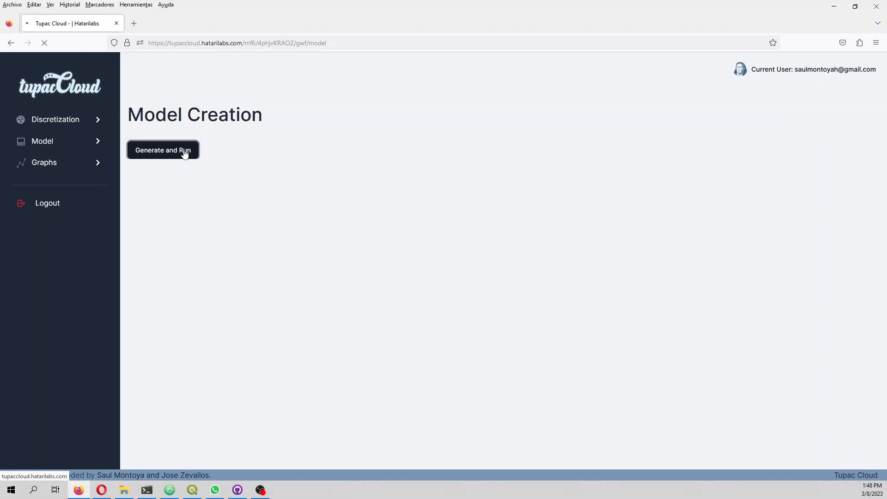
{"action": "left_click", "coordinate": [163, 149]}
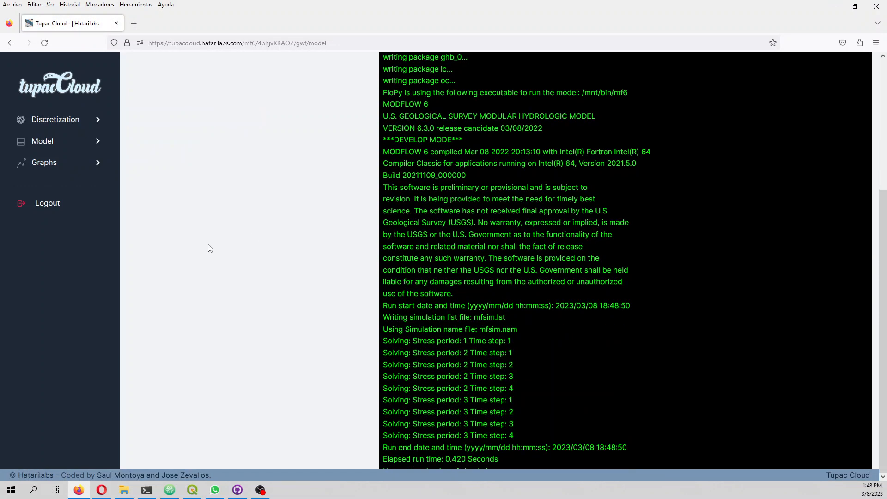
{"action": "left_click", "coordinate": [43, 163]}
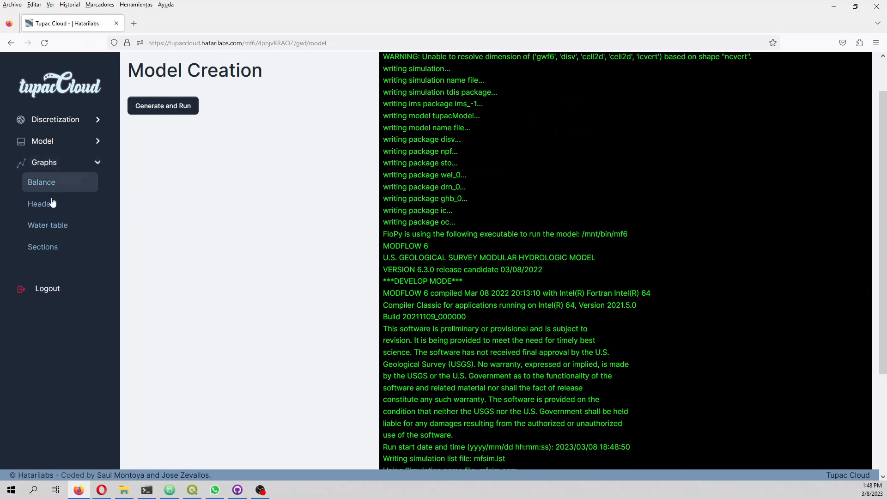
Redraw layer 3 heads for the last period with wells and mesh, then open Water table.
{"action": "left_click", "coordinate": [39, 204]}
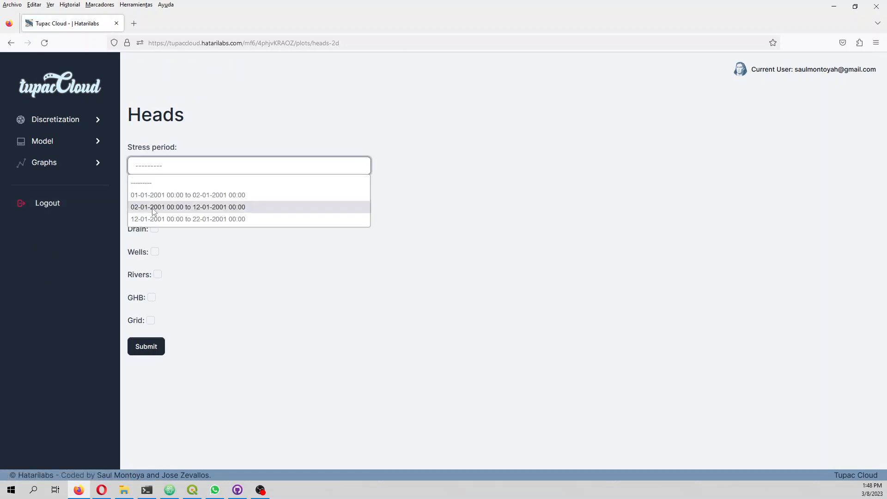
{"action": "left_click", "coordinate": [187, 219]}
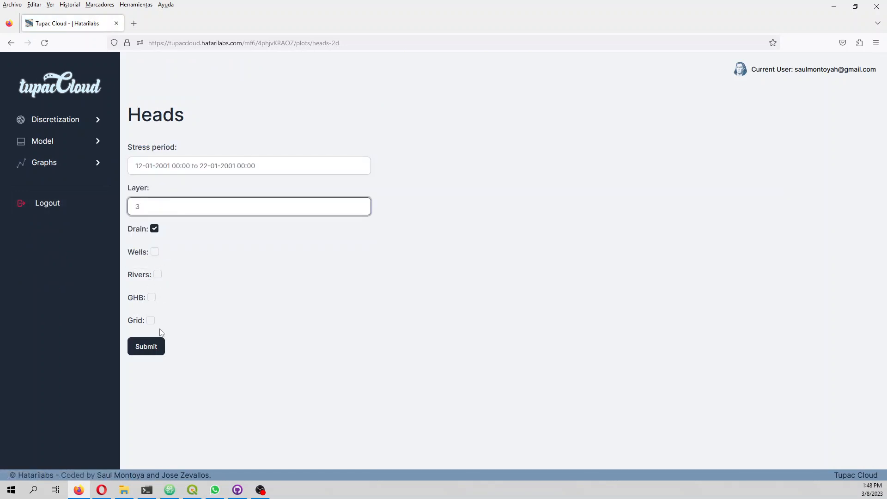
{"action": "left_click", "coordinate": [146, 347]}
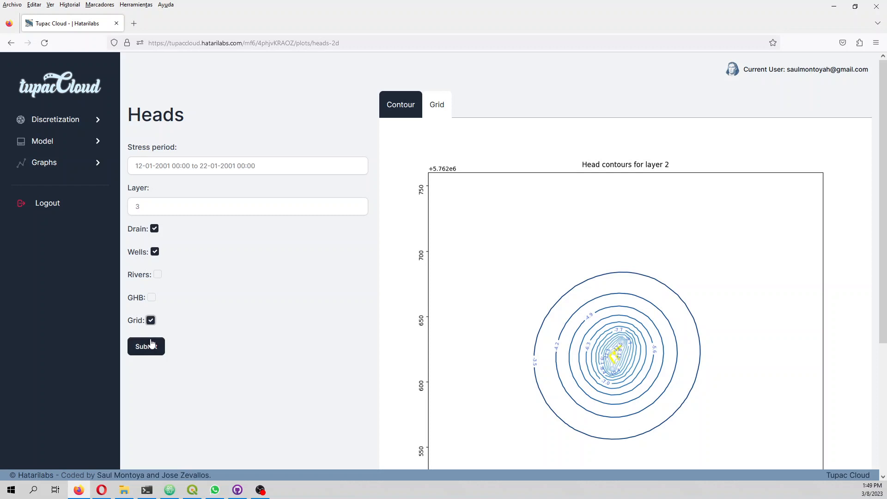
{"action": "left_click", "coordinate": [146, 345]}
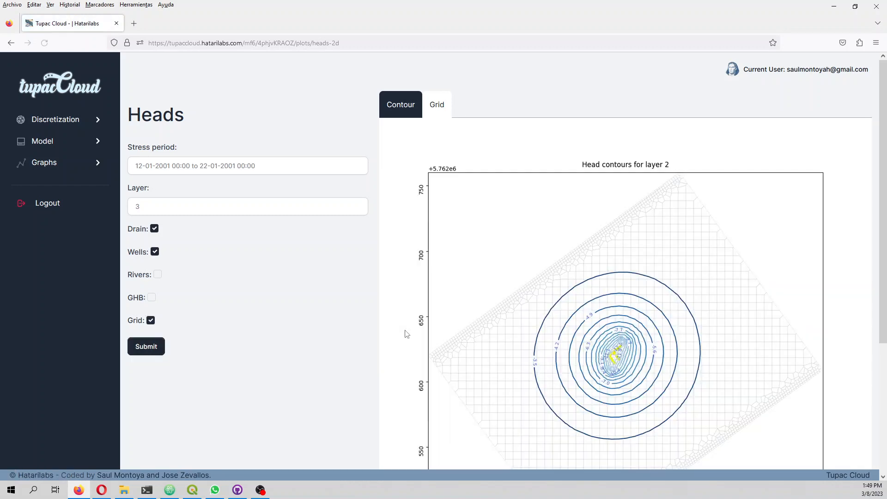
{"action": "left_click", "coordinate": [436, 104]}
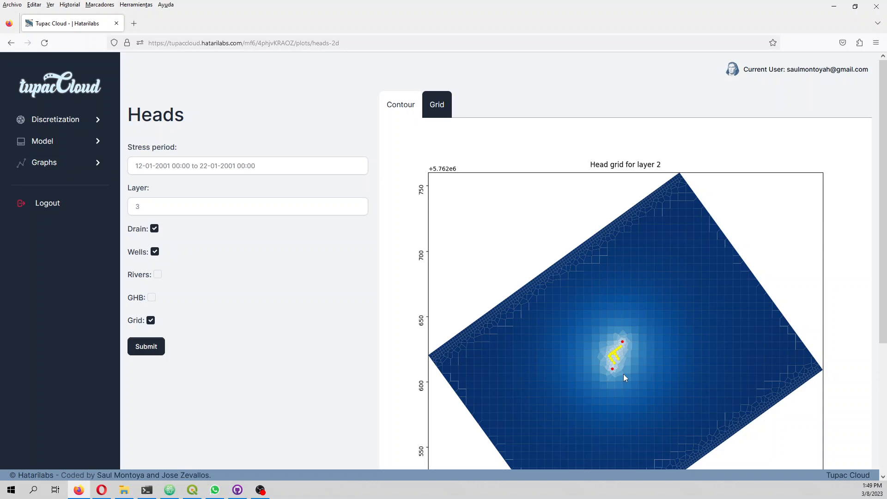
{"action": "mouse_move", "coordinate": [78, 235]}
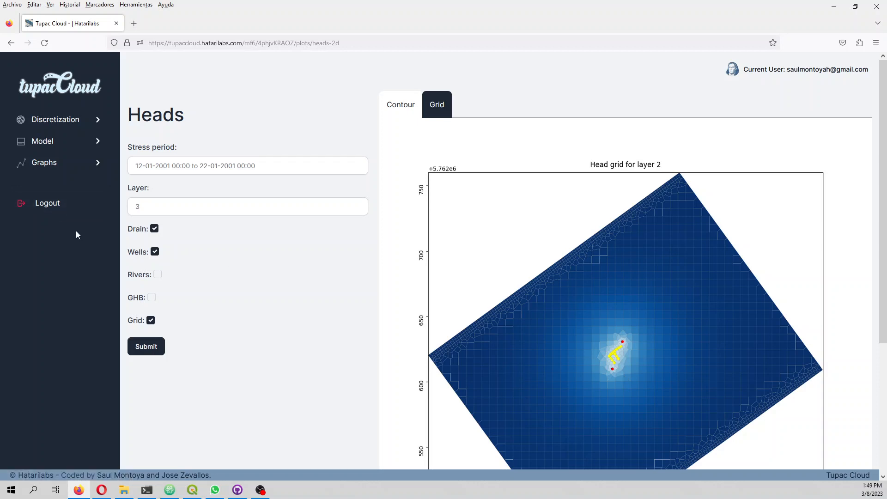
{"action": "mouse_move", "coordinate": [97, 217]}
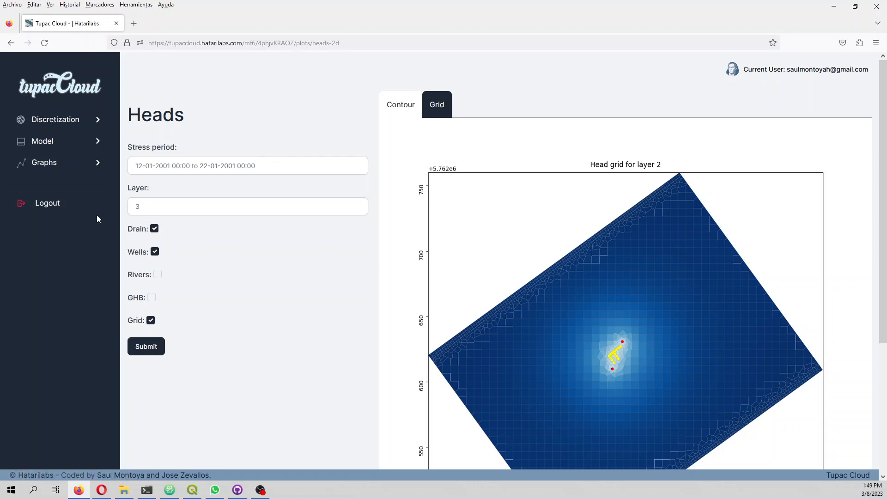
{"action": "mouse_move", "coordinate": [115, 219]}
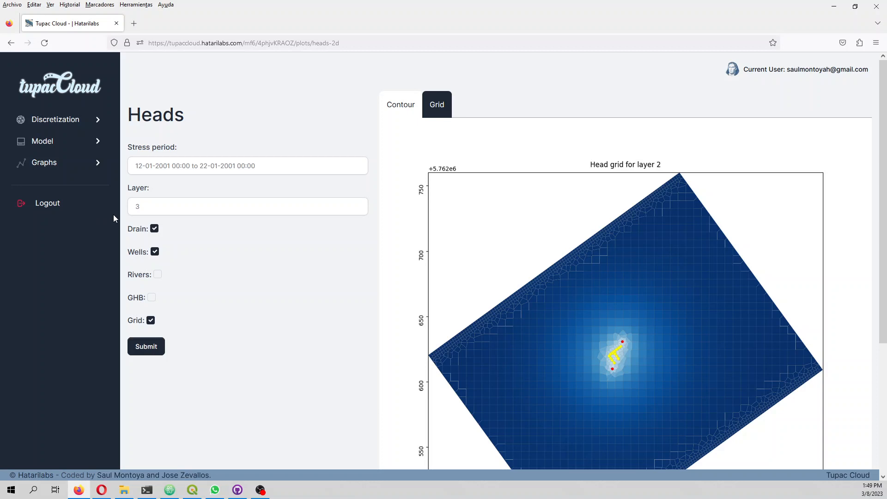
{"action": "mouse_move", "coordinate": [139, 233]}
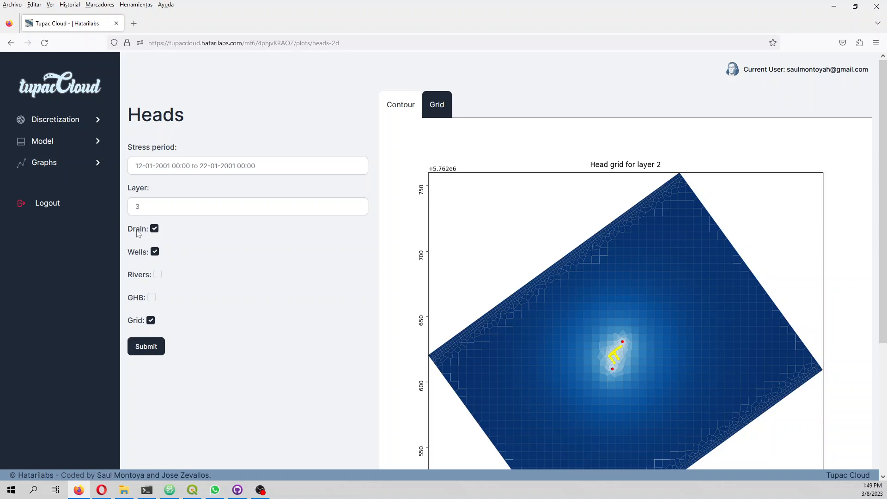
{"action": "left_click", "coordinate": [44, 162]}
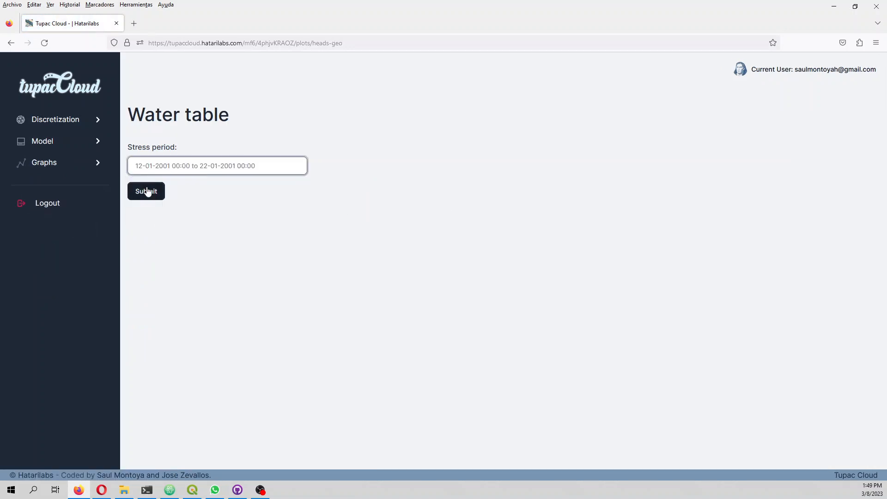
Map the water table for 01-01-2001 to 02-01-2001 and read -2.69 at the cone centre.
{"action": "left_click", "coordinate": [145, 191]}
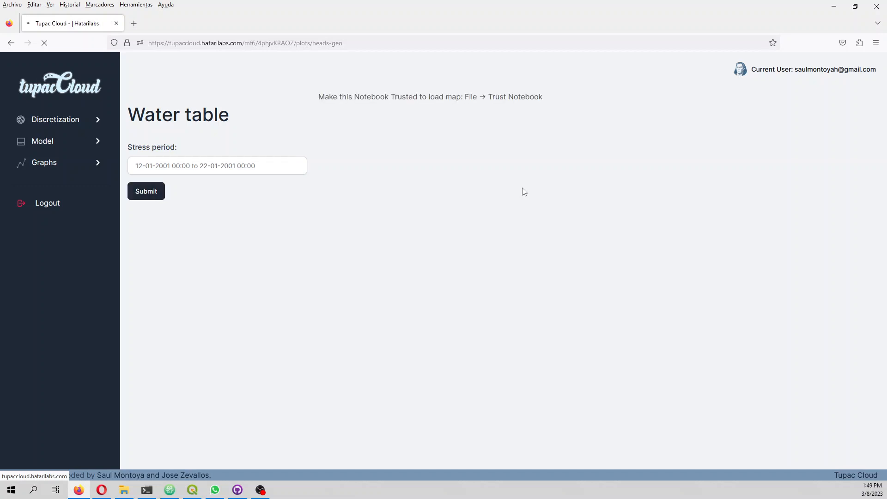
{"action": "left_click", "coordinate": [146, 191]}
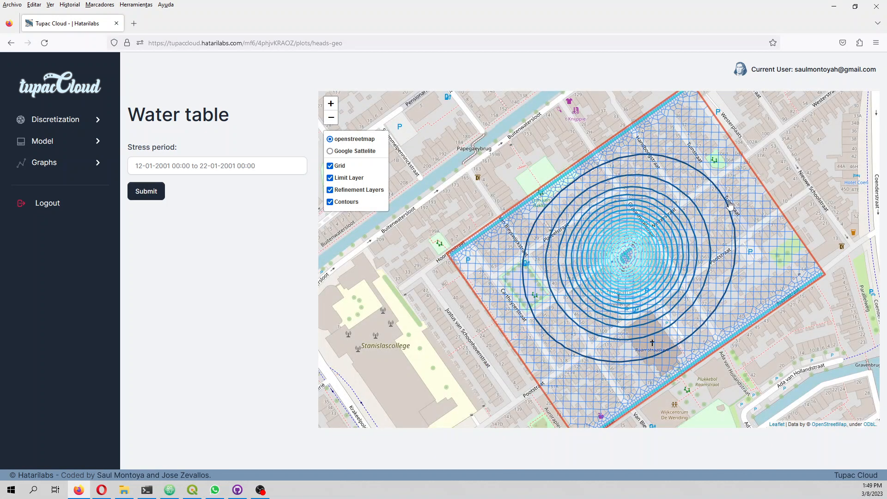
{"action": "left_click", "coordinate": [217, 165]}
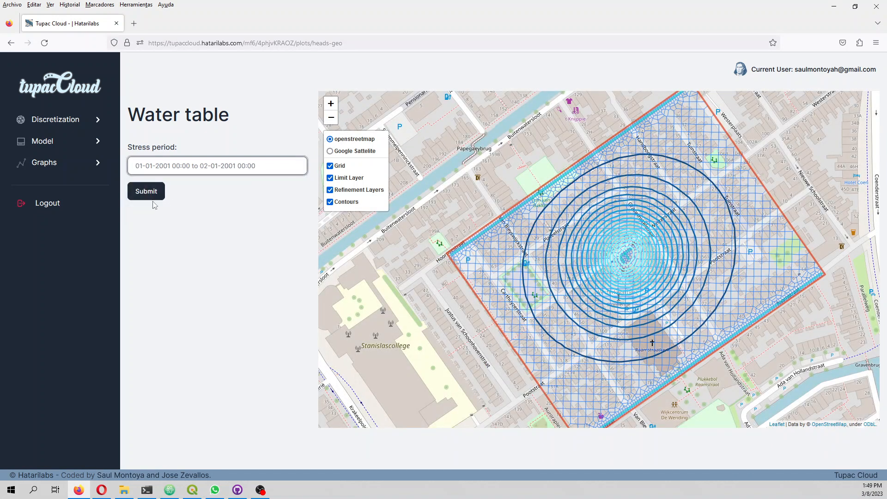
{"action": "left_click", "coordinate": [146, 191]}
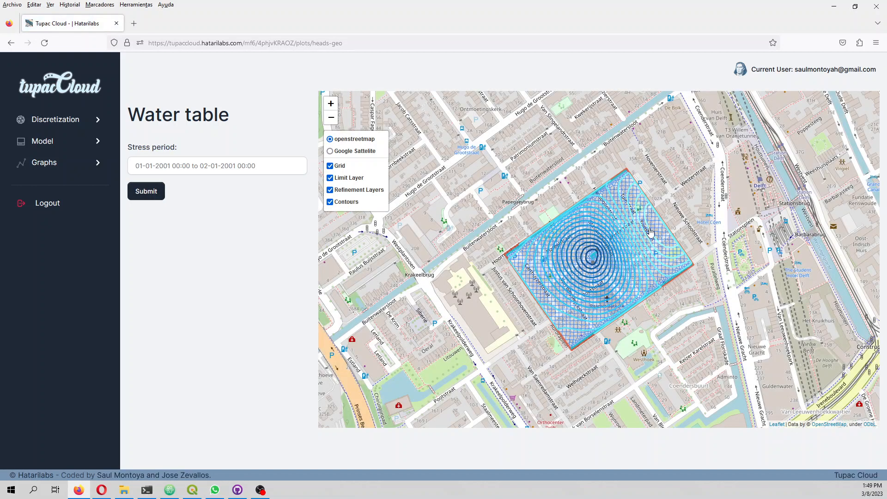
{"action": "left_click", "coordinate": [594, 258]}
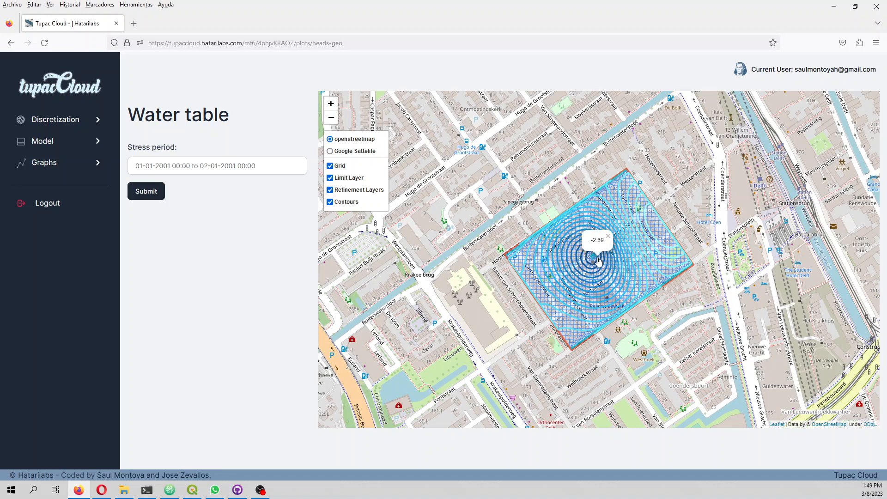
Map the water table for 12-01-2001 to 22-01-2001 and read -8.04 at the well centre.
{"action": "left_click", "coordinate": [217, 165]}
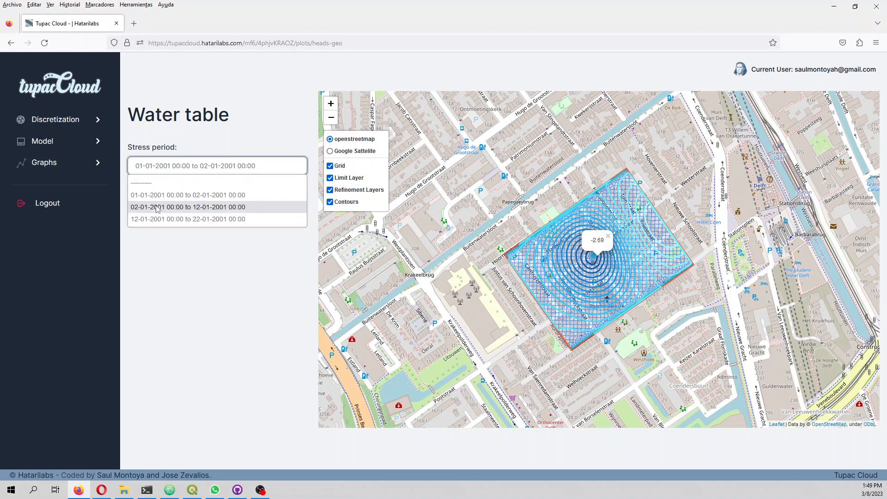
{"action": "left_click", "coordinate": [188, 219]}
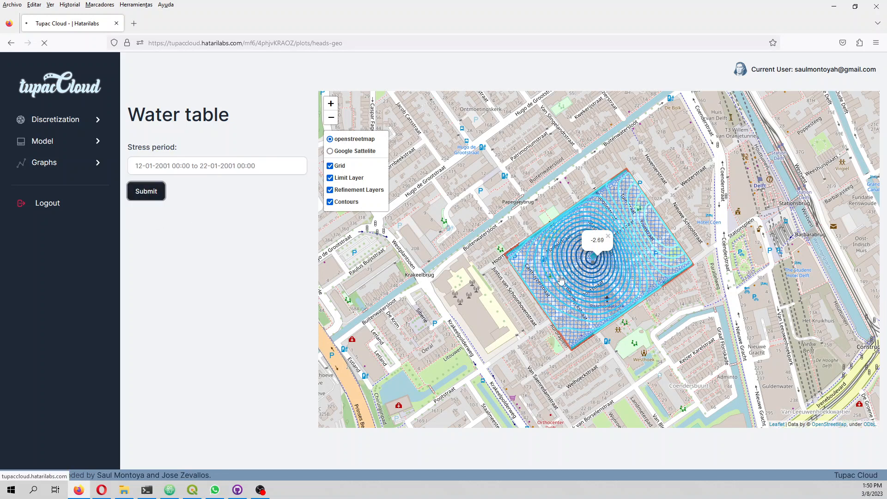
{"action": "left_click", "coordinate": [146, 191]}
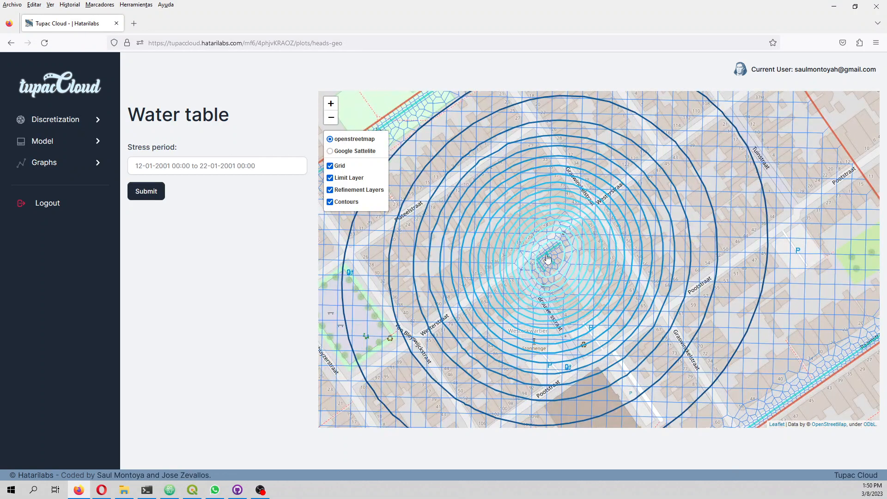
{"action": "left_click", "coordinate": [555, 244]}
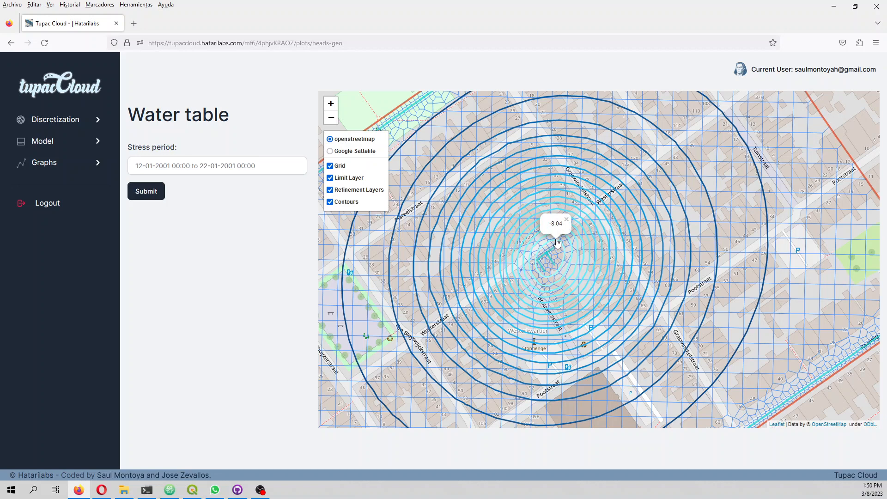
{"action": "mouse_move", "coordinate": [730, 295]}
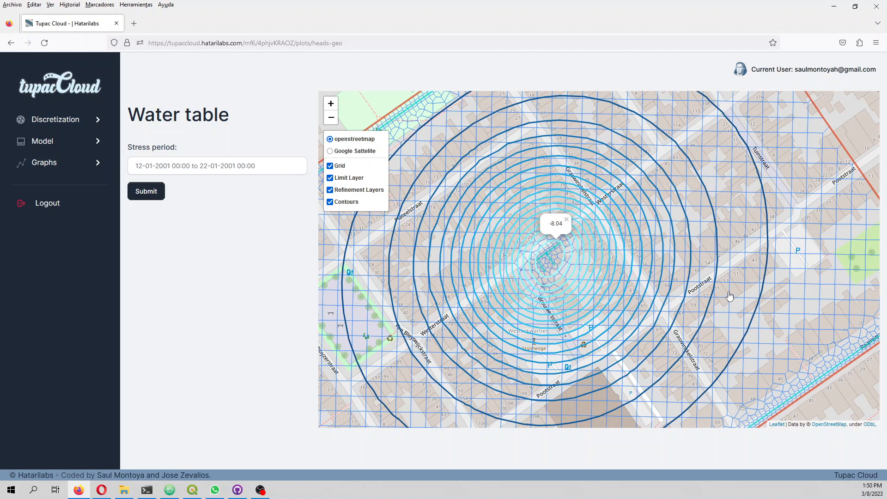
{"action": "mouse_move", "coordinate": [724, 288]}
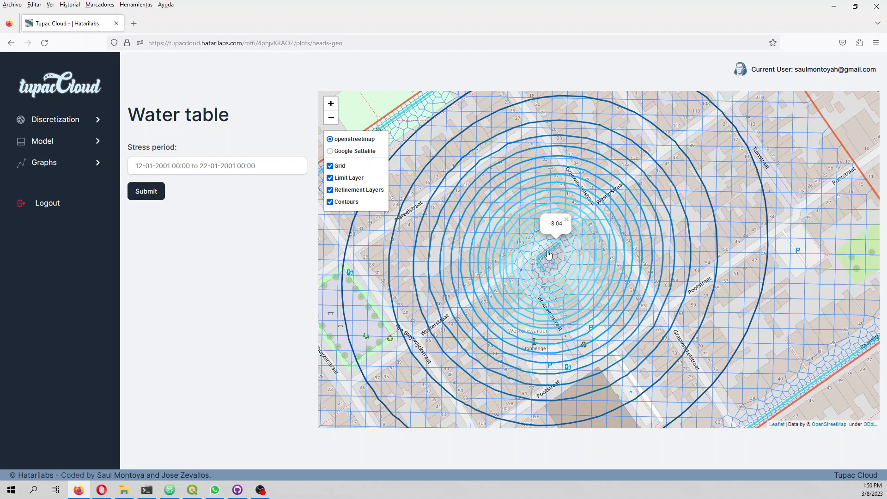
{"action": "mouse_move", "coordinate": [531, 274]}
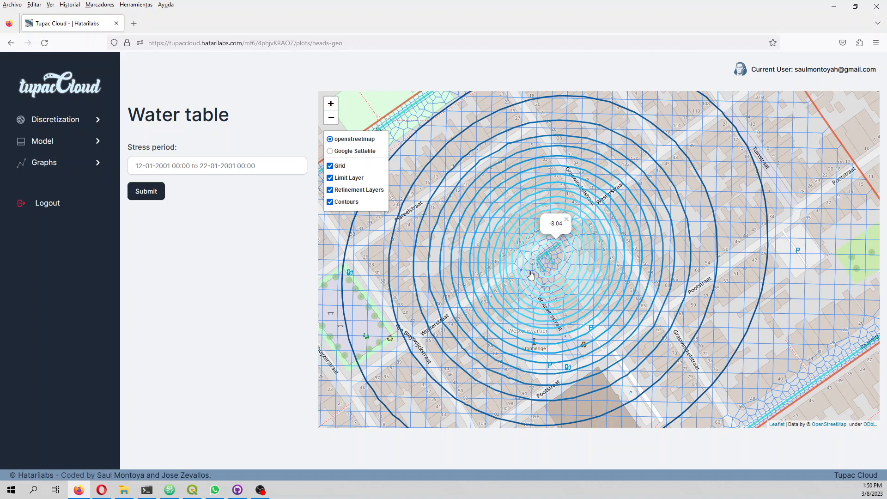
{"action": "mouse_move", "coordinate": [564, 302]}
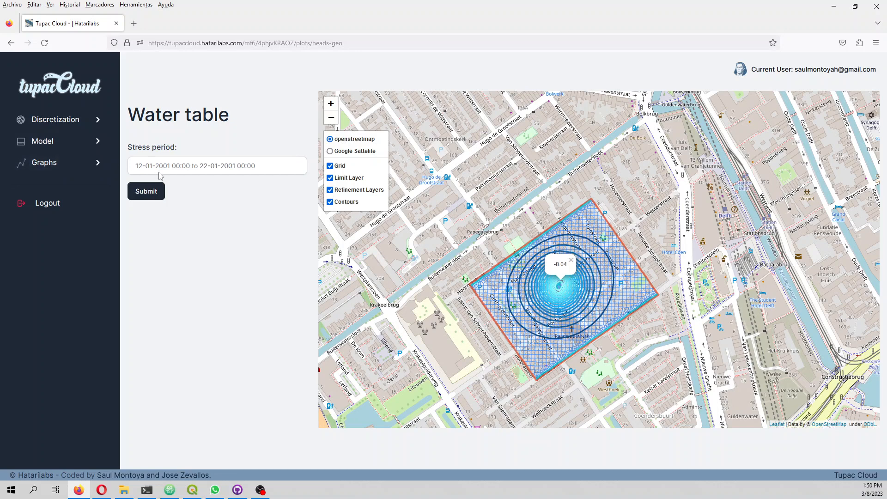
{"action": "left_click", "coordinate": [217, 166]}
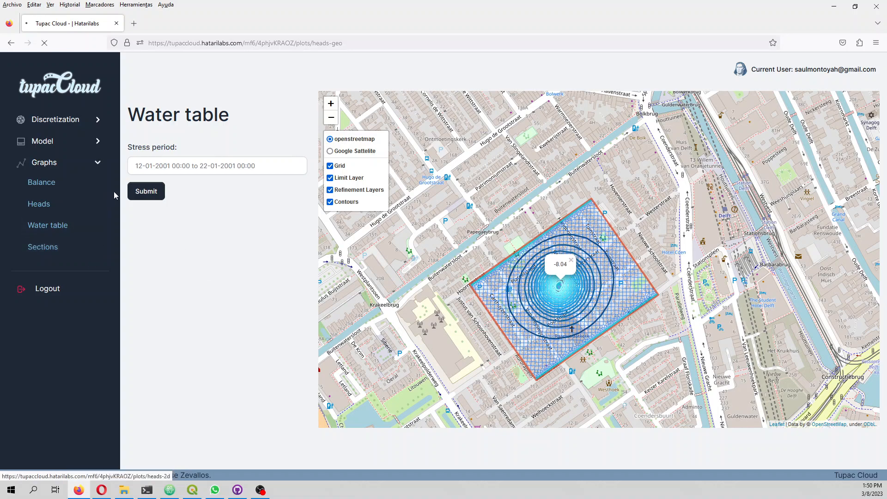
On the Sections page, pick the 12–22 January 2001 period and turn grid lines on.
{"action": "left_click", "coordinate": [43, 247]}
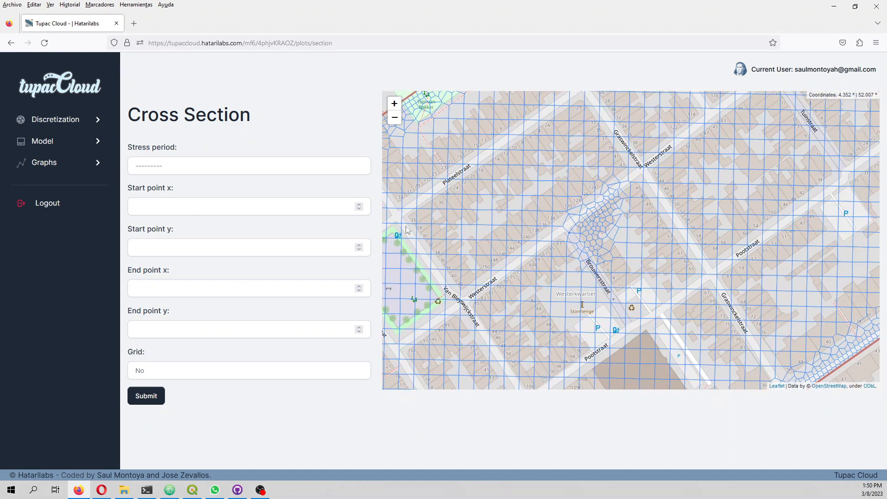
{"action": "left_click", "coordinate": [248, 165]}
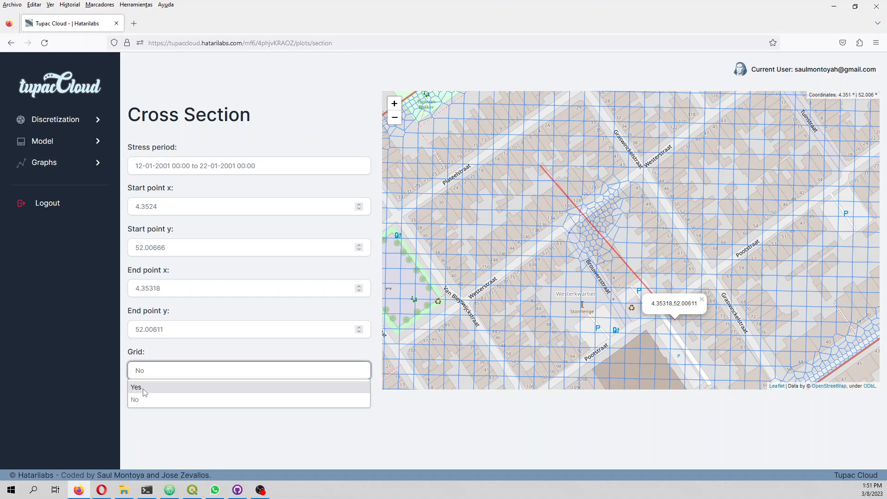
{"action": "left_click", "coordinate": [136, 387]}
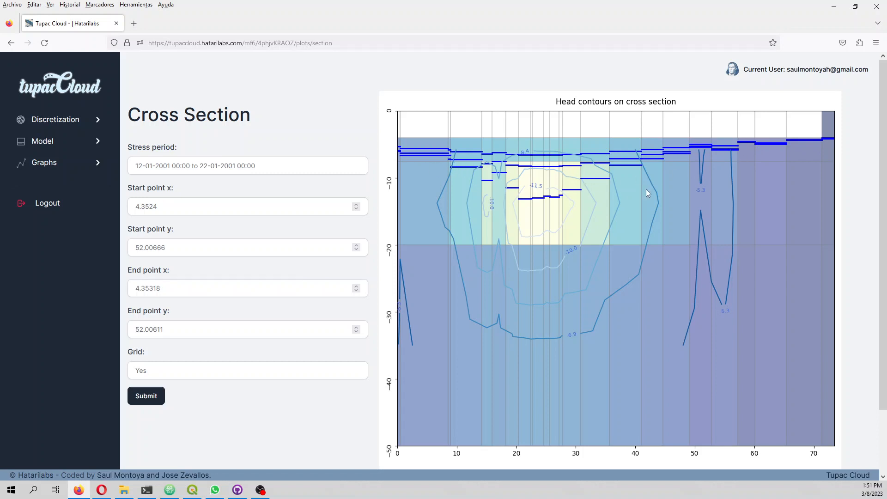
{"action": "mouse_move", "coordinate": [661, 190]}
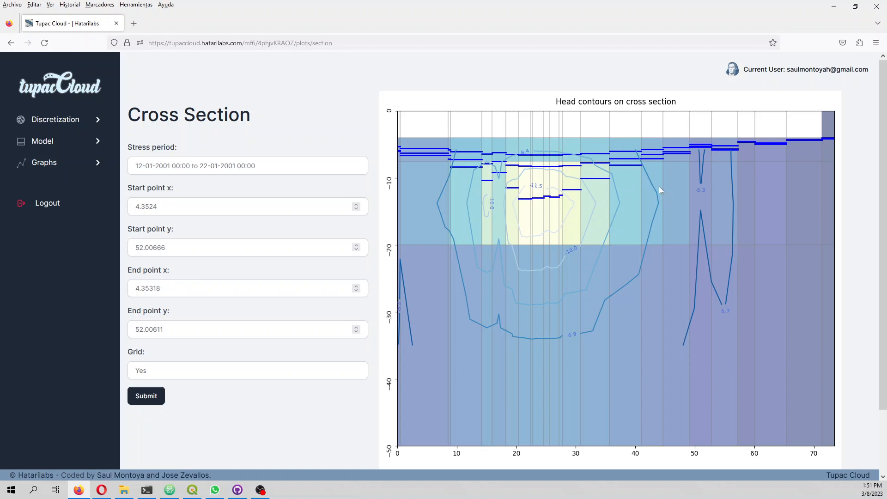
{"action": "mouse_move", "coordinate": [520, 205]}
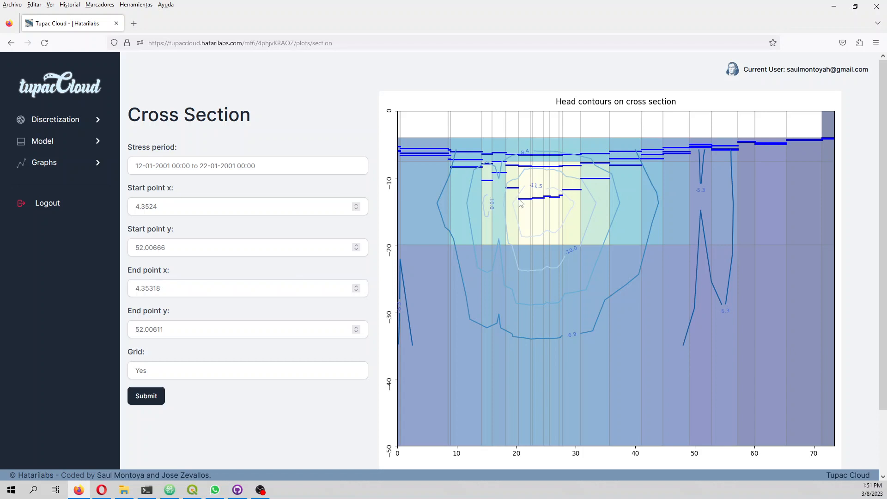
{"action": "mouse_move", "coordinate": [610, 173]}
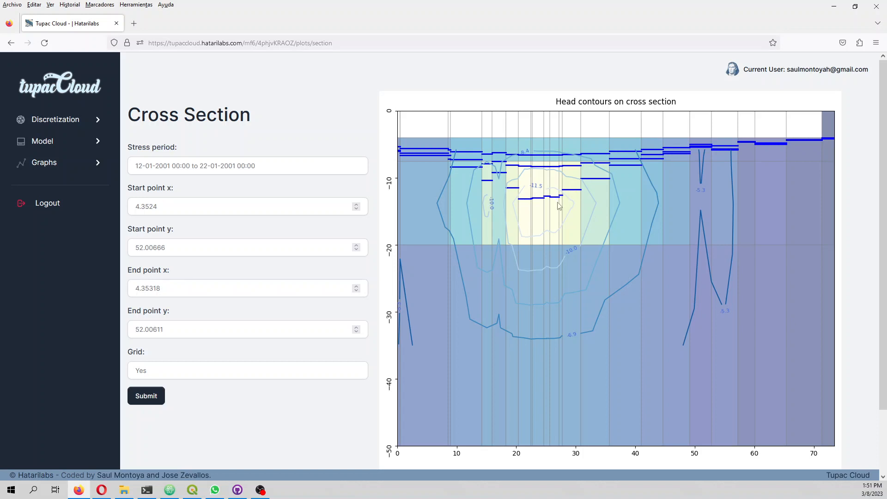
{"action": "mouse_move", "coordinate": [544, 199]}
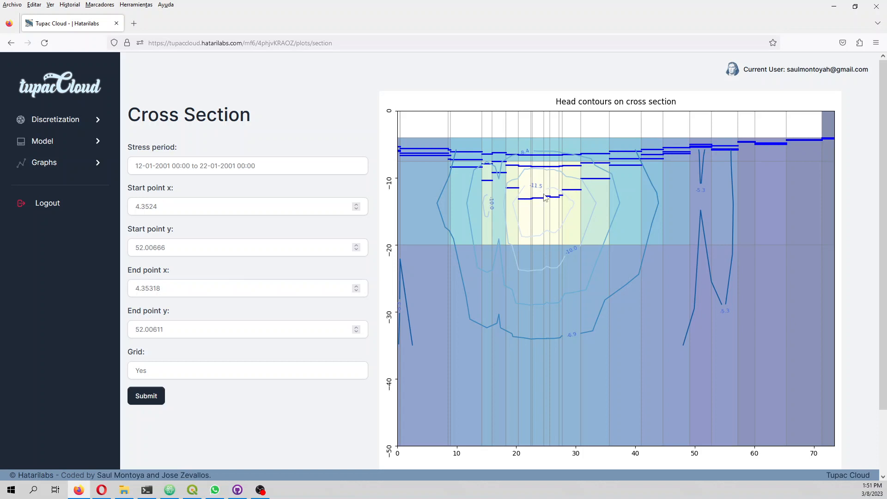
{"action": "mouse_move", "coordinate": [526, 204]}
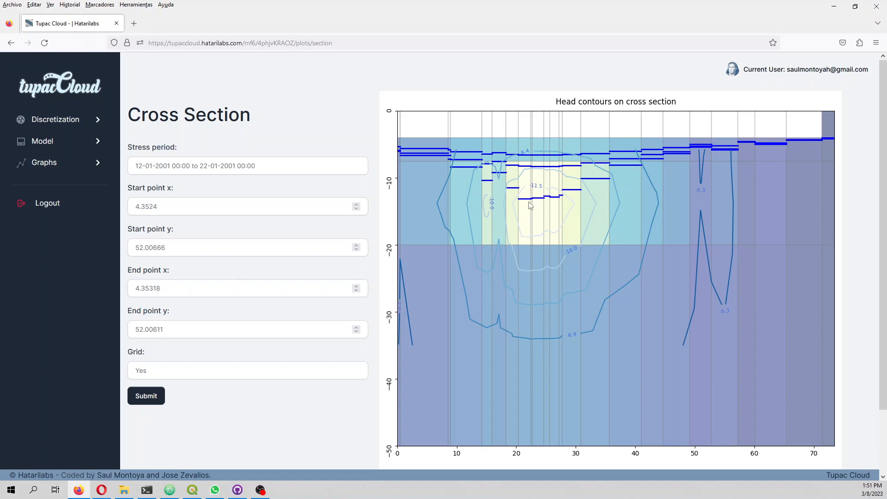
{"action": "mouse_move", "coordinate": [534, 221]}
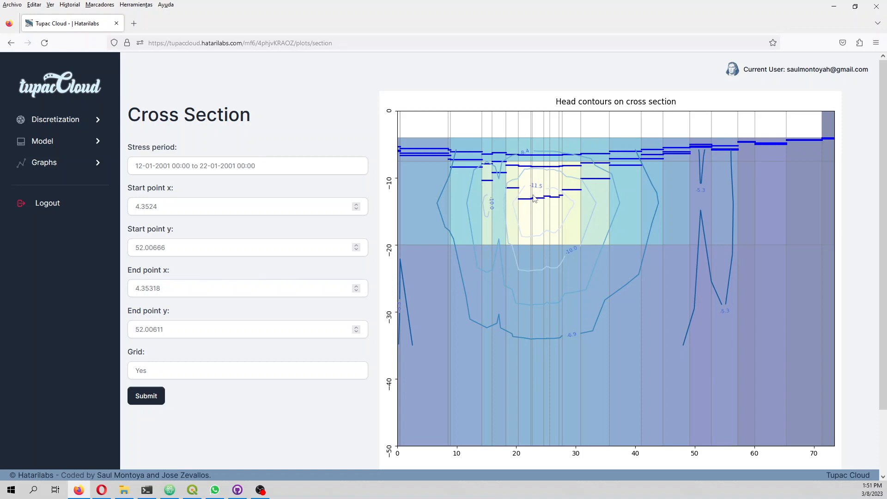
{"action": "mouse_move", "coordinate": [535, 220]}
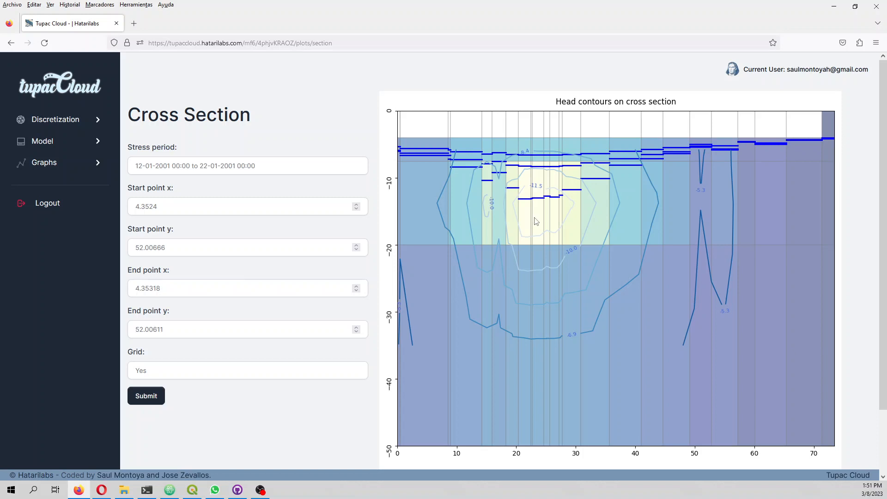